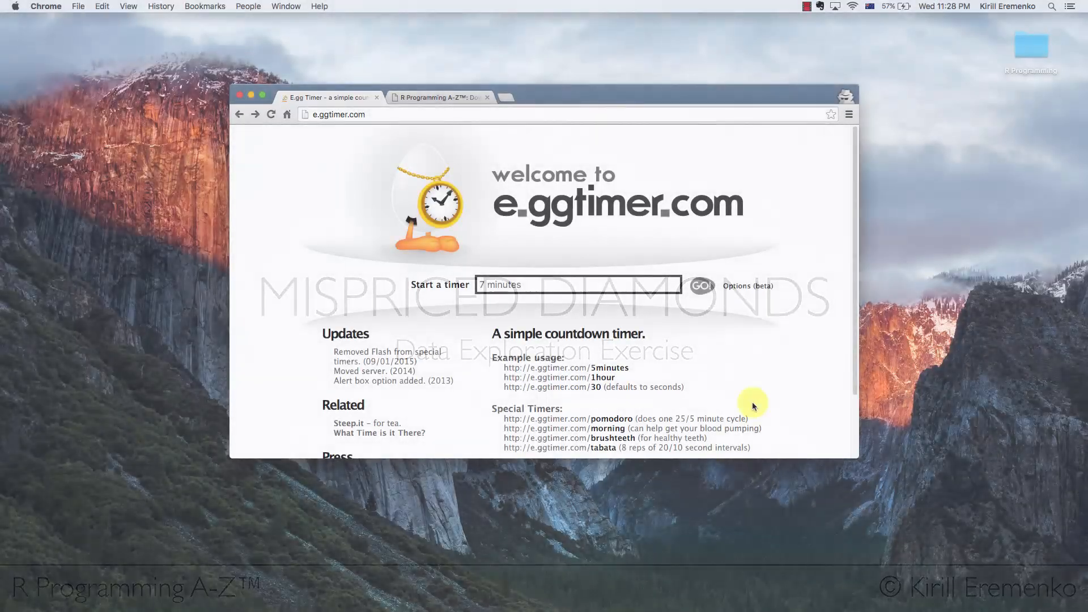
Start the 7-minute countdown on e.ggtimer.com
left_click(702, 285)
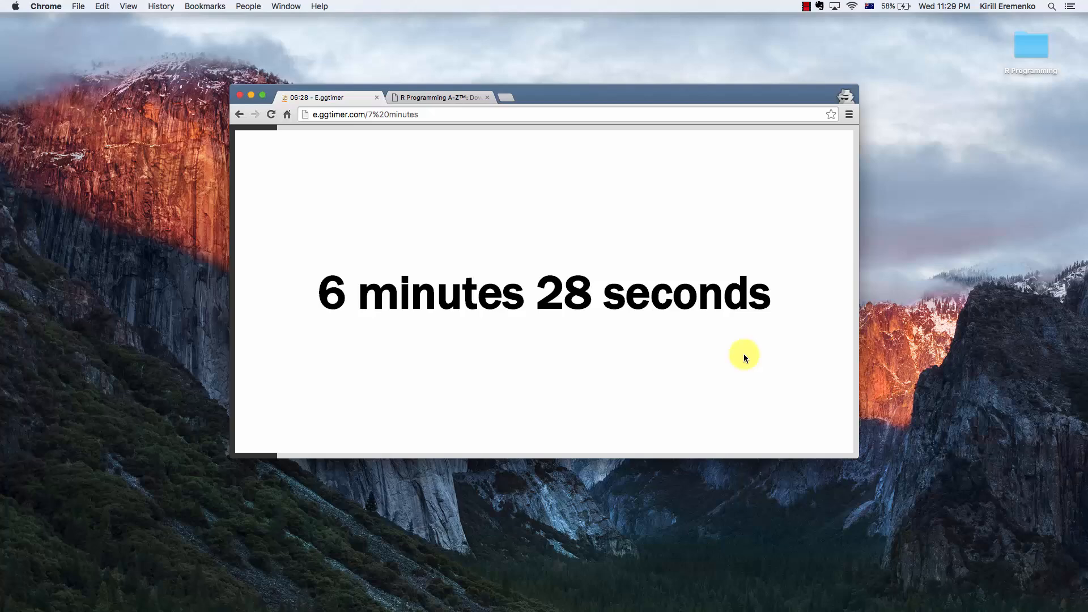
mouse_move(665, 389)
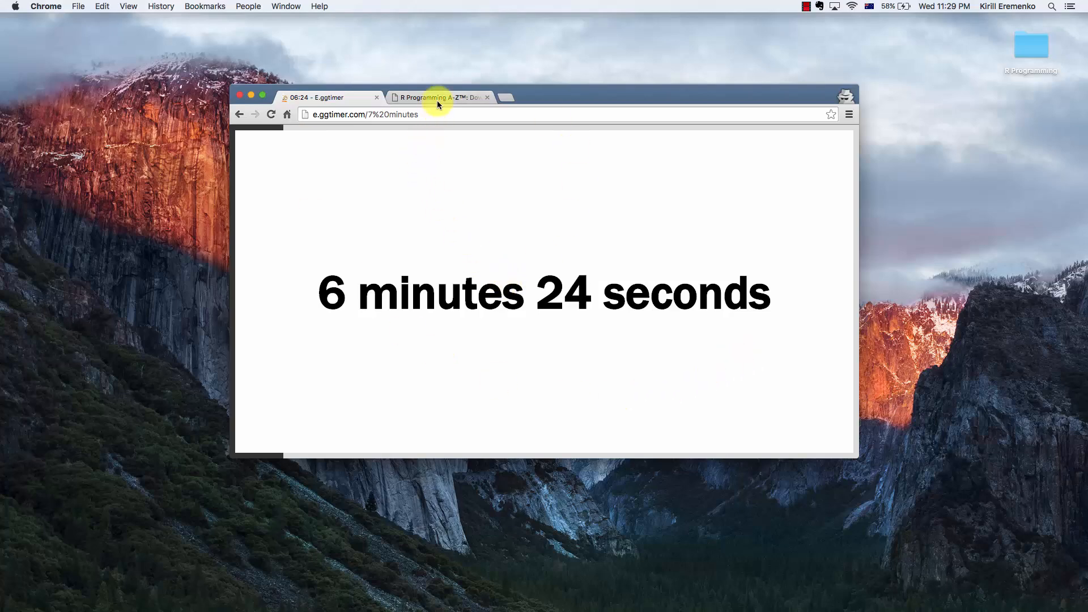
Switch to the R Programming A-Z datasets page and scroll to Section 1's Mispriced Diamonds
left_click(441, 96)
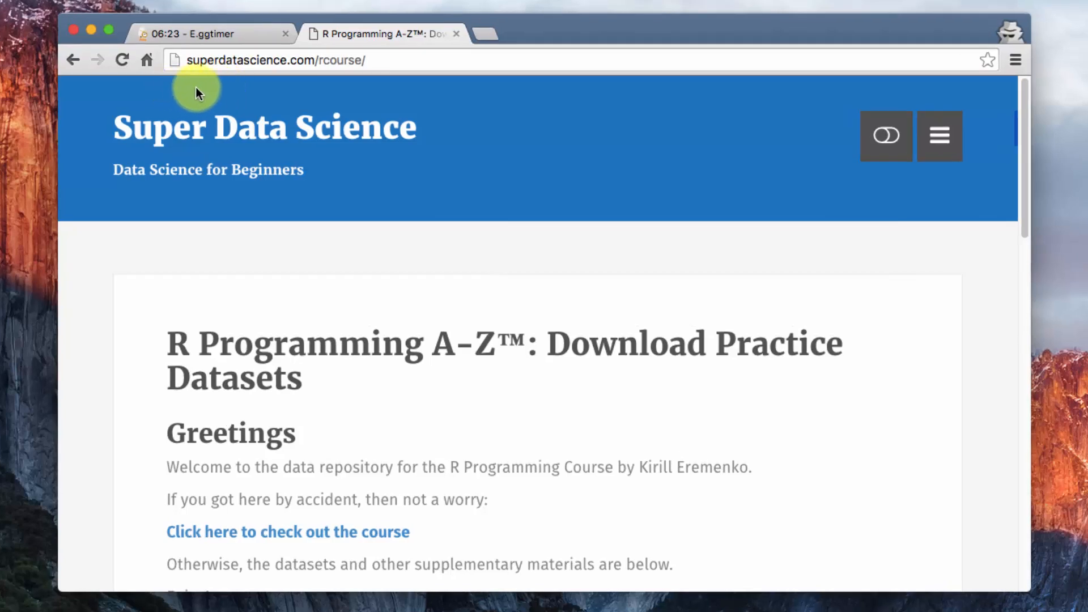
mouse_move(374, 92)
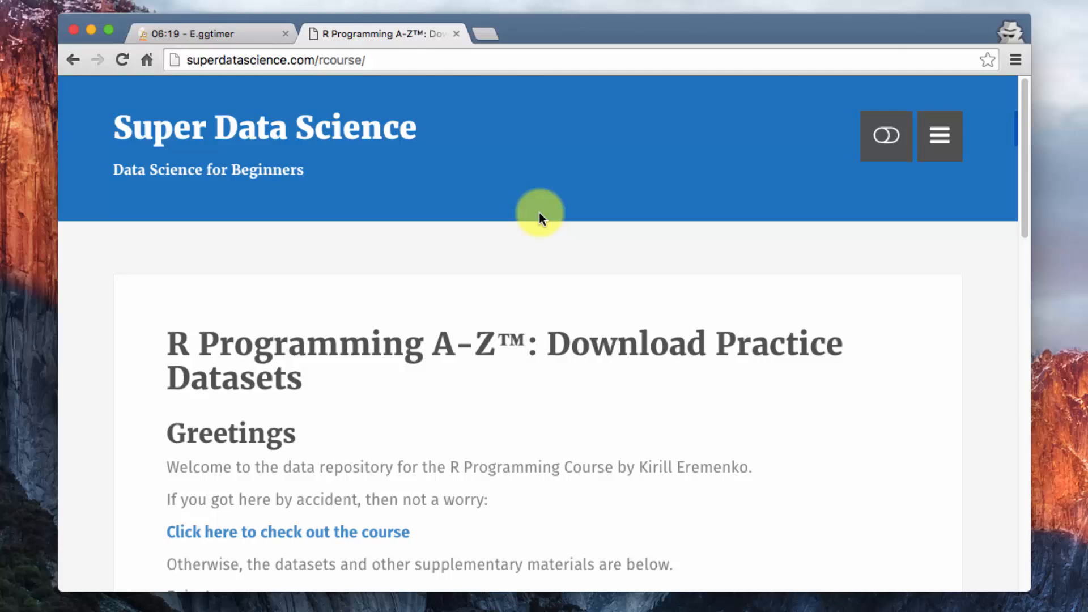
mouse_move(532, 408)
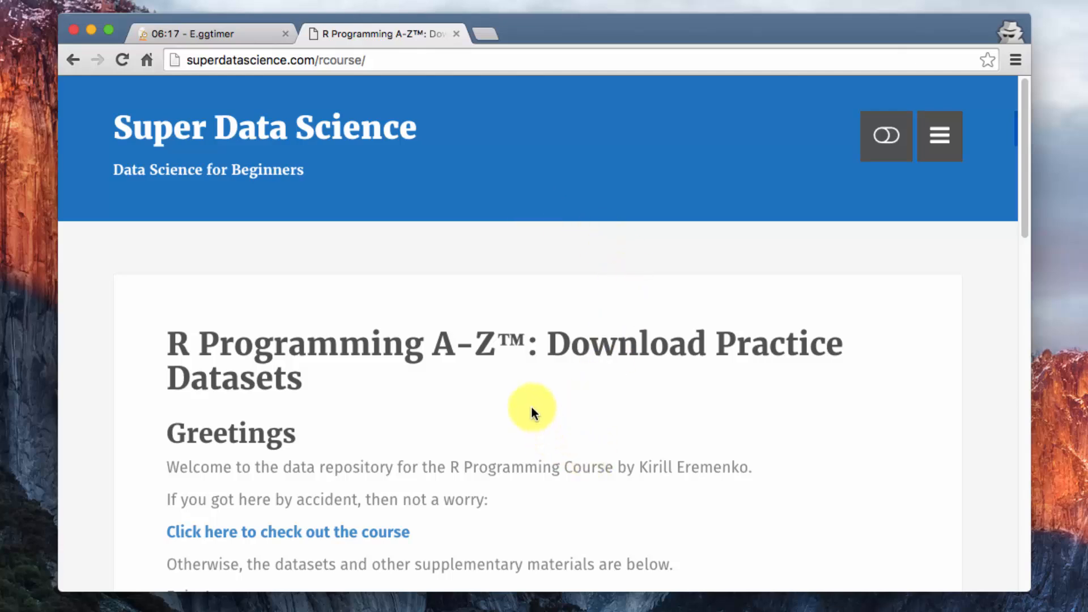
scroll("down", 3)
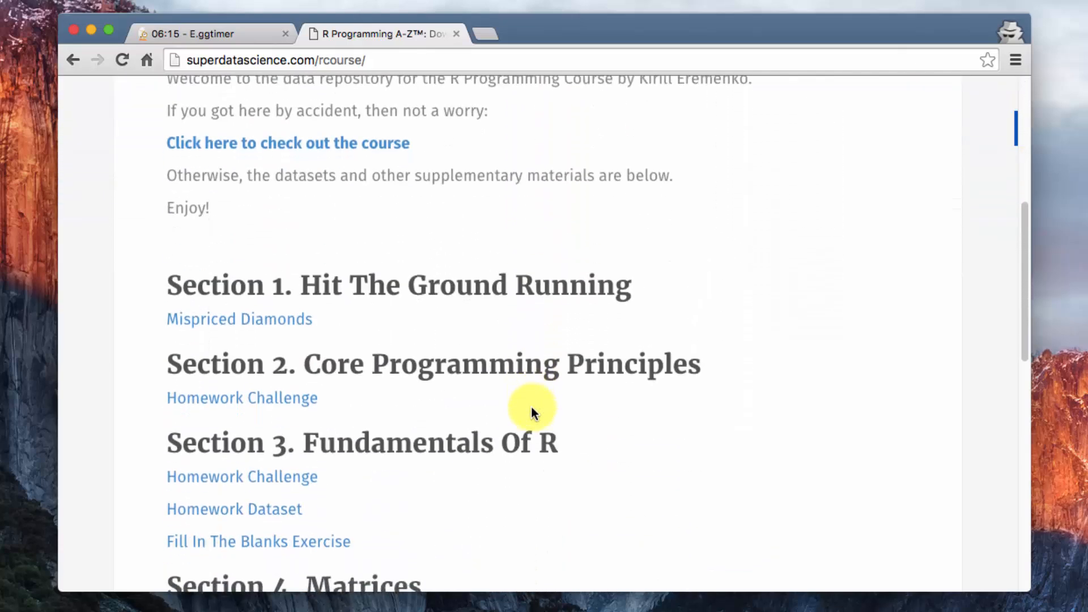
scroll("down", 3)
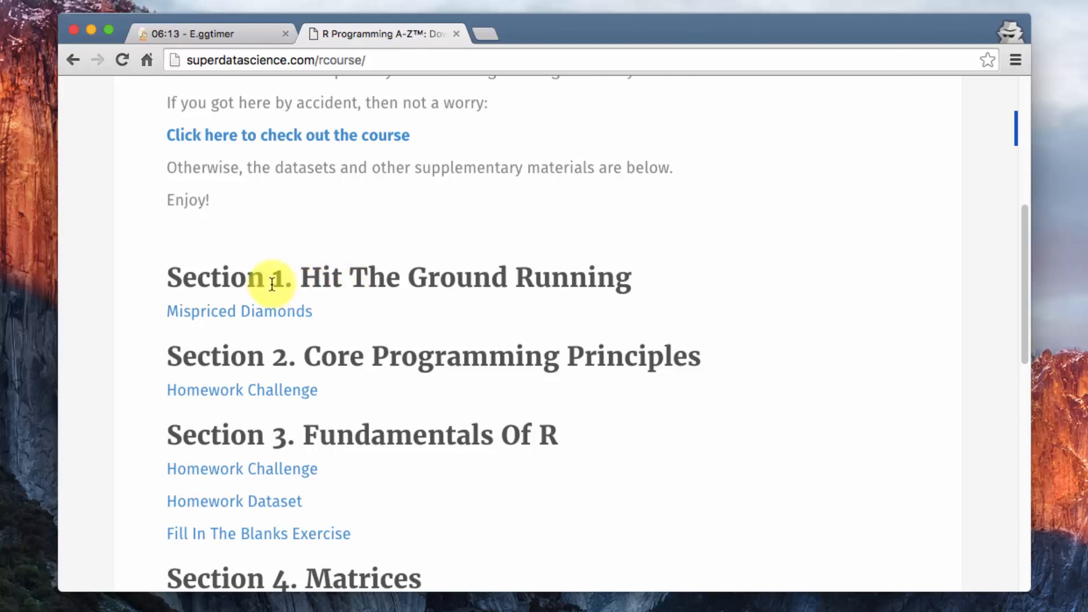
mouse_move(276, 332)
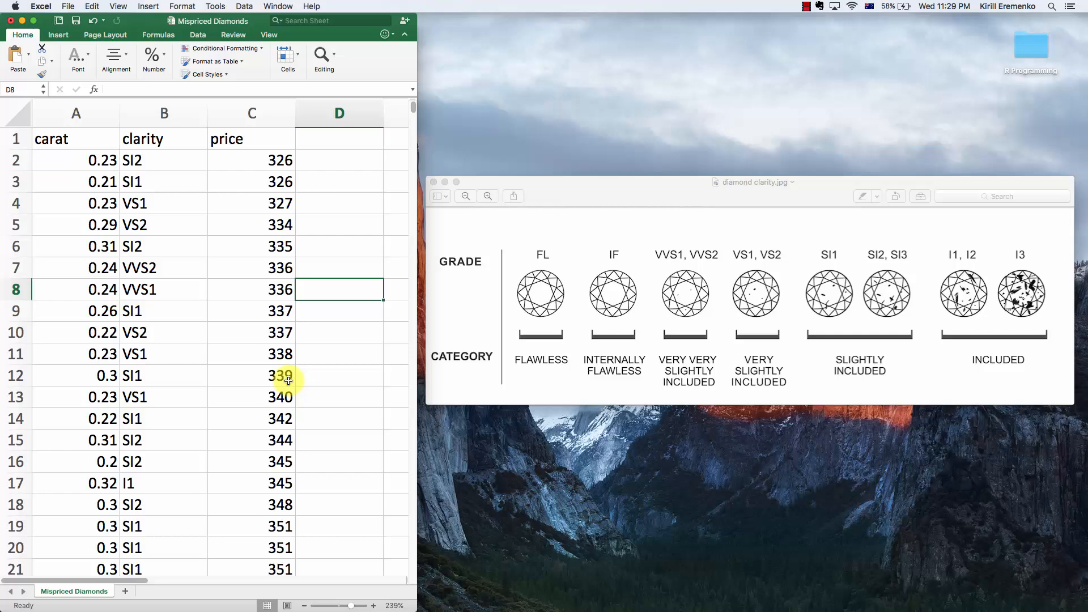
left_click(77, 161)
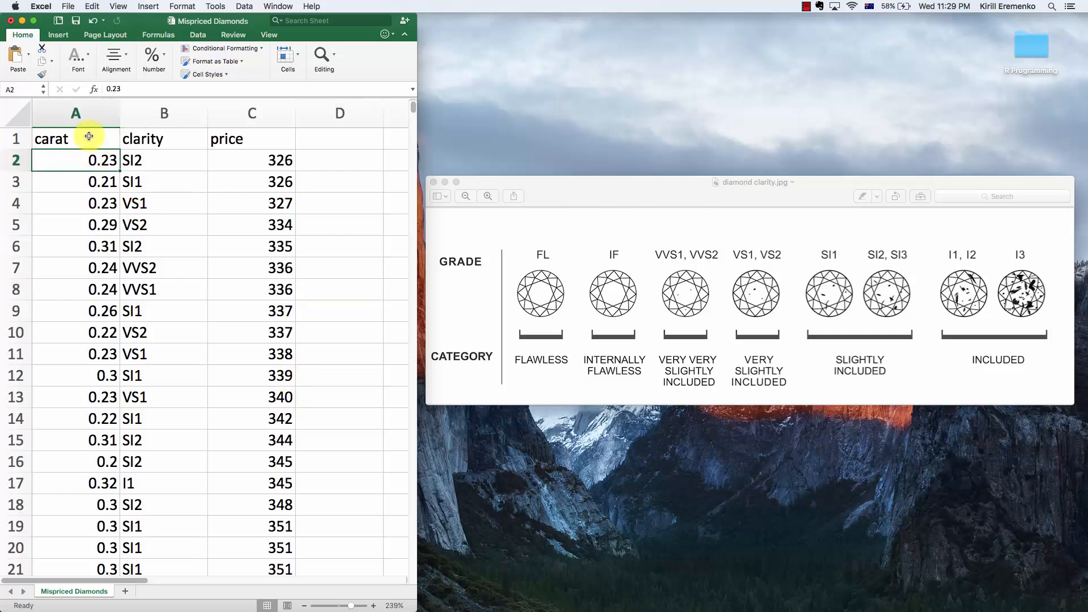
left_click(75, 139)
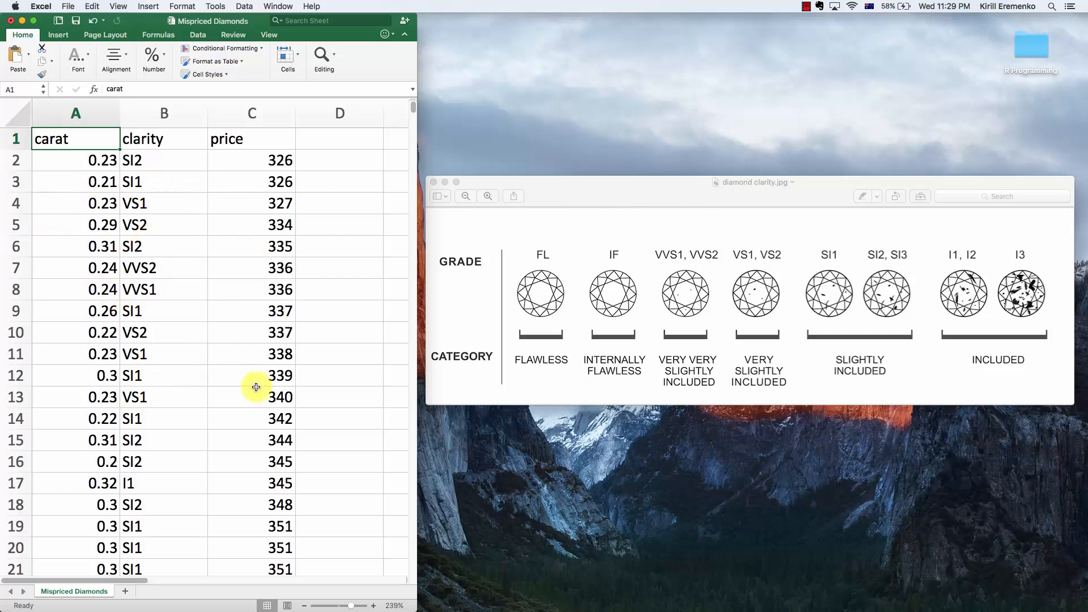
left_click(75, 182)
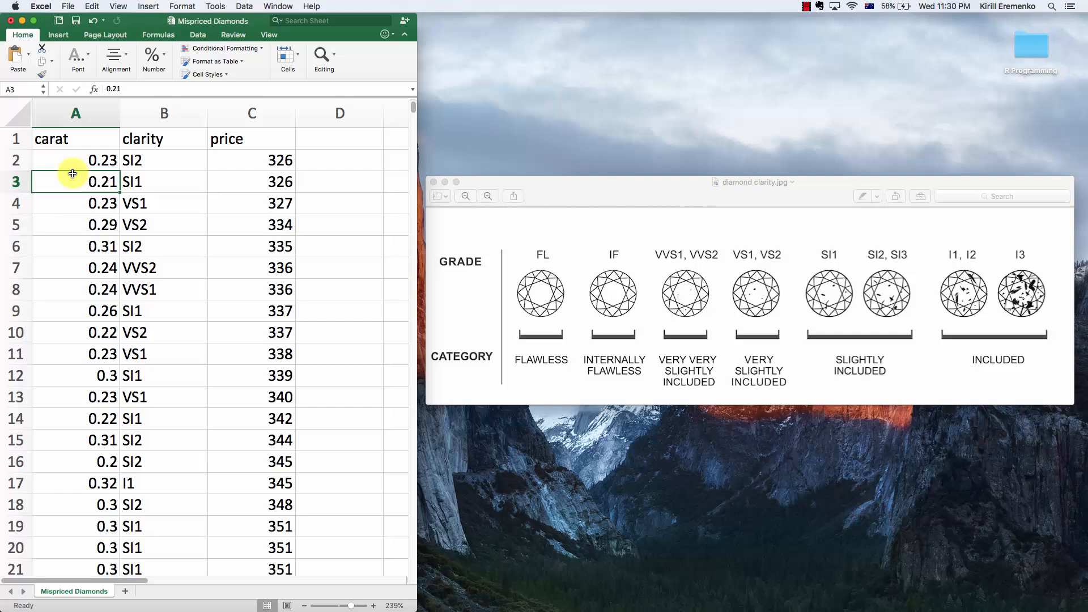
left_click(164, 182)
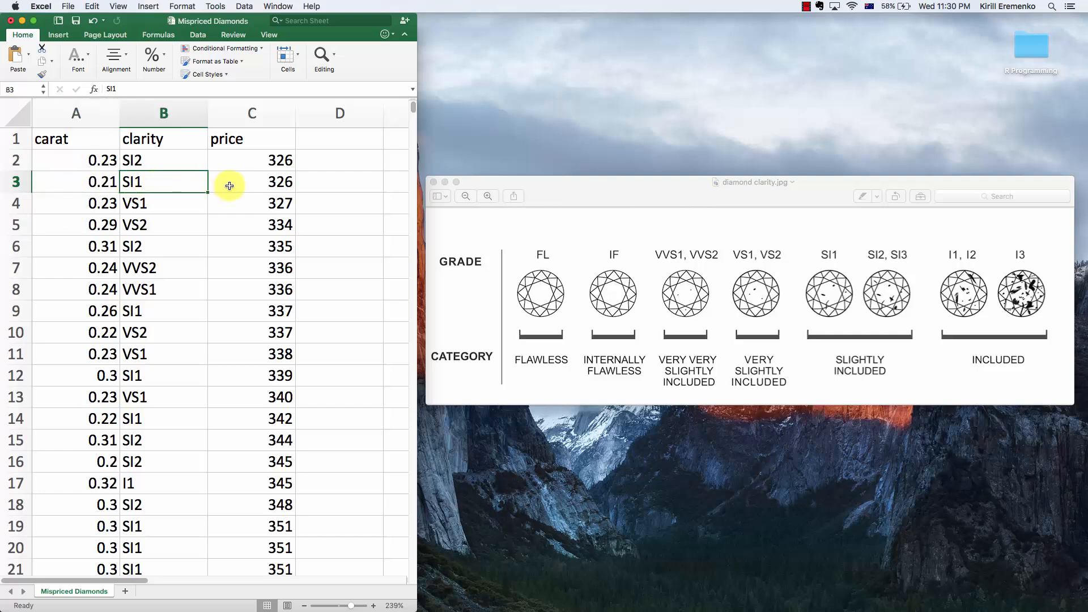
left_click(251, 182)
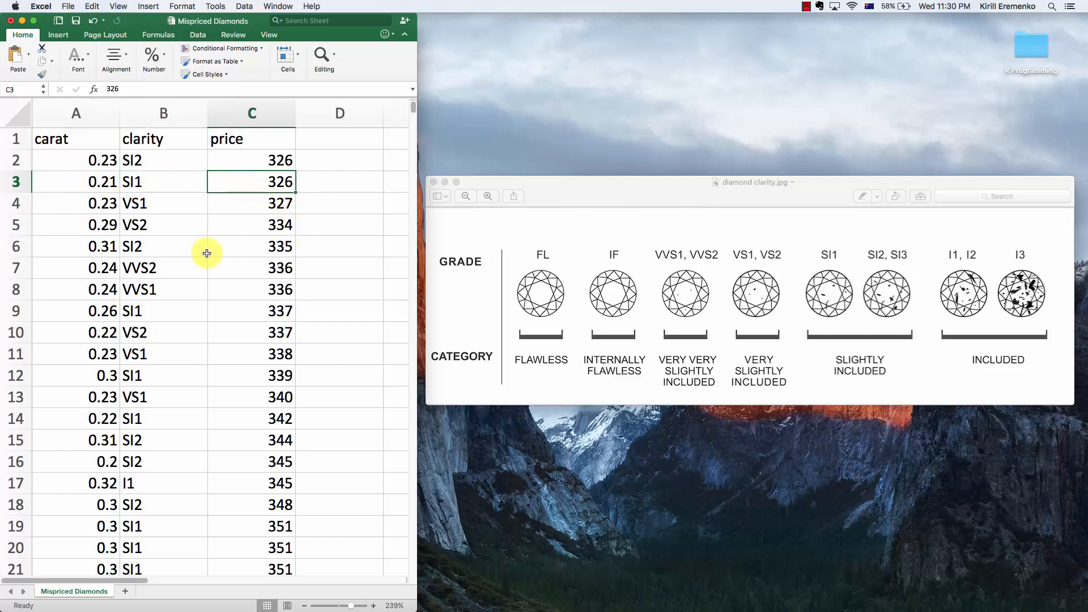
mouse_move(412, 111)
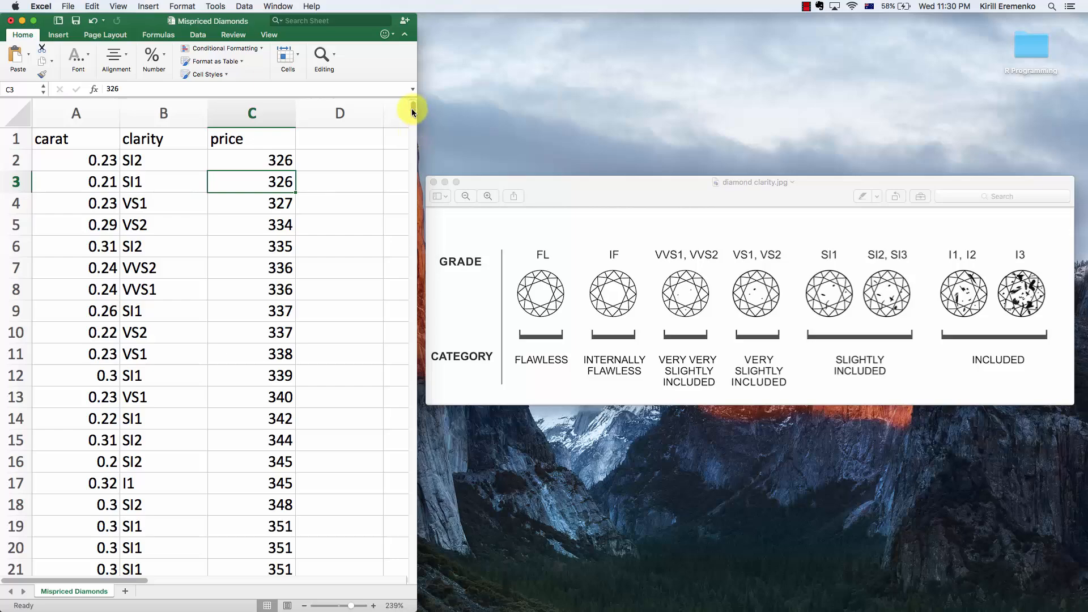
left_click_drag(412, 111, 413, 201)
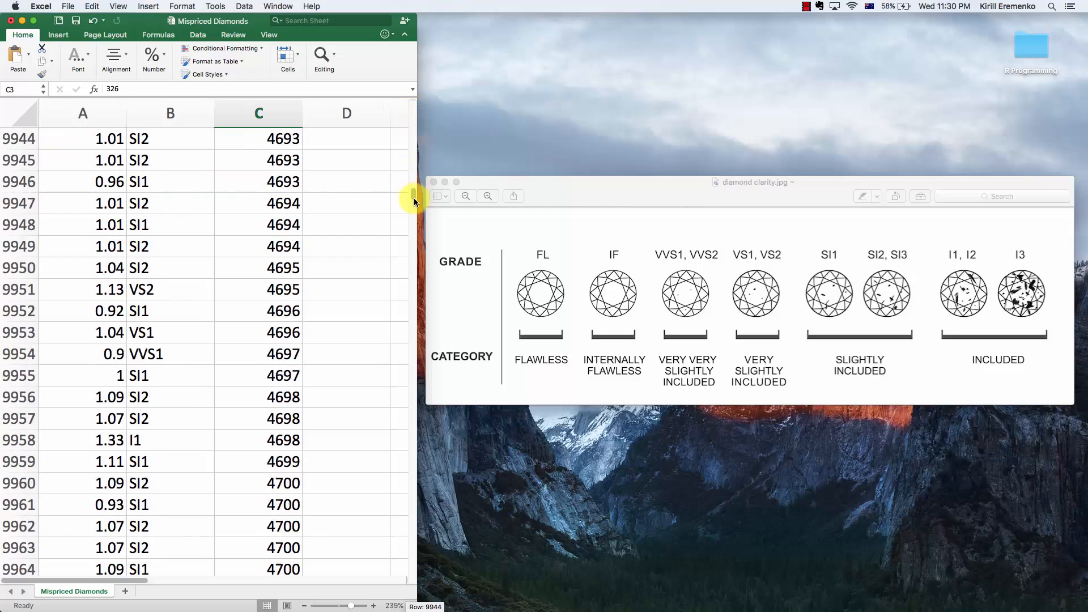
scroll("down", 3)
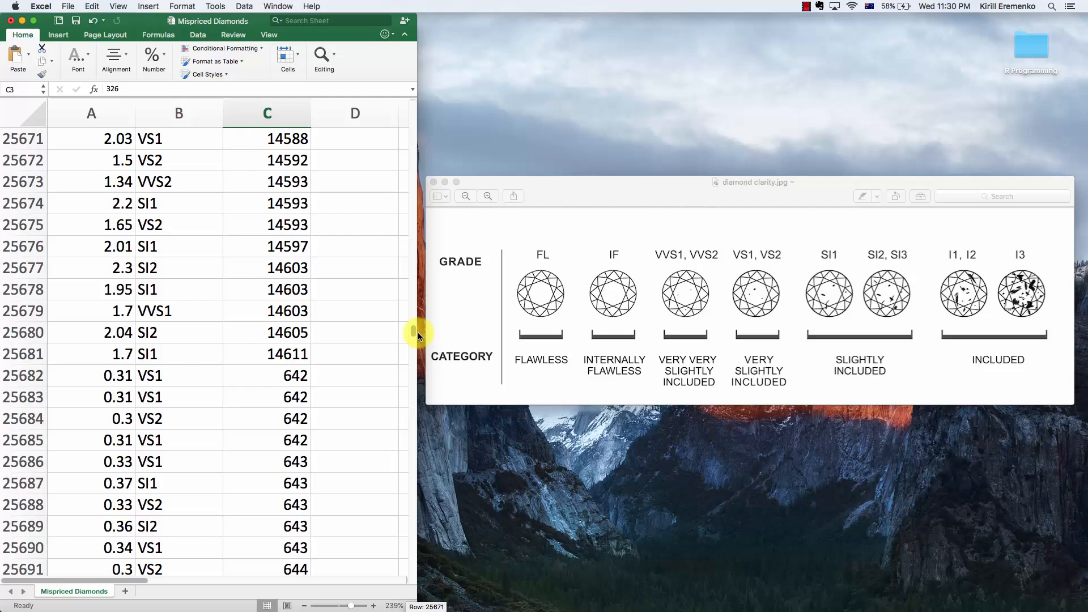
scroll("down", 3)
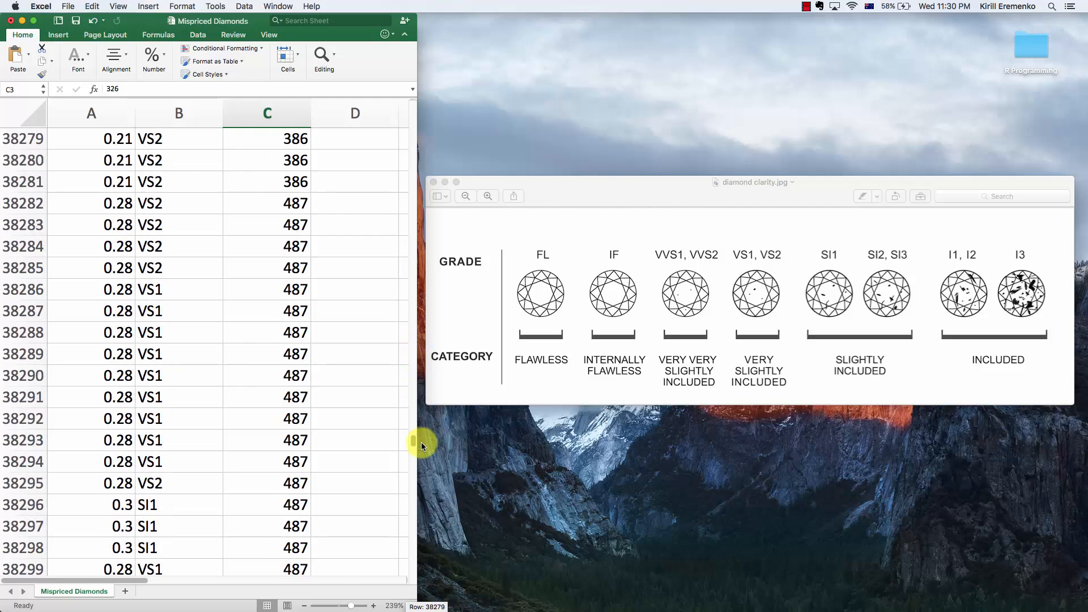
scroll("down", 3)
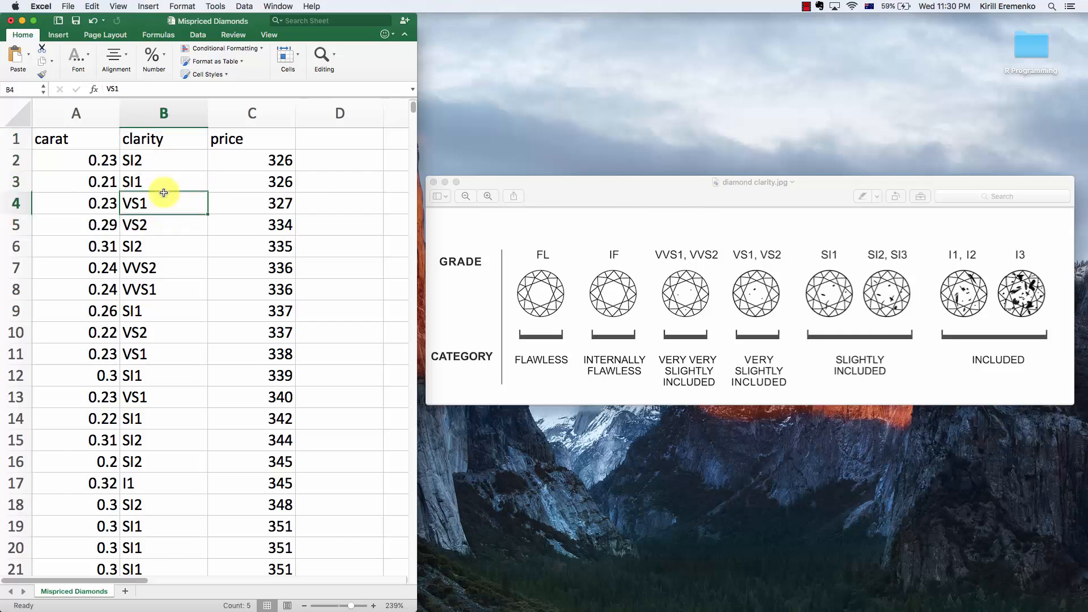
mouse_move(638, 151)
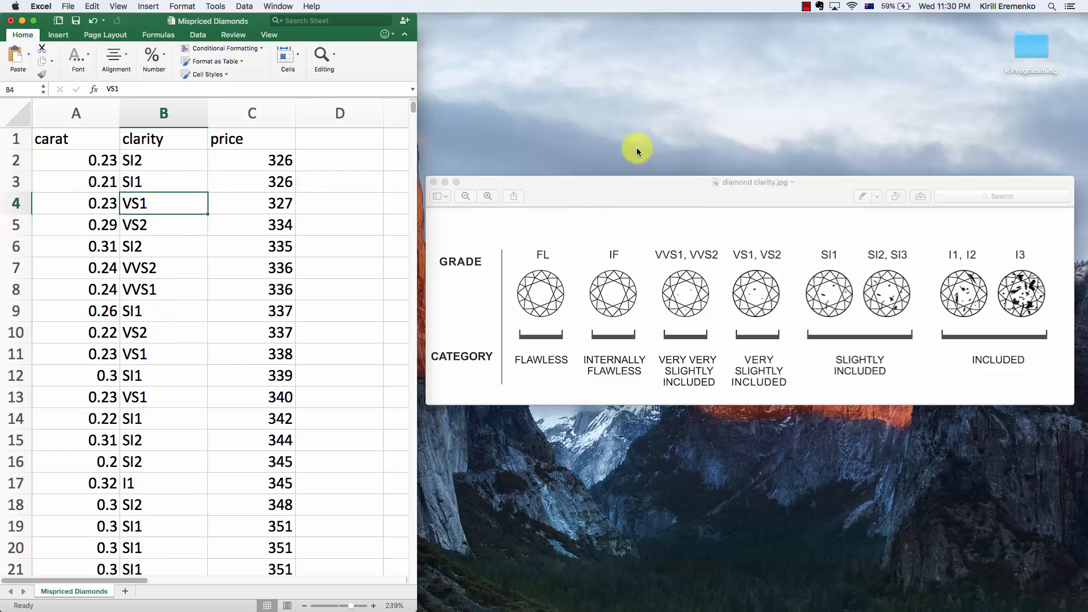
Bring the diamond clarity.jpg grading chart forward in Preview
left_click(752, 182)
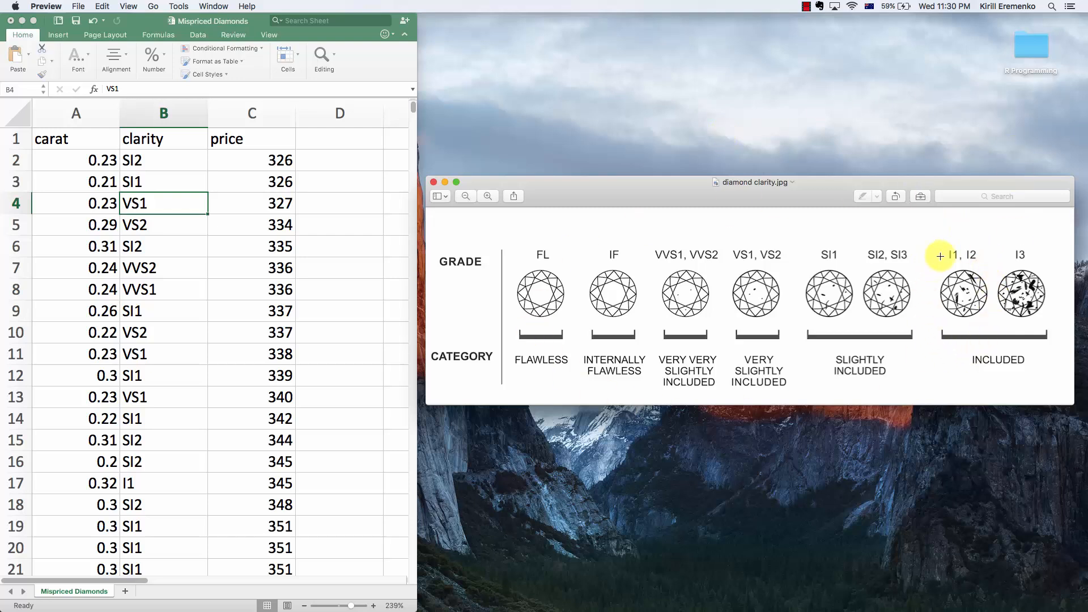
mouse_move(954, 349)
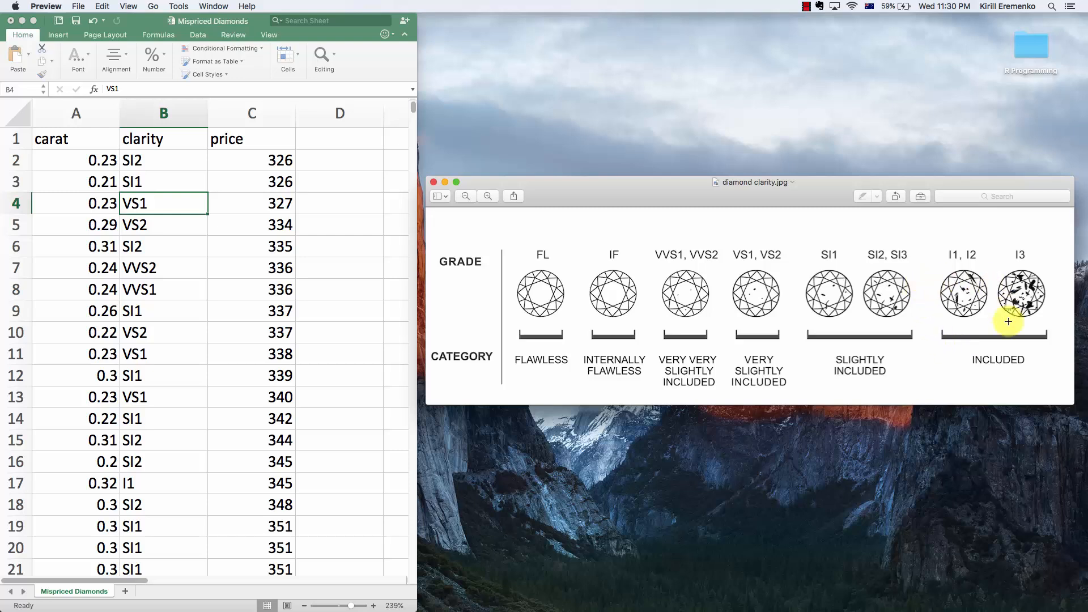
mouse_move(965, 278)
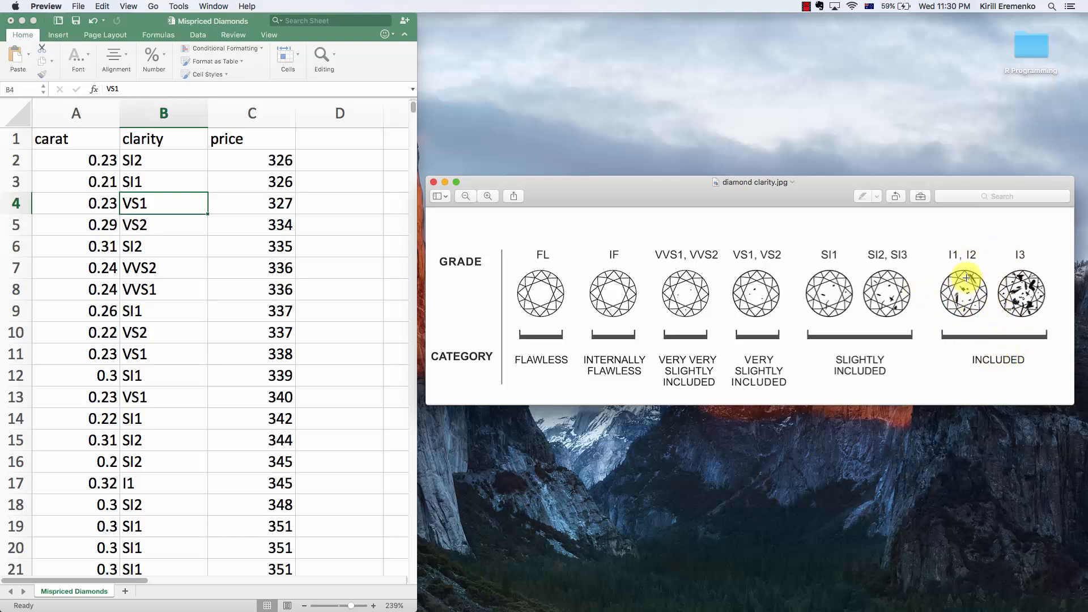
mouse_move(1021, 294)
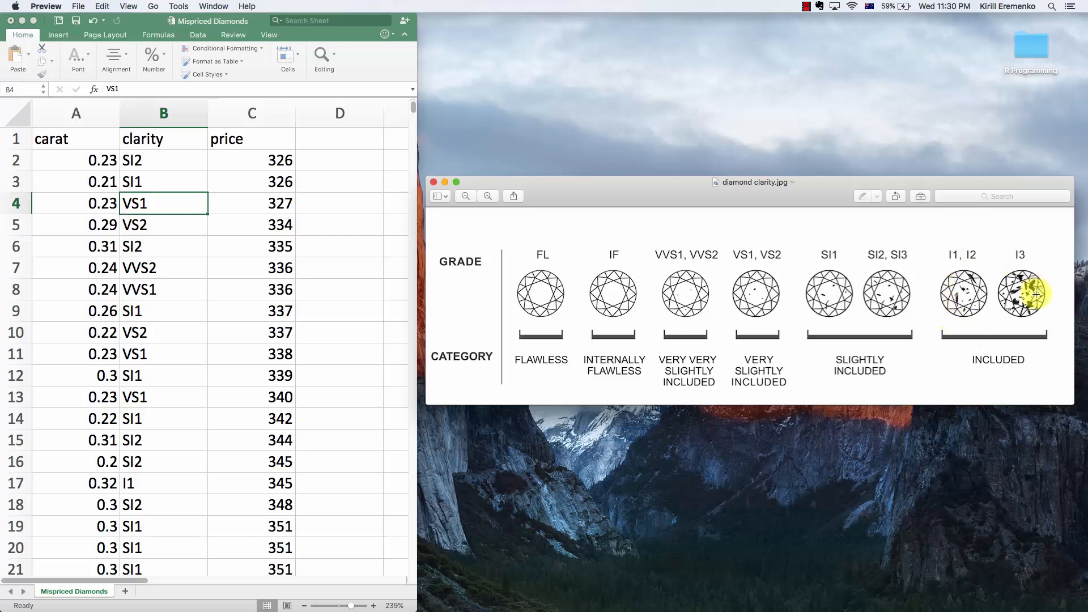
mouse_move(865, 383)
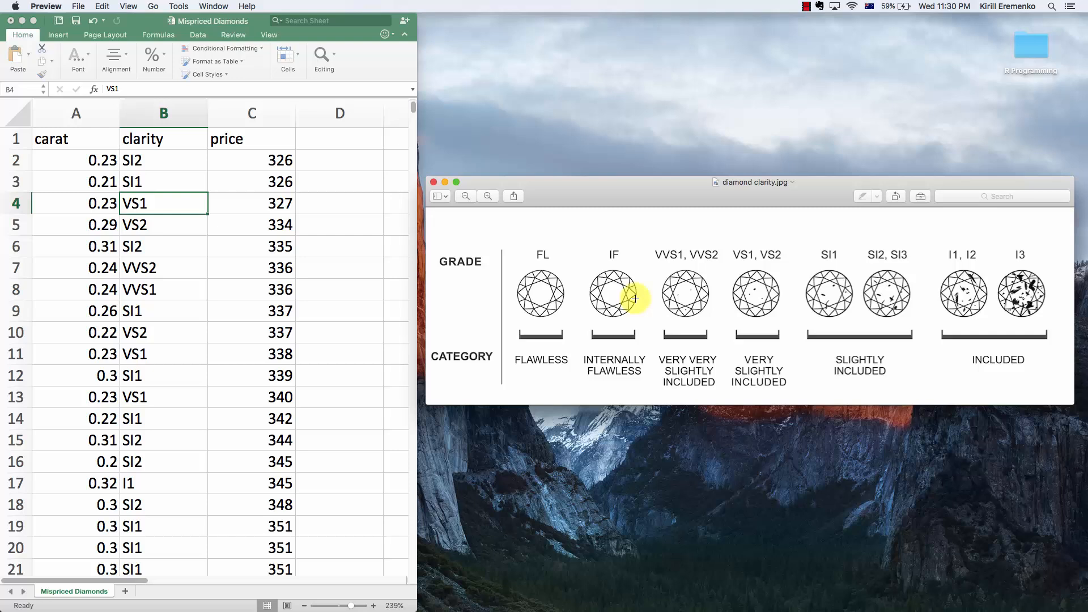
mouse_move(563, 290)
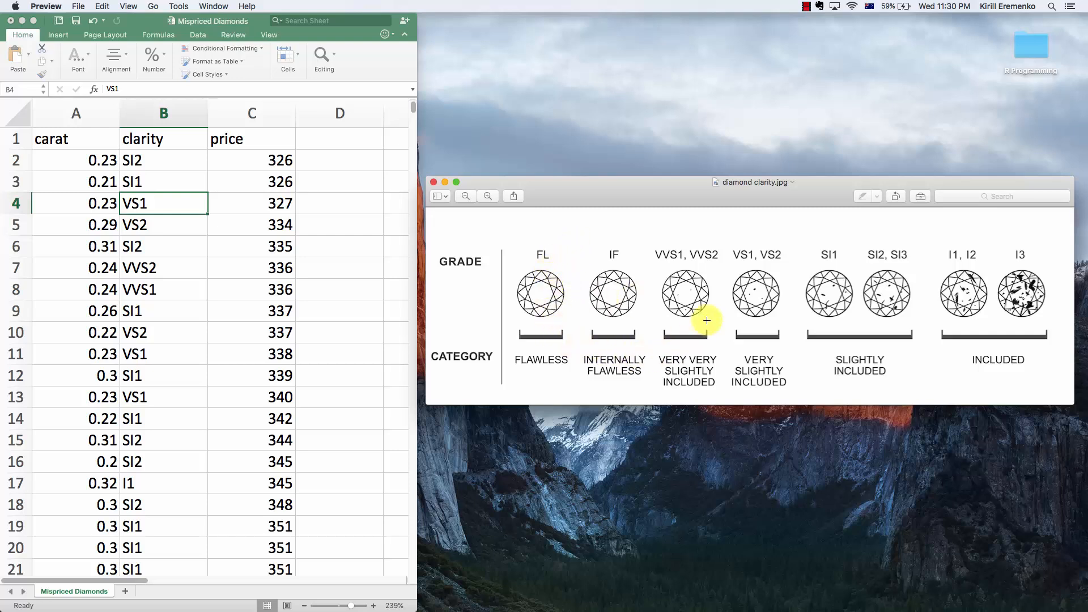
mouse_move(742, 251)
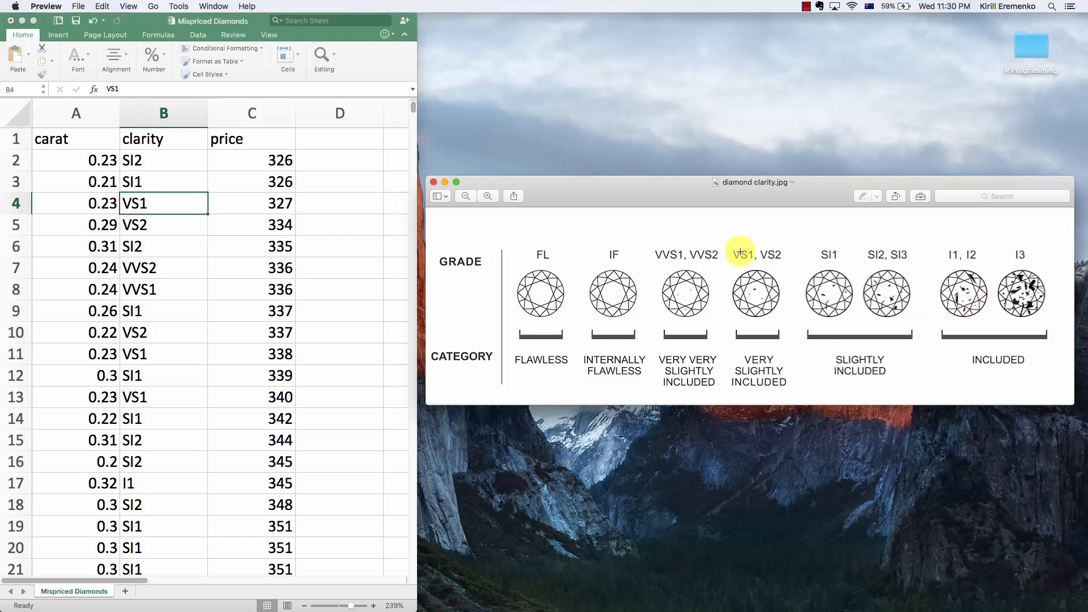
mouse_move(890, 263)
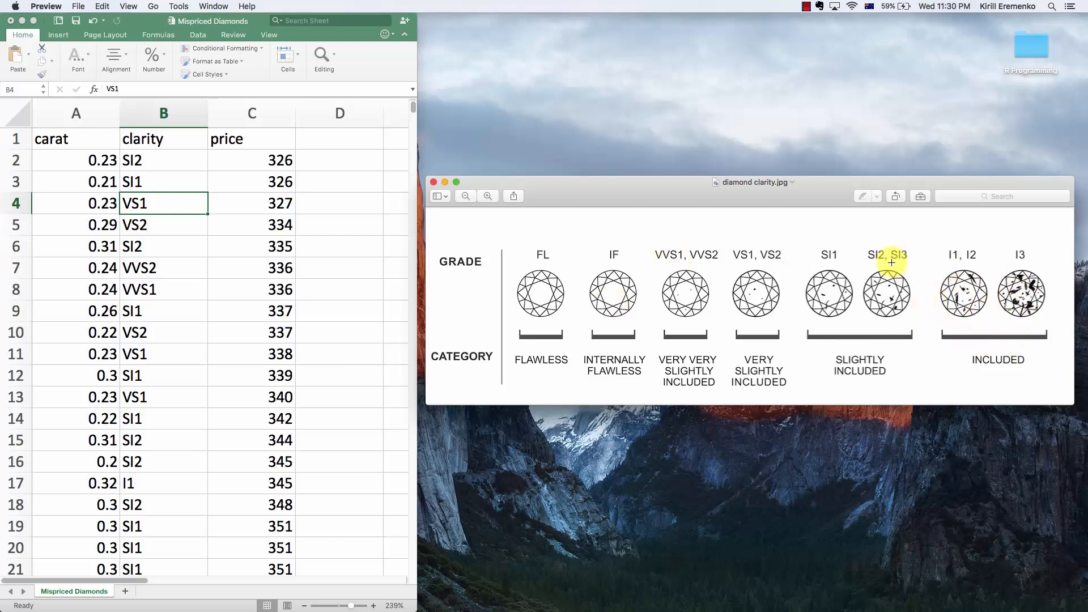
mouse_move(584, 330)
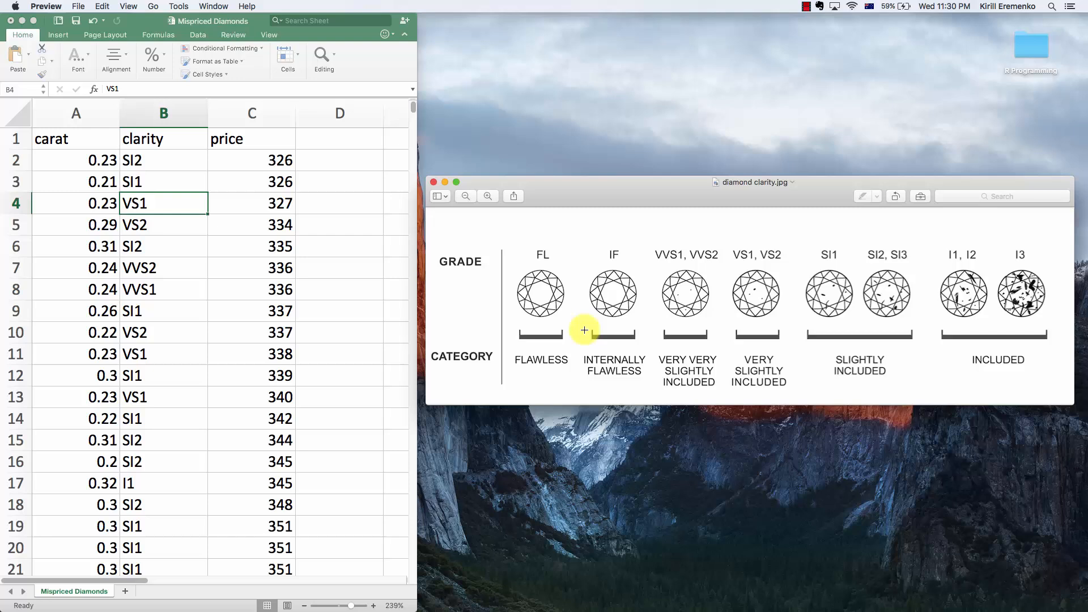
mouse_move(631, 234)
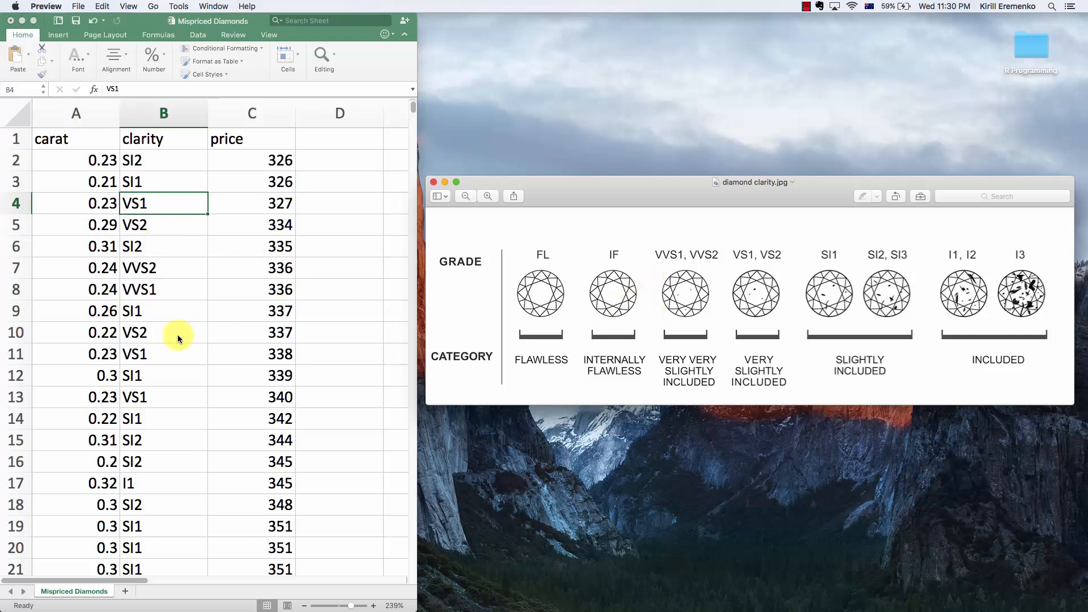
mouse_move(188, 472)
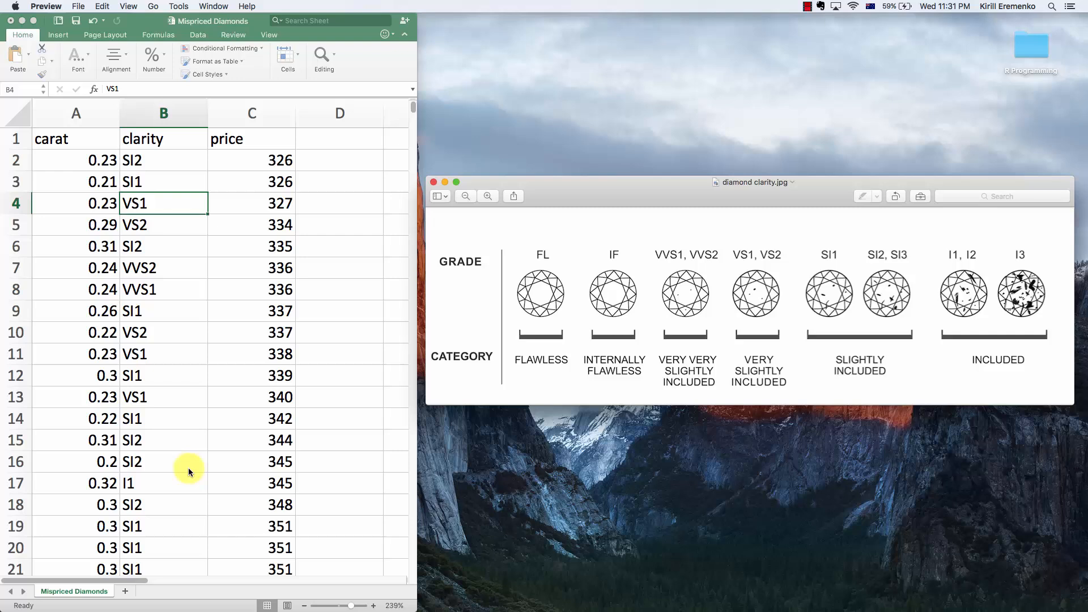
mouse_move(158, 132)
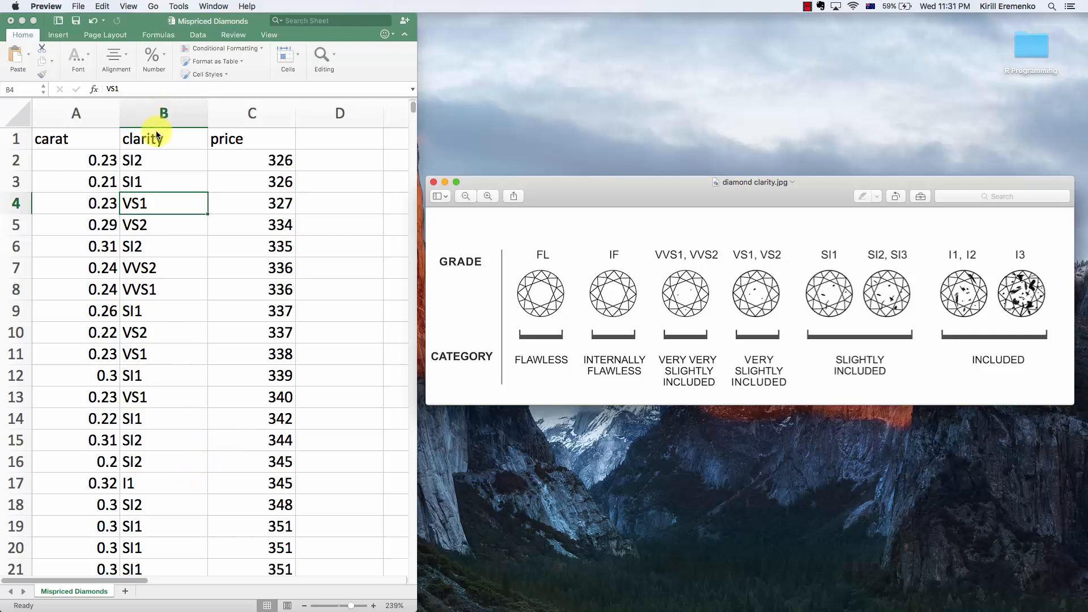
Select clarity header cell B1 to bring the Excel diamonds sheet forward
left_click(163, 139)
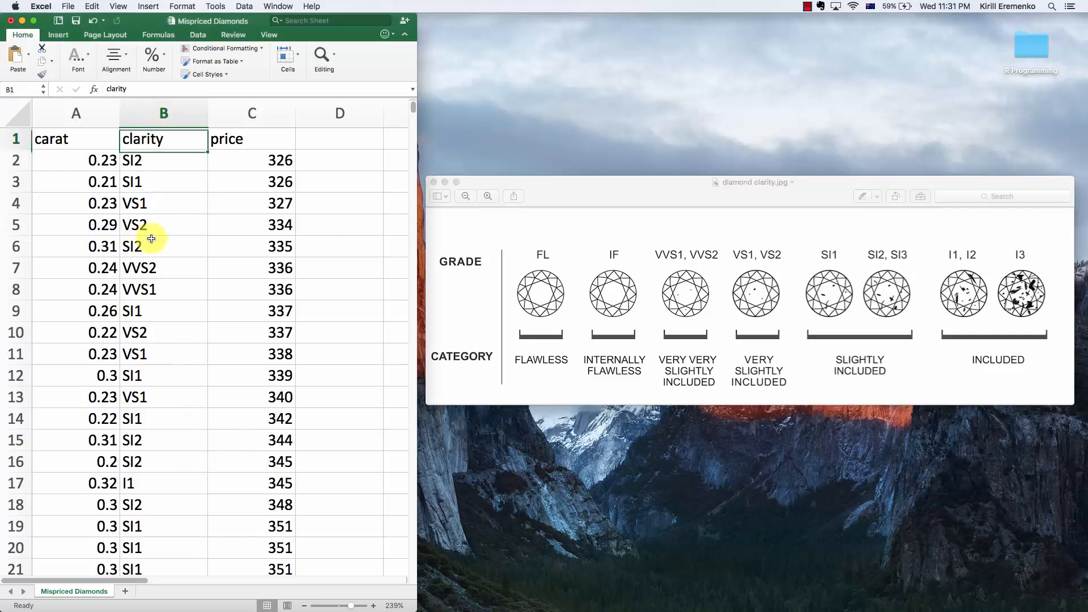
mouse_move(157, 314)
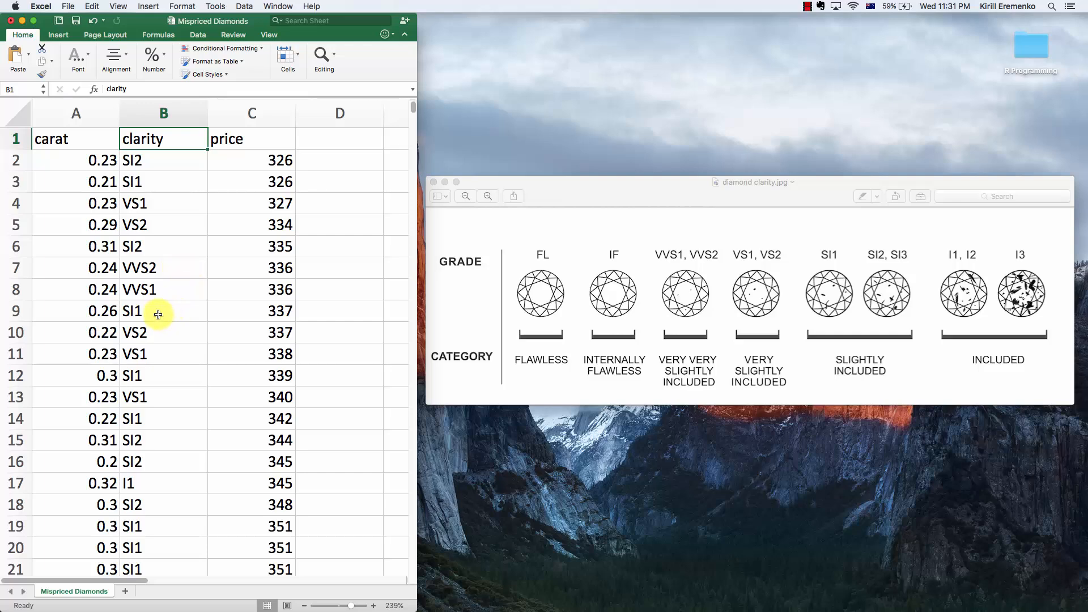
mouse_move(237, 246)
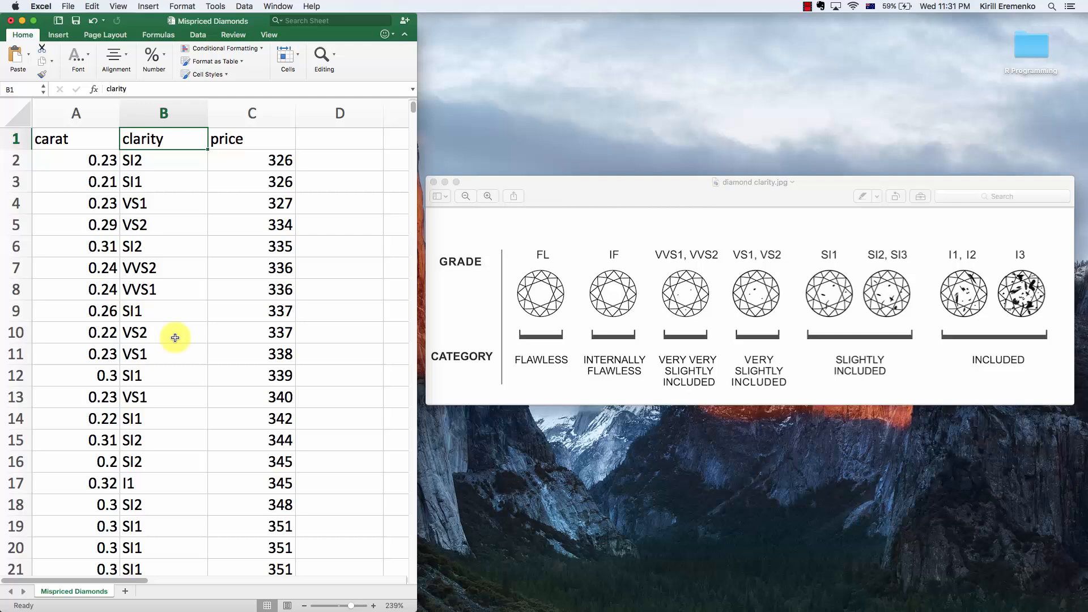
mouse_move(331, 305)
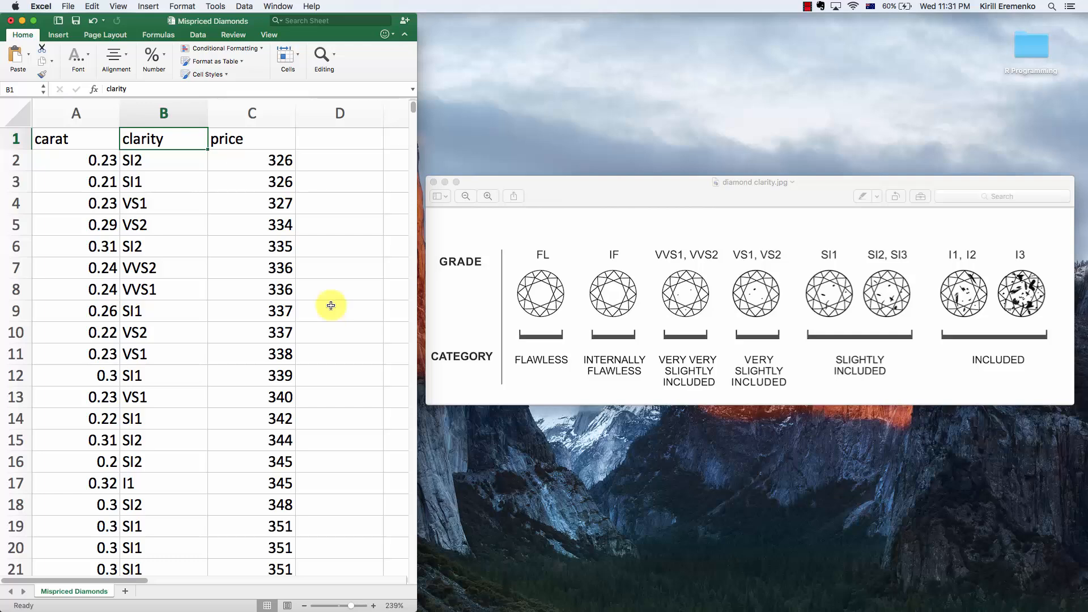
mouse_move(301, 318)
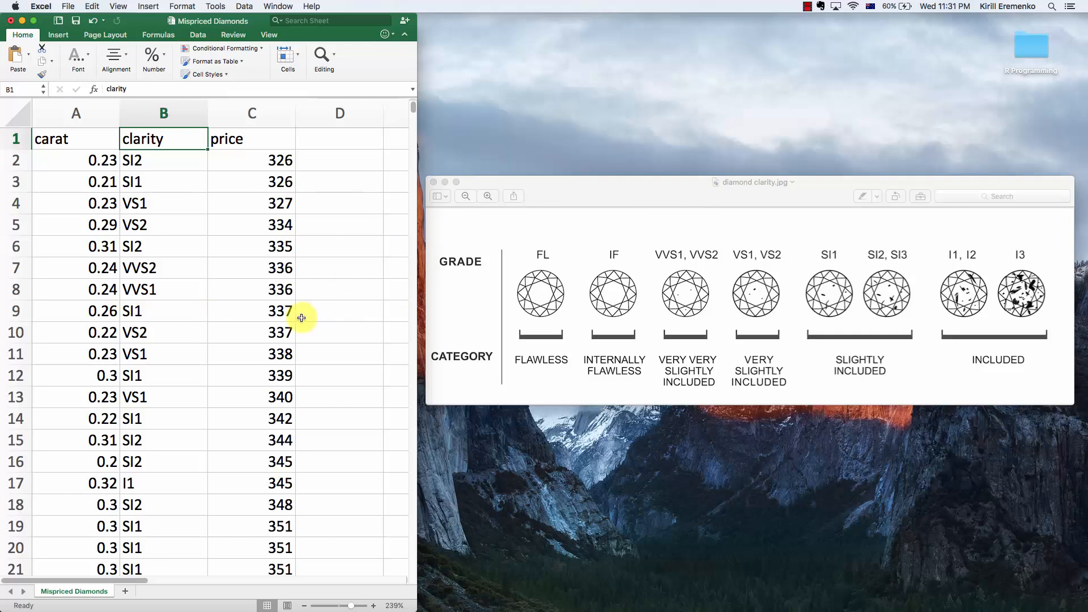
mouse_move(334, 357)
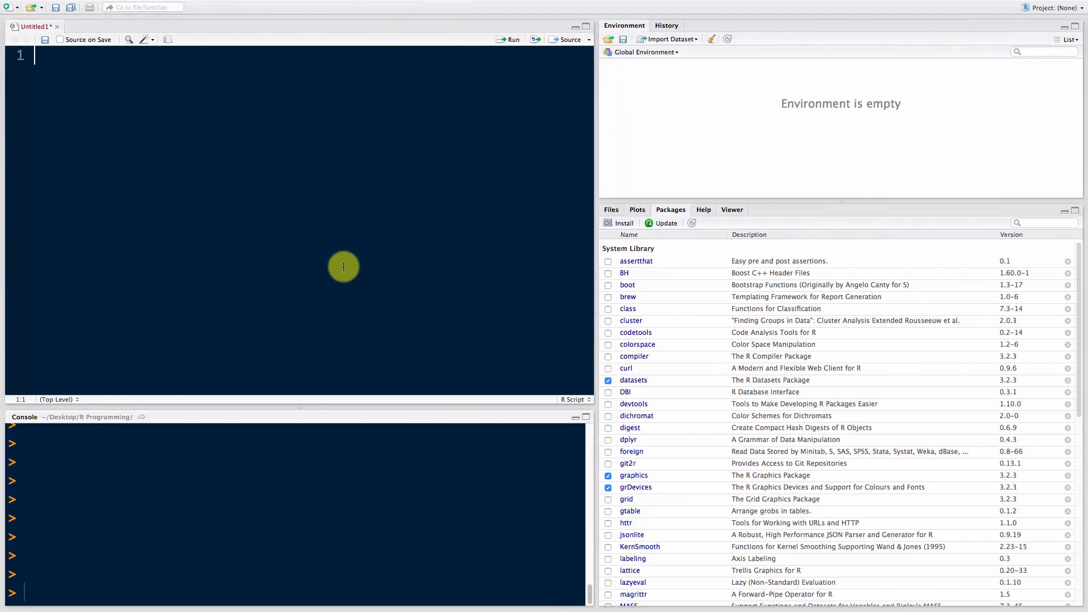
Load the Mispriced Diamonds CSV into mydata using read.csv(file.choose())
key("Enter")
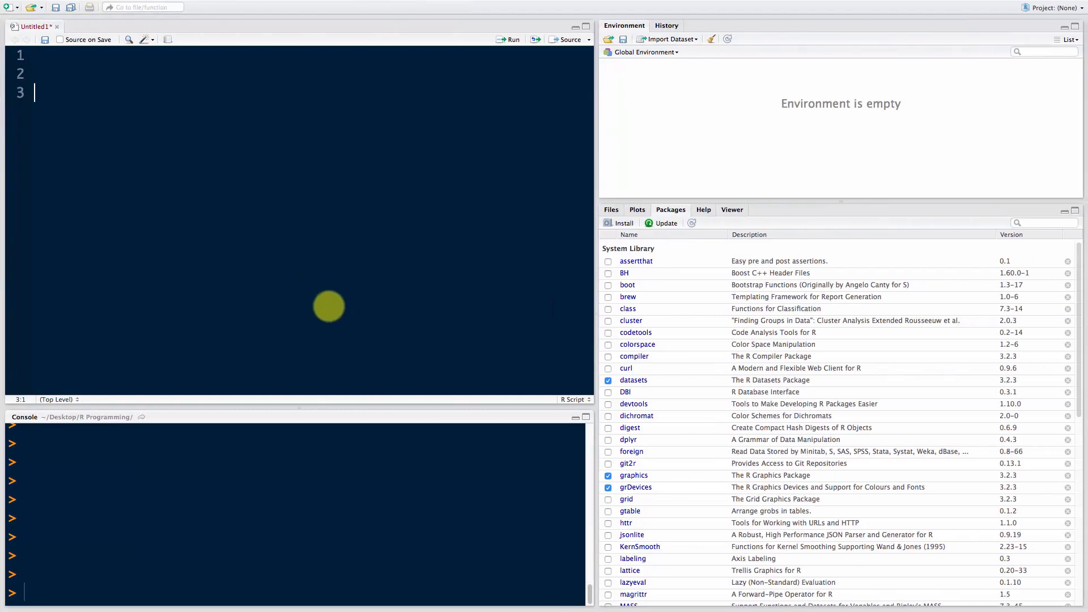
type("mydata <-")
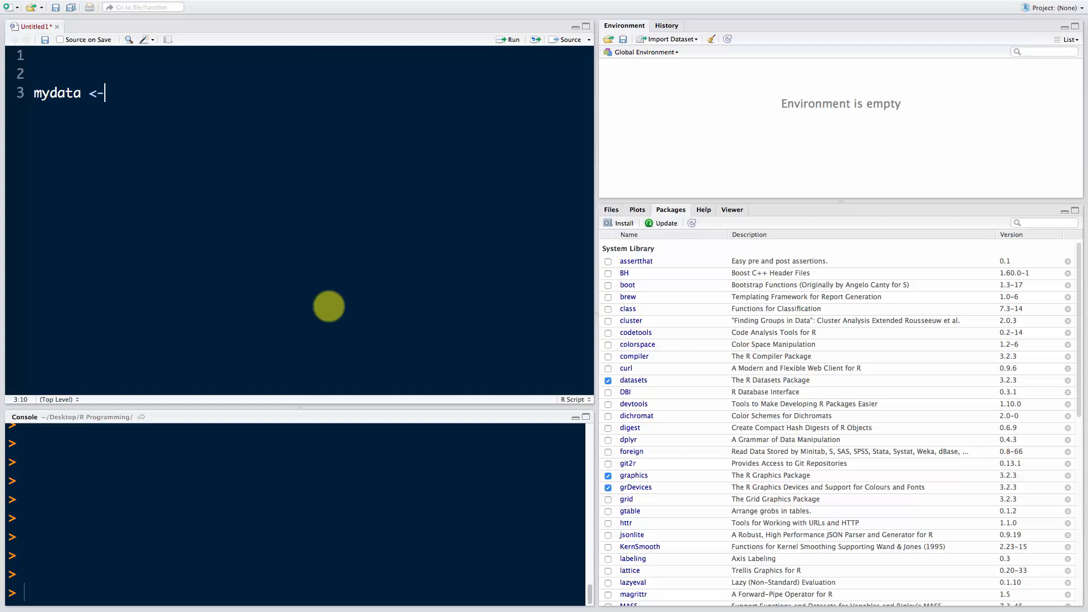
type("read.csv(")
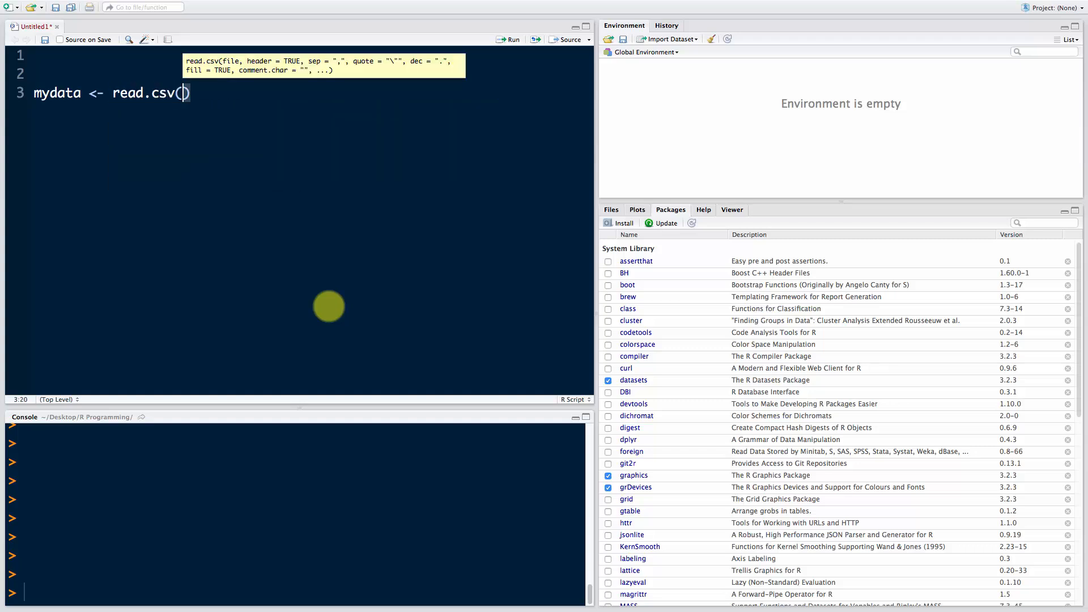
type("file.cho")
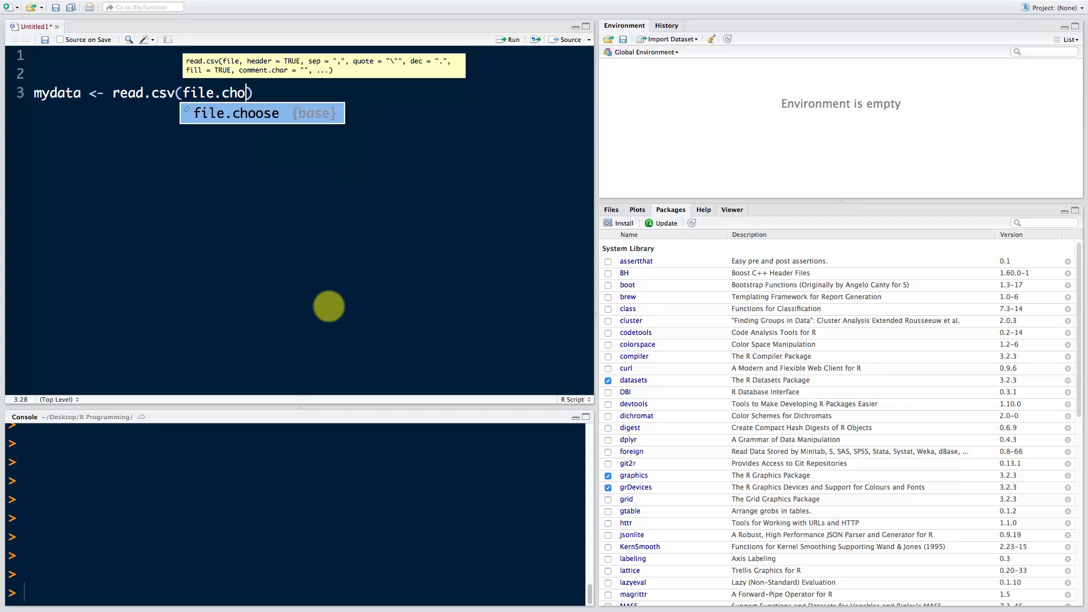
key("Tab")
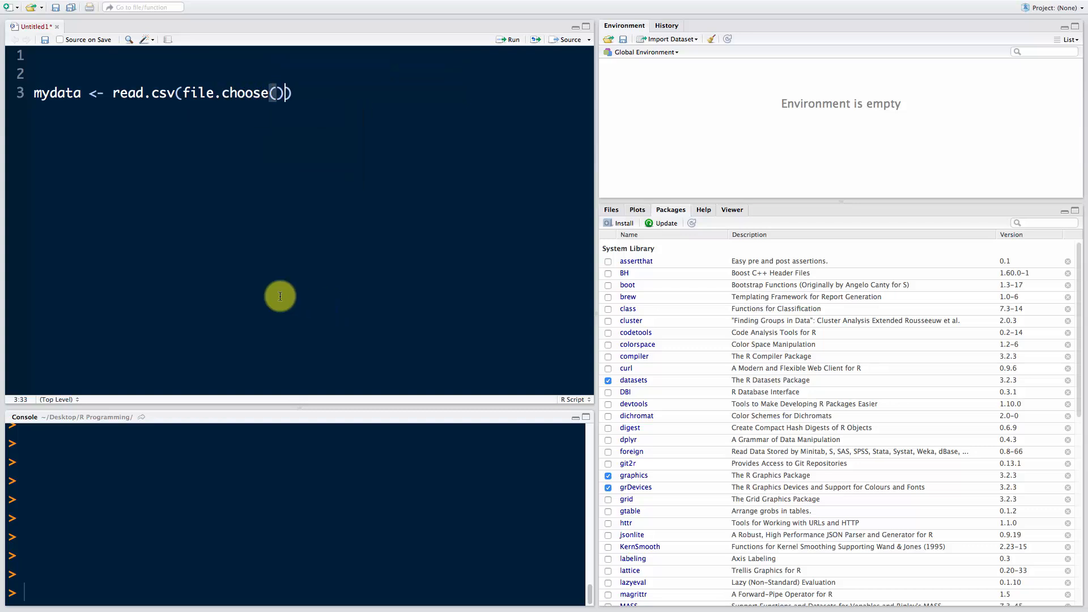
mouse_move(184, 97)
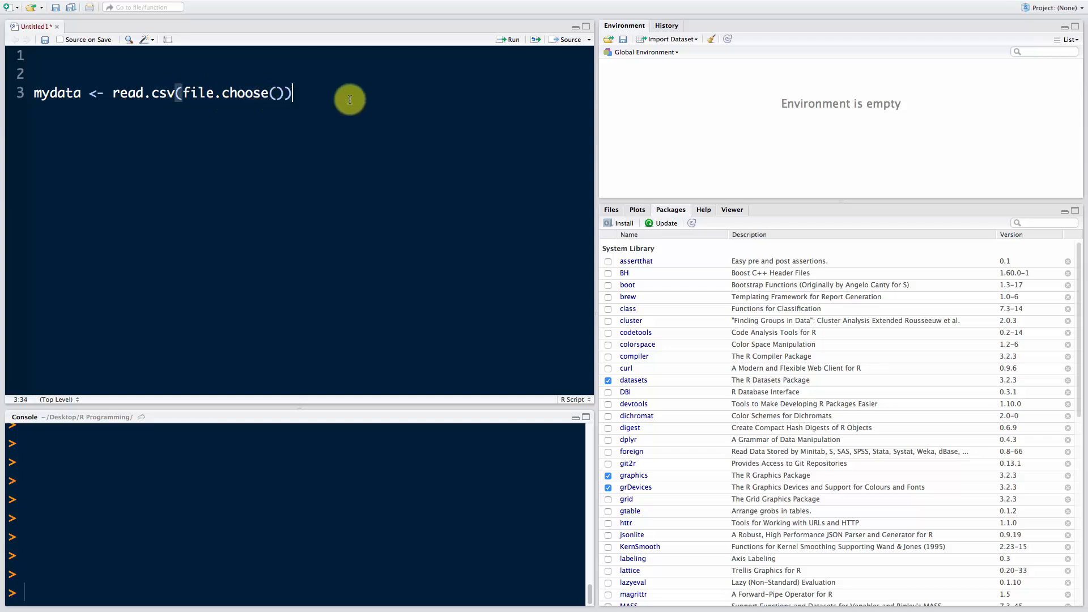
mouse_move(433, 99)
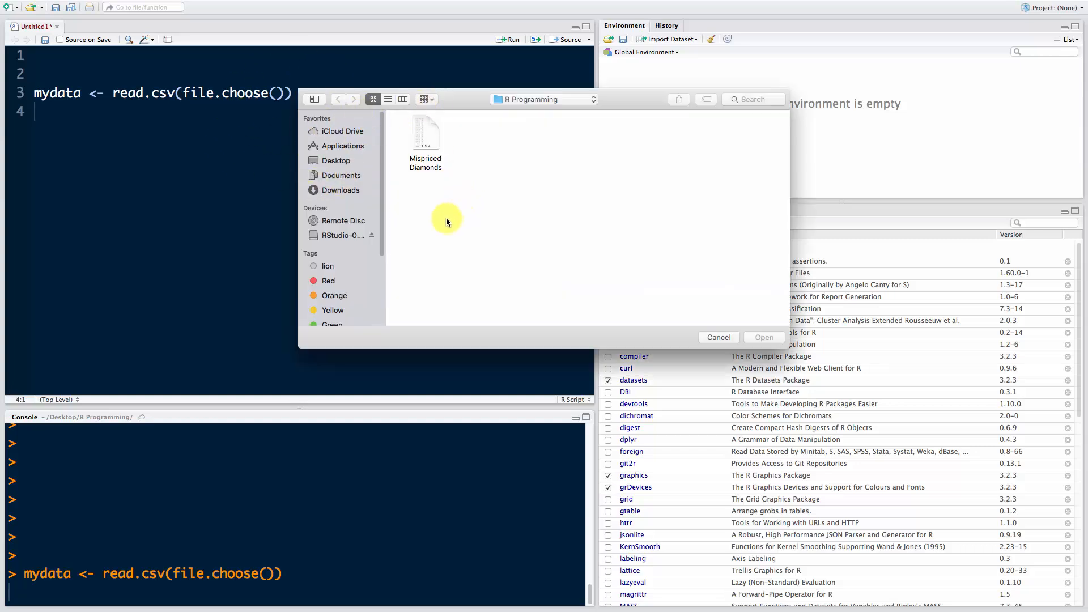
double_click(426, 133)
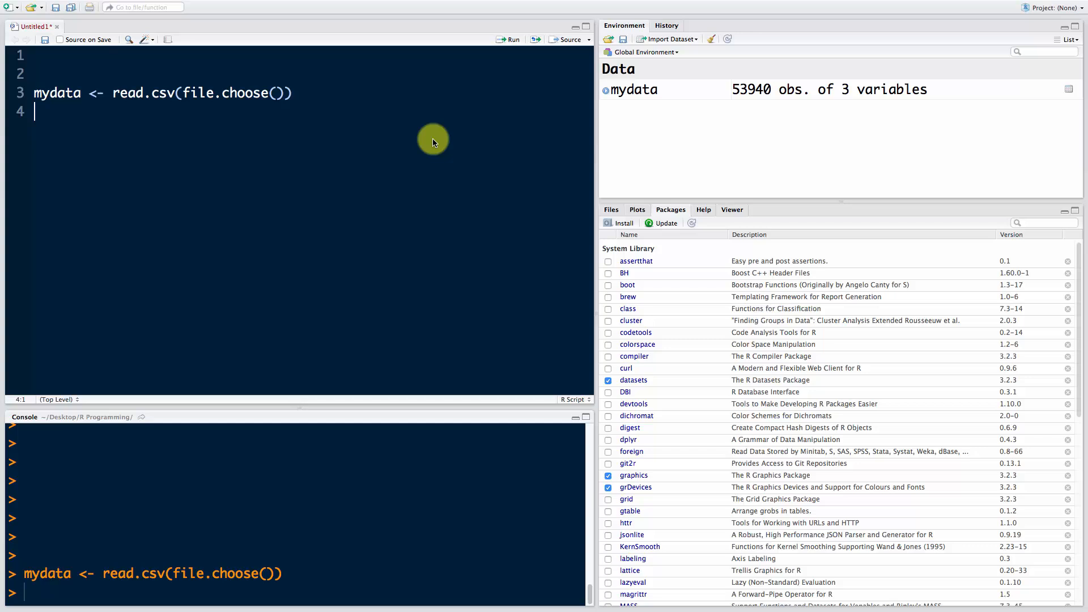
mouse_move(131, 124)
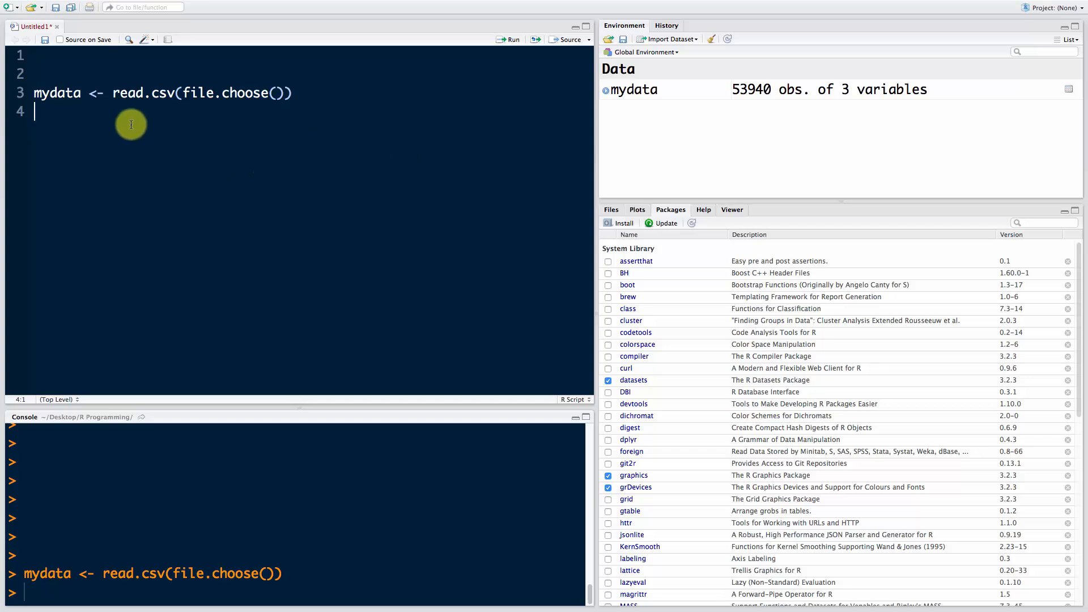
mouse_move(353, 176)
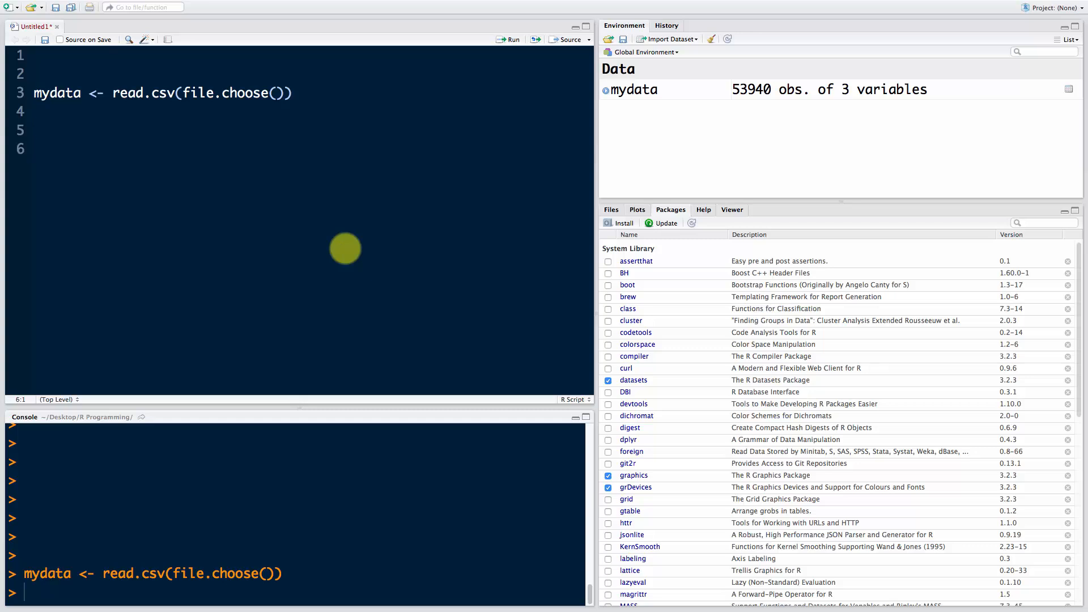
Install ggplot2 with install.packages("ggplot2") and tick it in the Packages pane
type("insta")
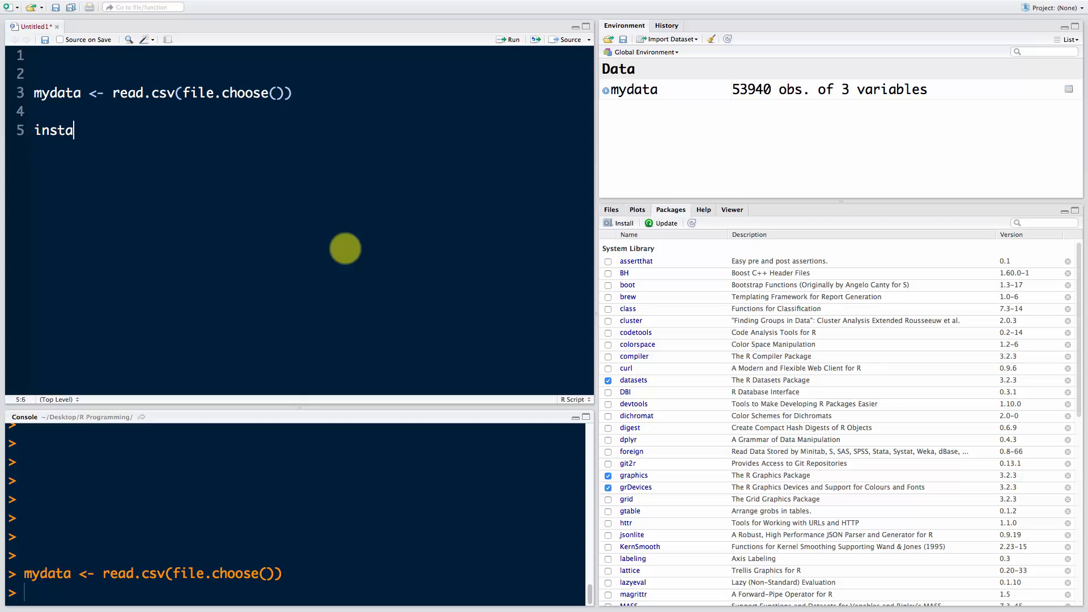
type("ll.packages()")
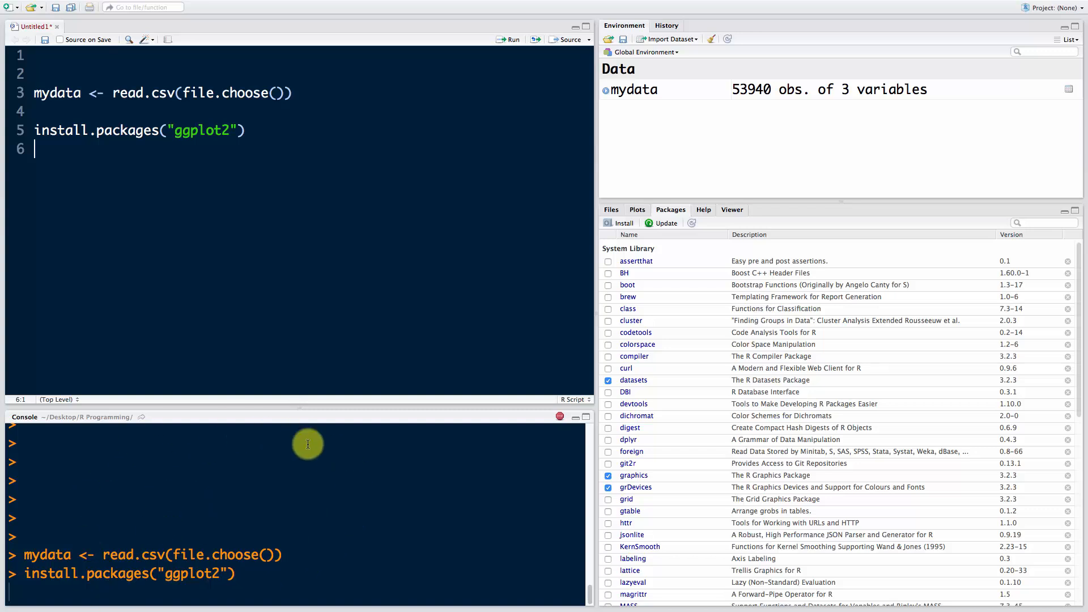
mouse_move(252, 593)
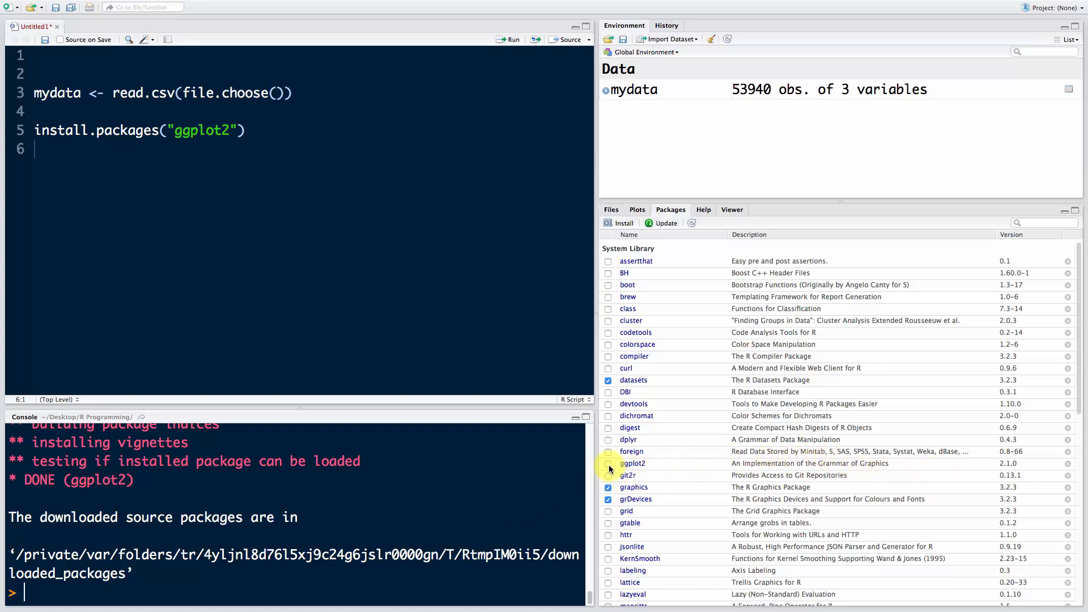
left_click(609, 464)
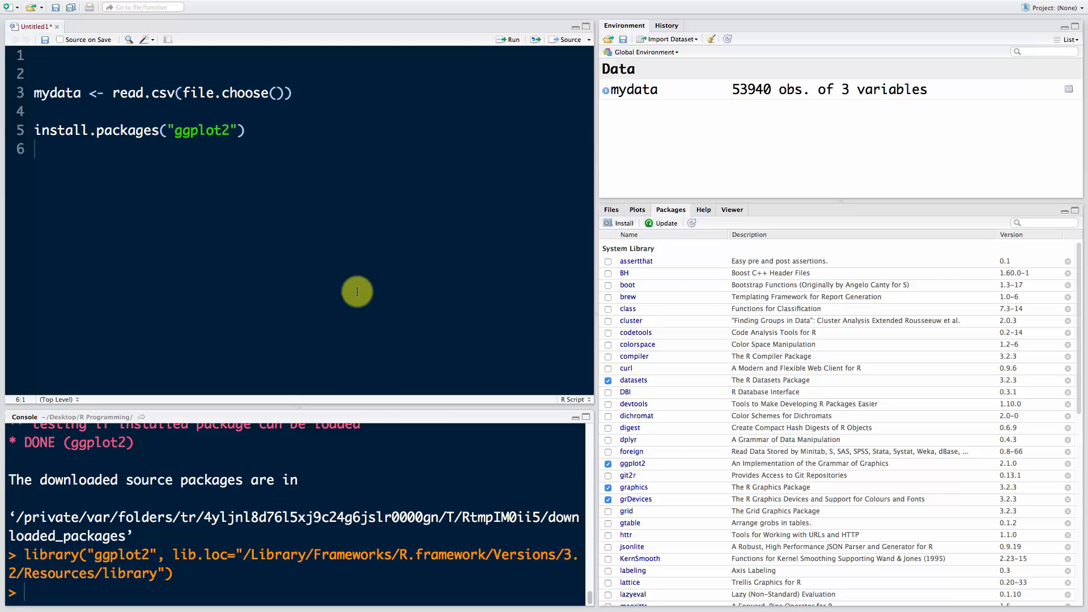
mouse_move(341, 164)
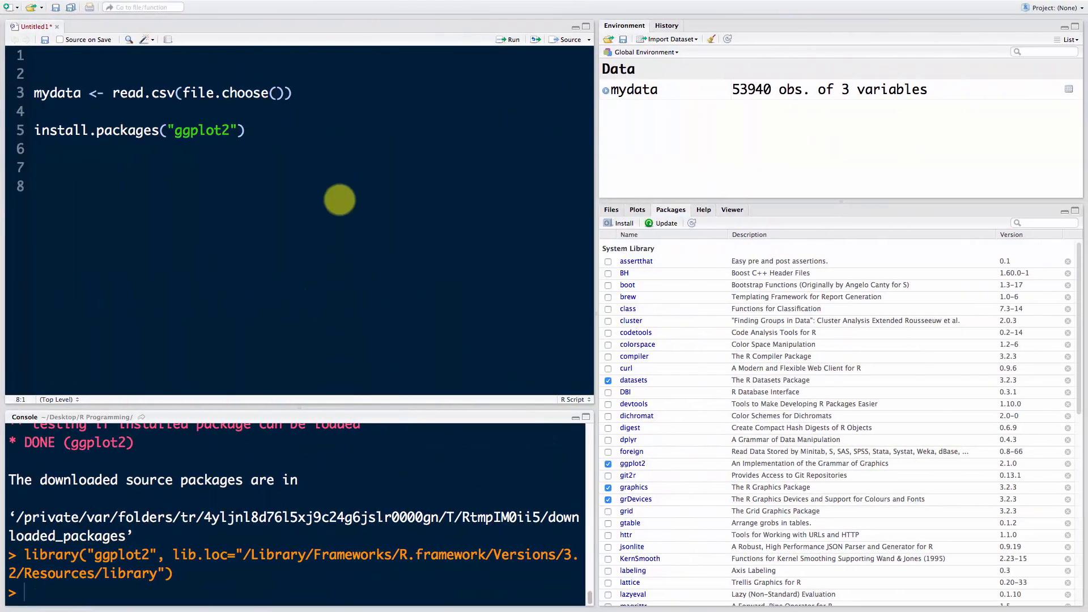
Write ggplot(data=mydata, aes(x=carat, y=price)) + geom_point() to plot price against carat
type("ggplot()")
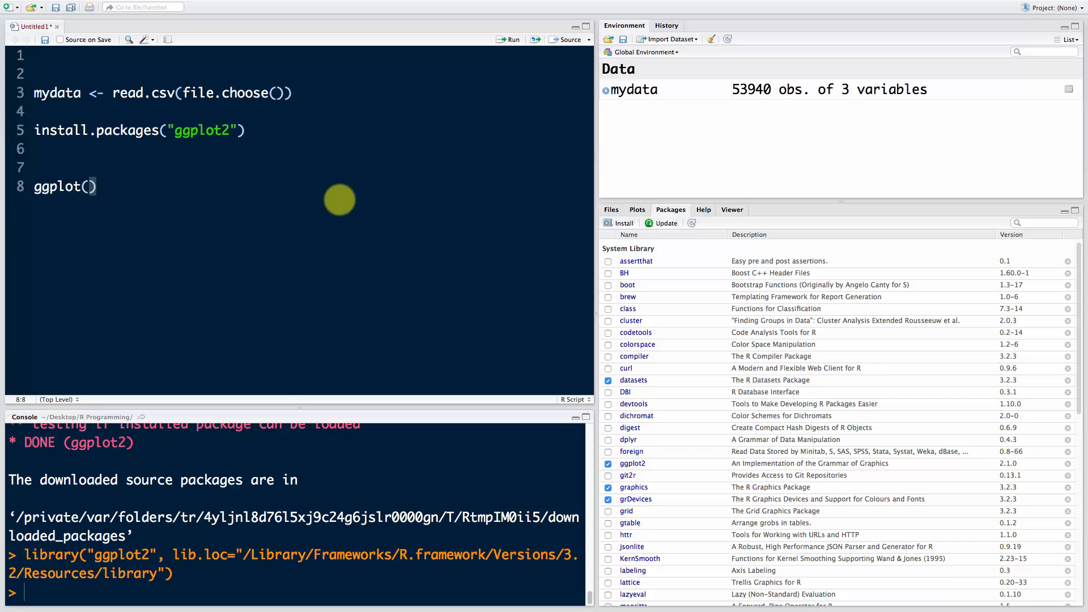
type("data=")
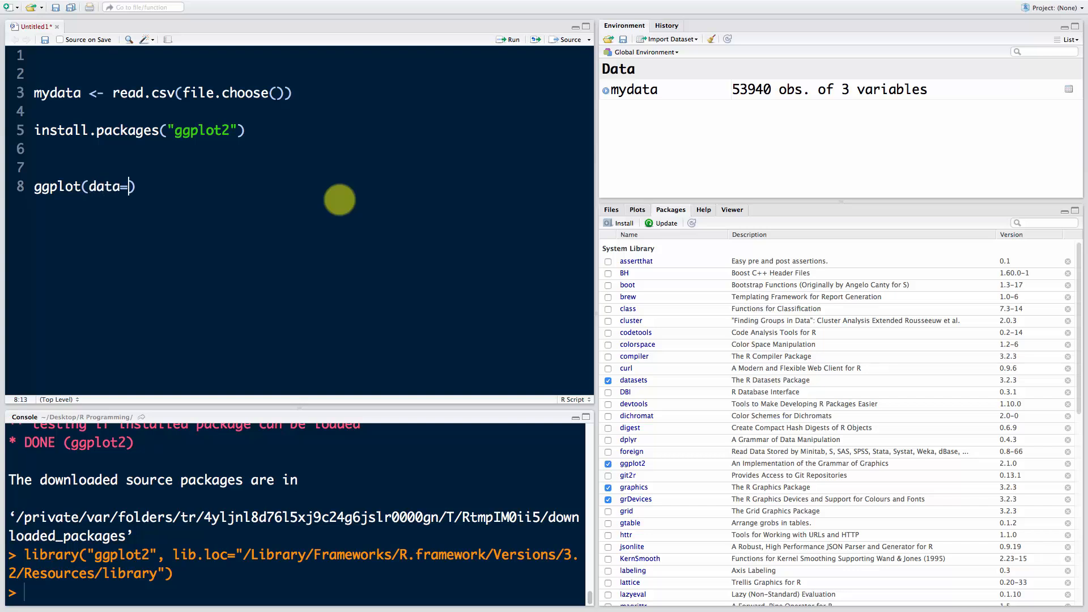
type("mydata,")
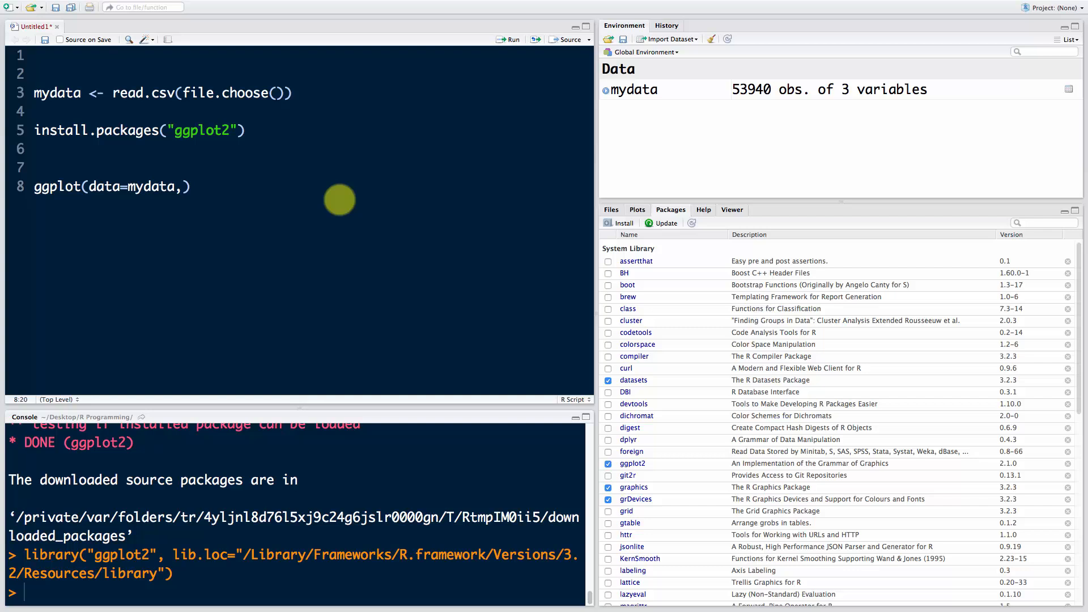
type("a")
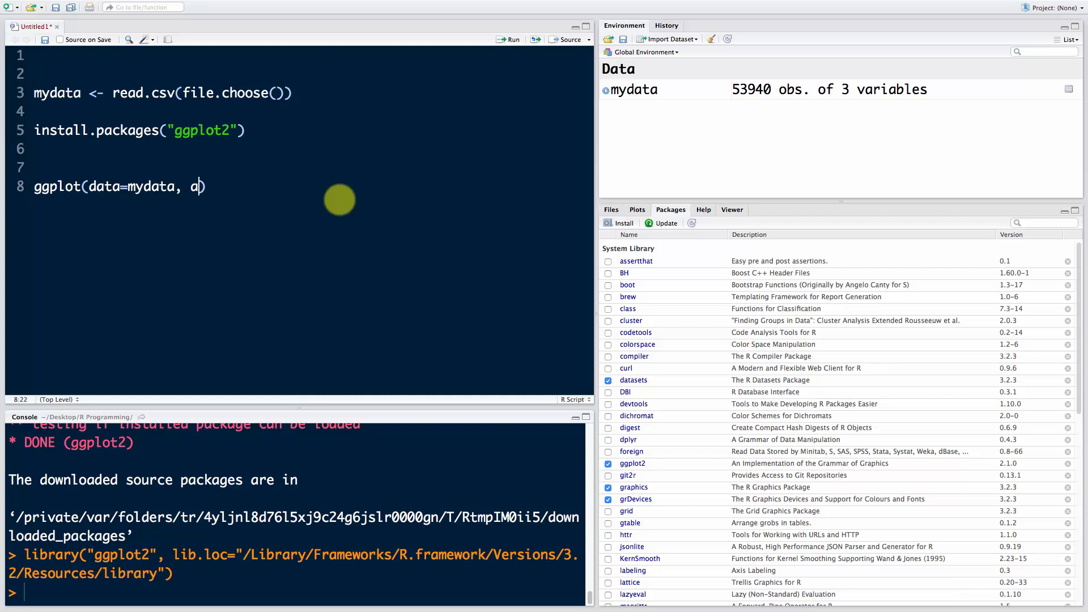
type("es(x")
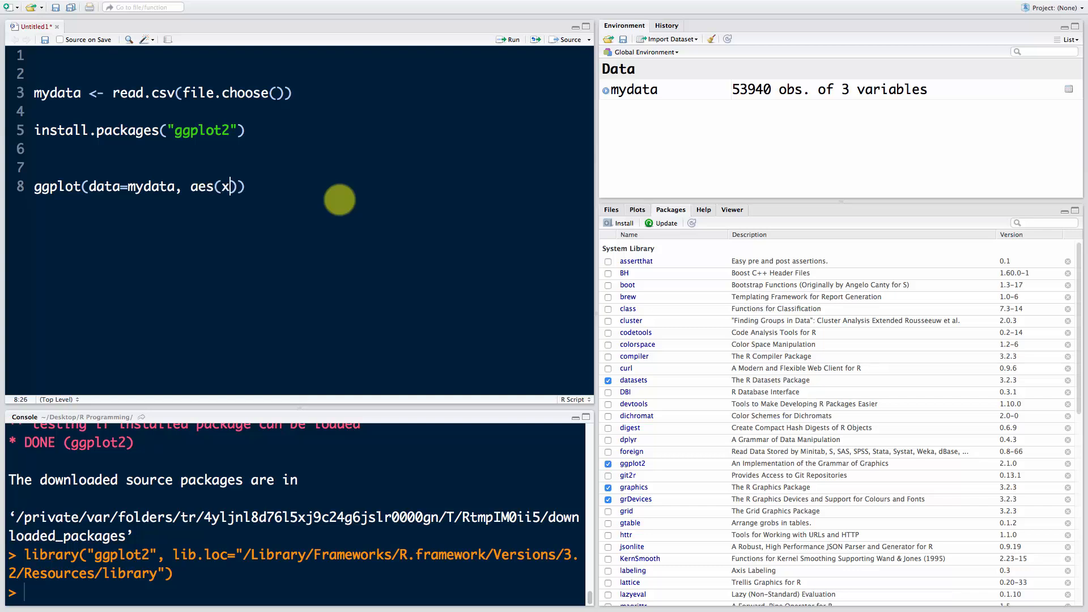
type("=carat")
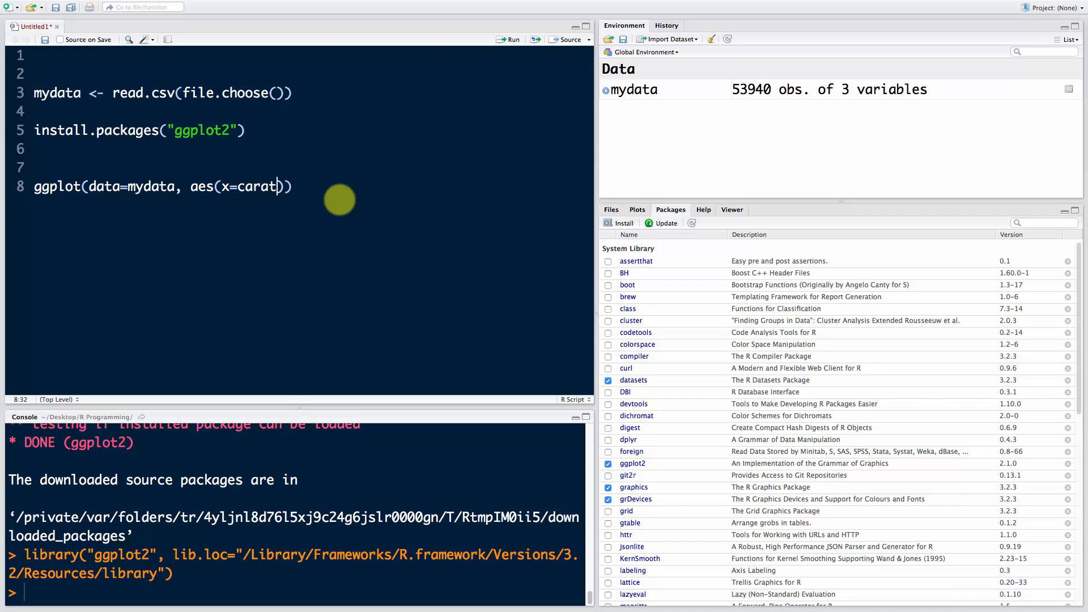
type(", y=price")
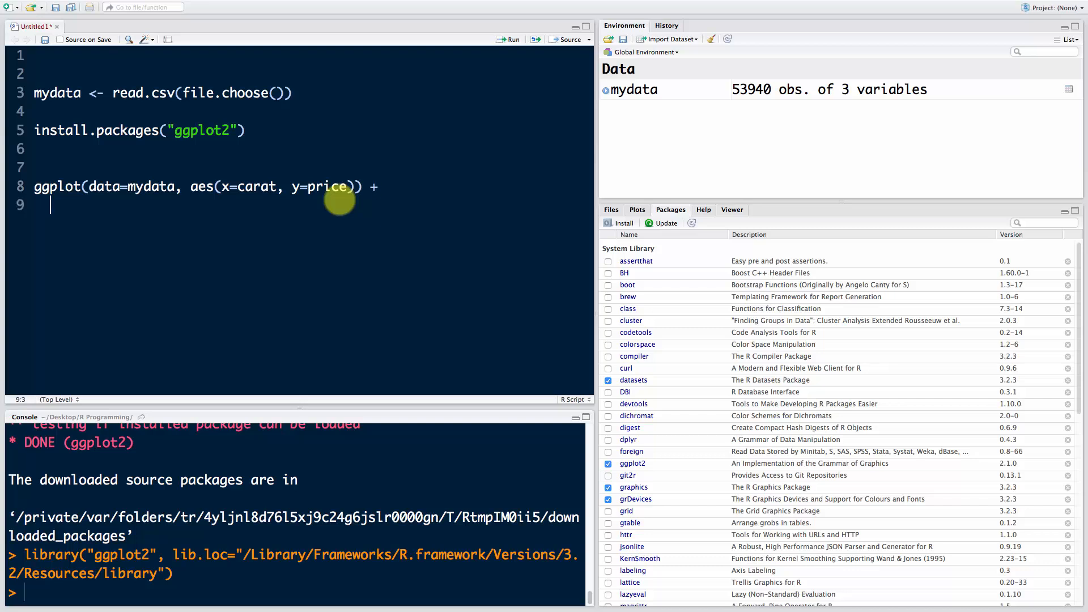
type("geom(")
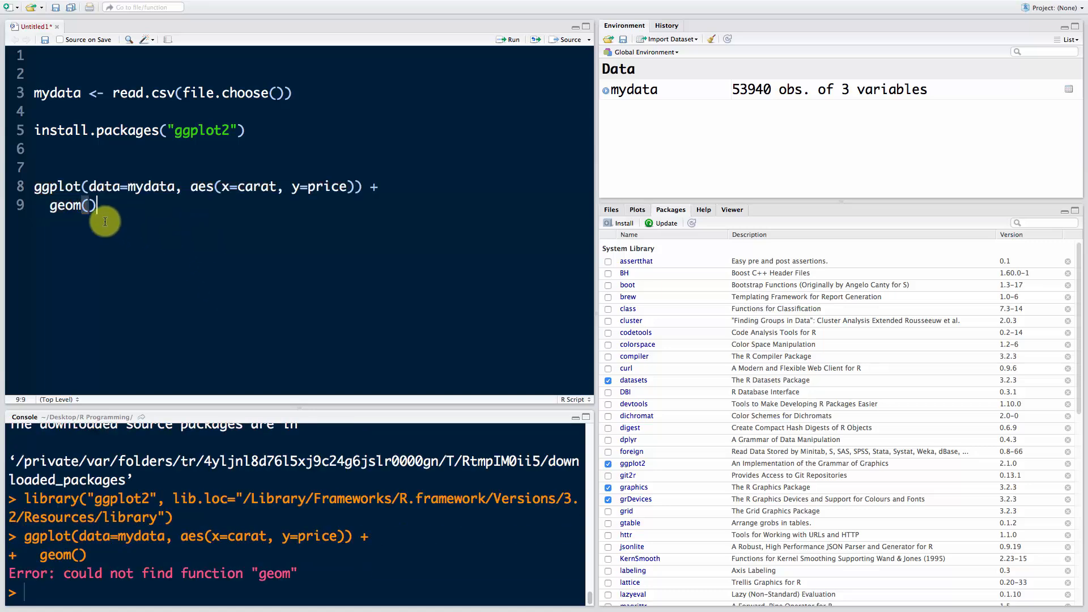
type("_point")
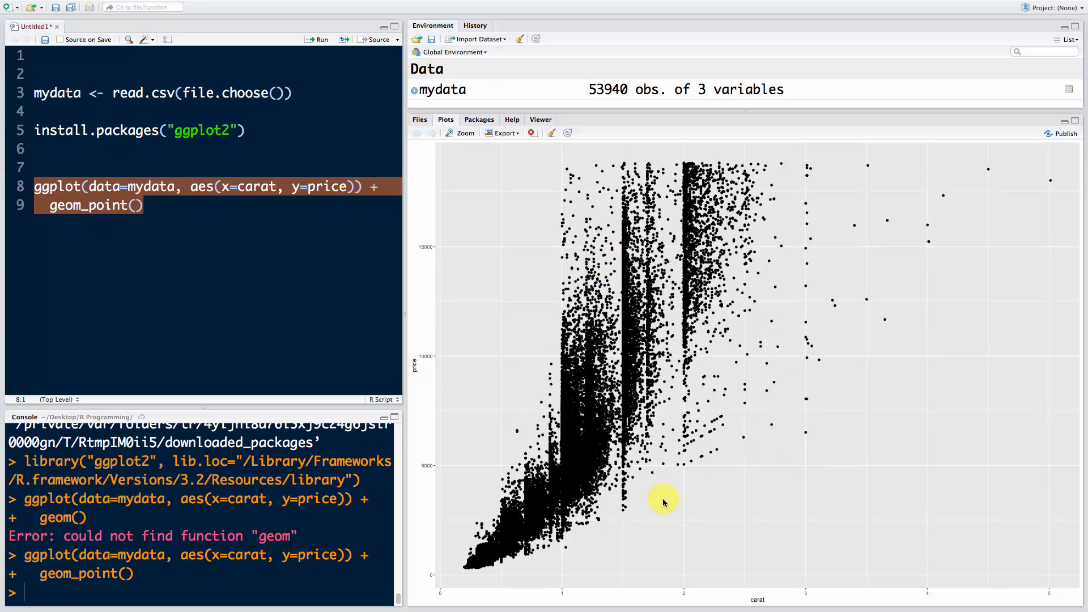
mouse_move(454, 291)
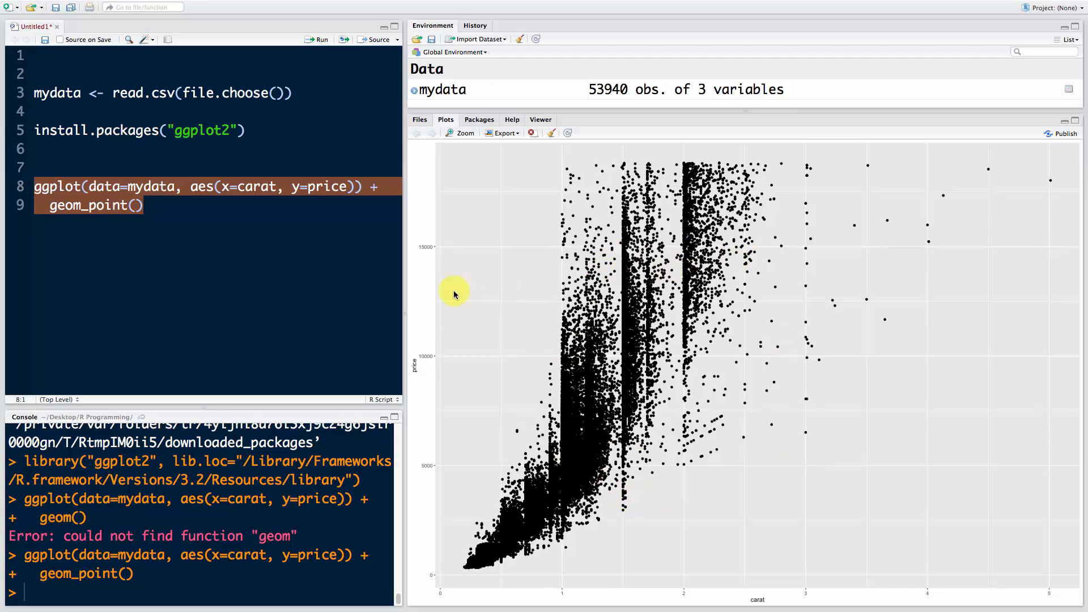
mouse_move(293, 204)
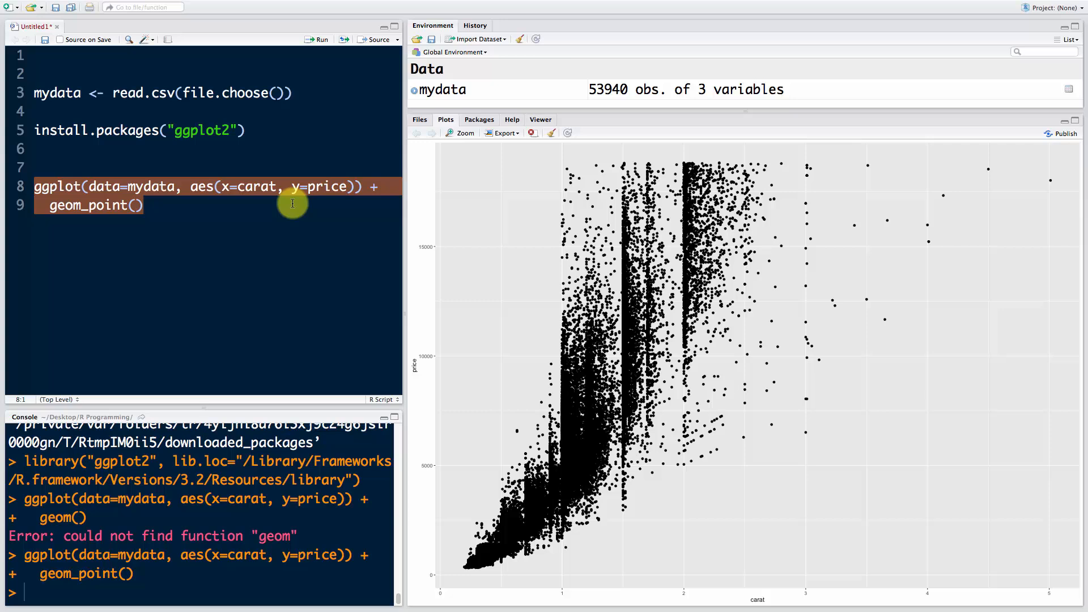
Add colour=clarity inside aes() and rerun the plot code
left_click(354, 186)
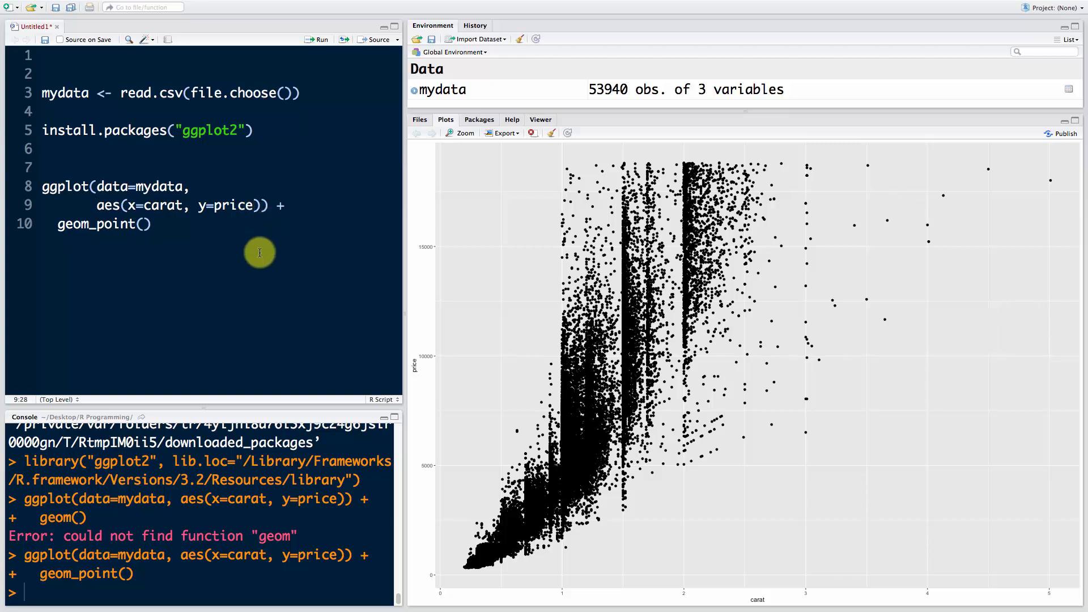
type(", colour=")
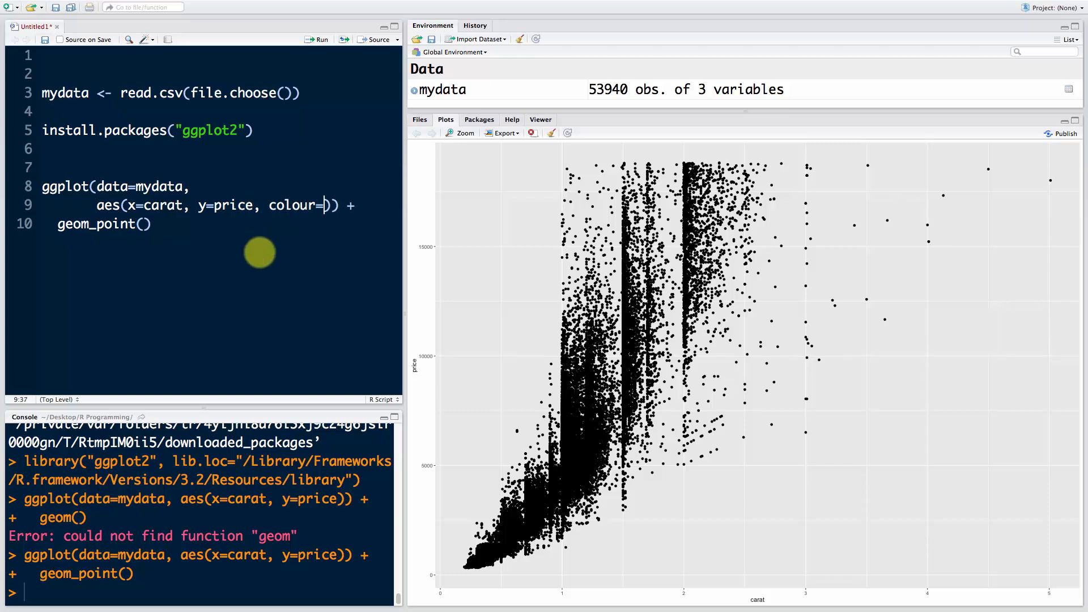
type("clarity")
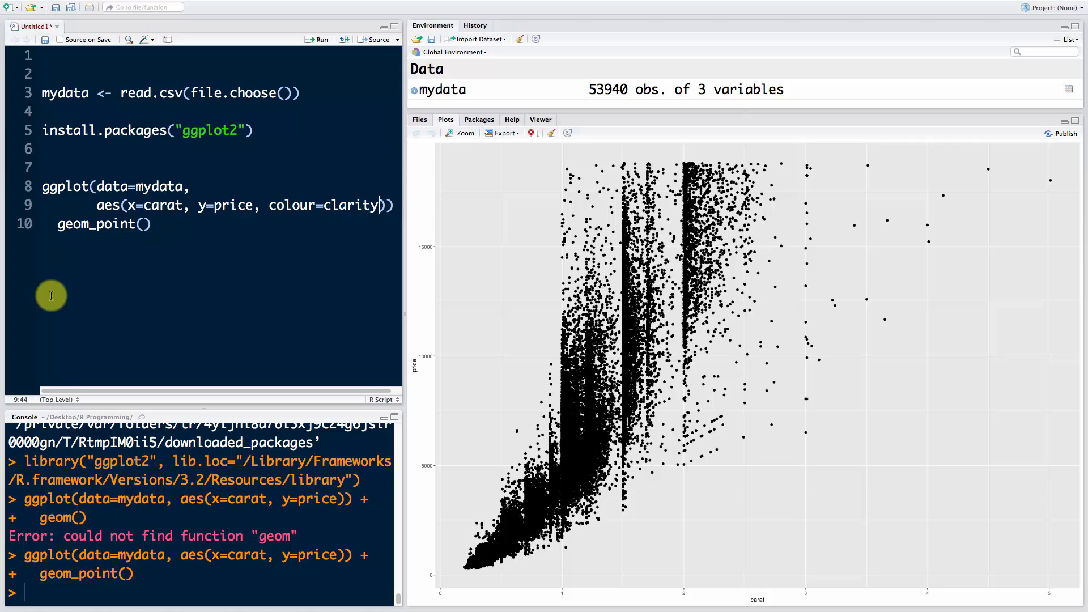
left_click(319, 39)
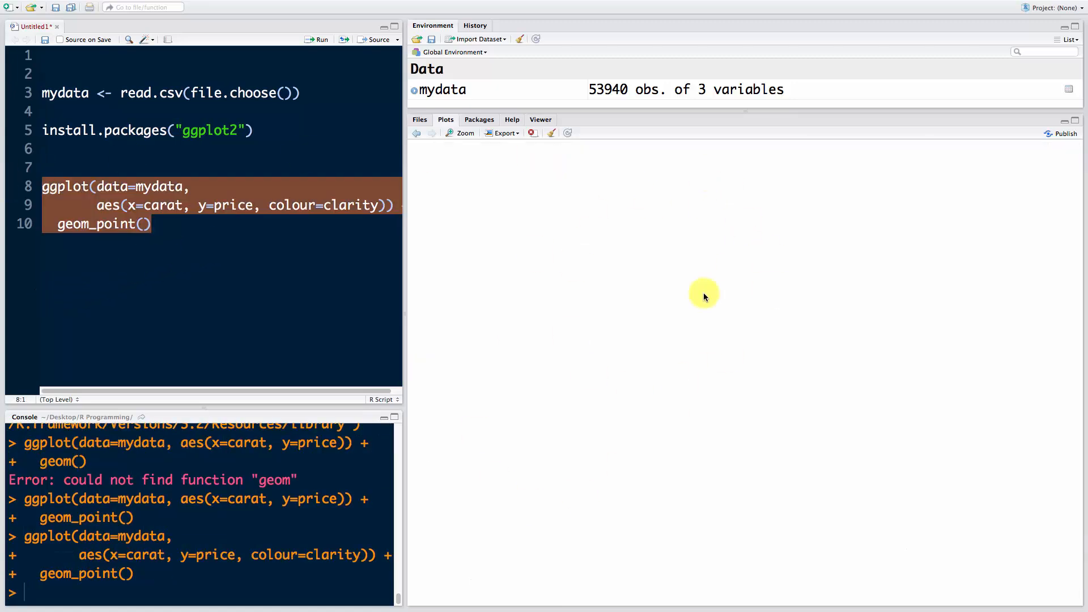
left_click(317, 39)
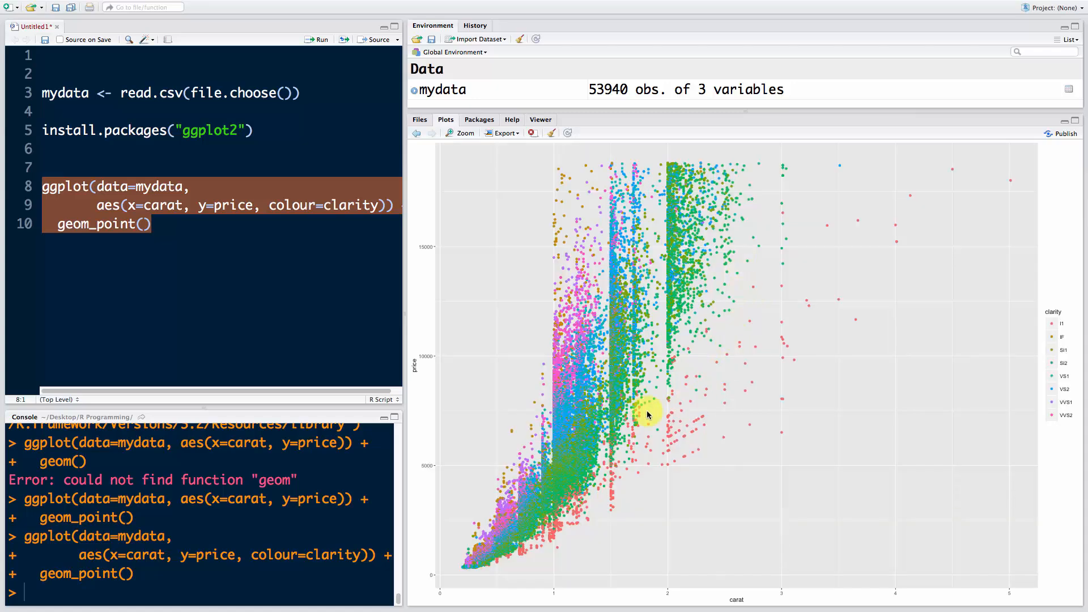
mouse_move(1026, 263)
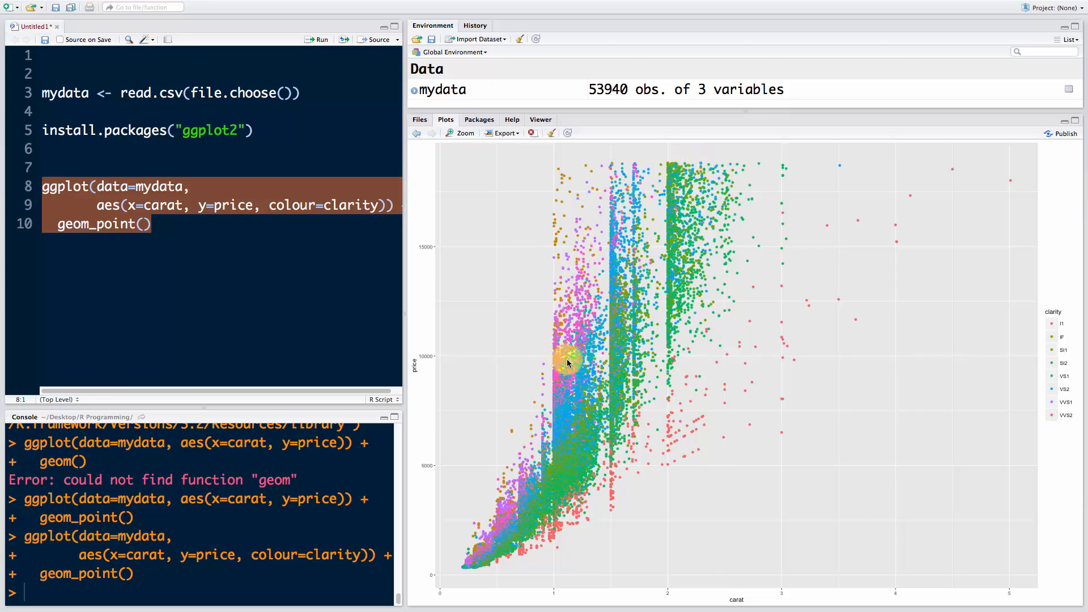
mouse_move(488, 426)
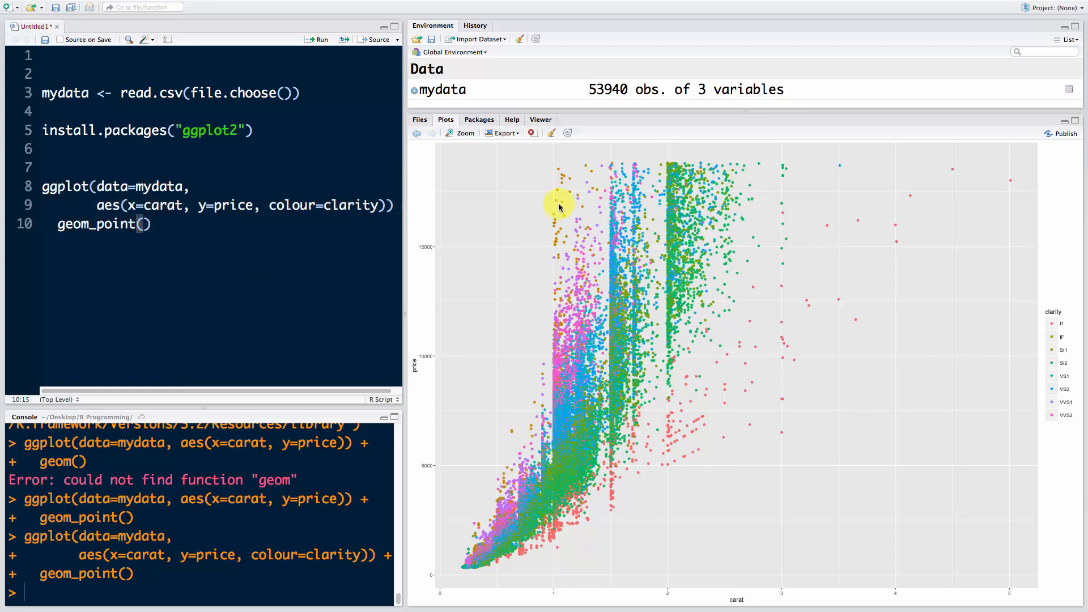
mouse_move(932, 151)
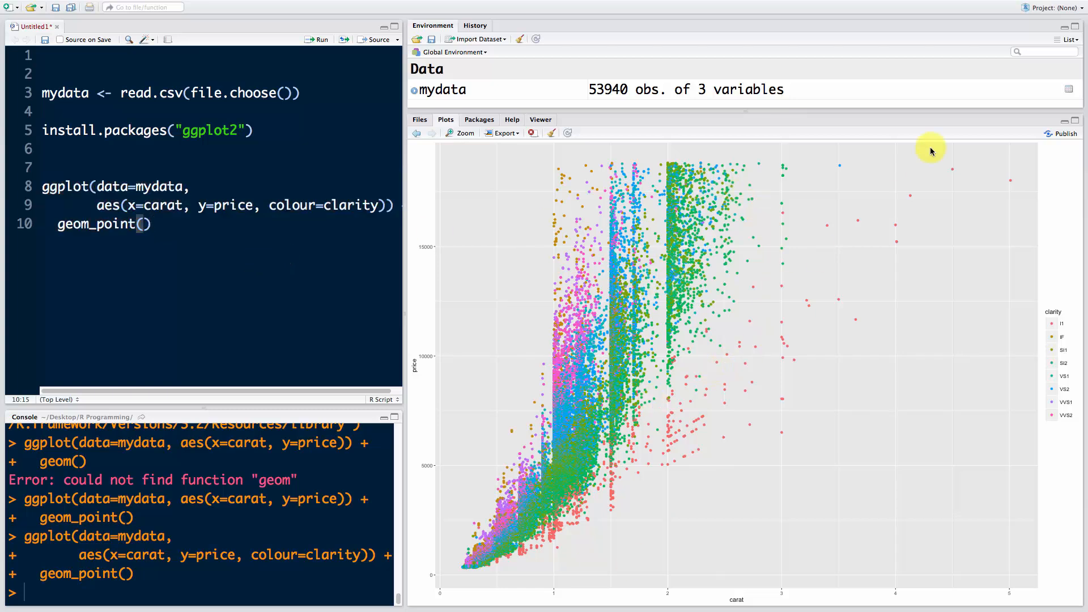
mouse_move(764, 236)
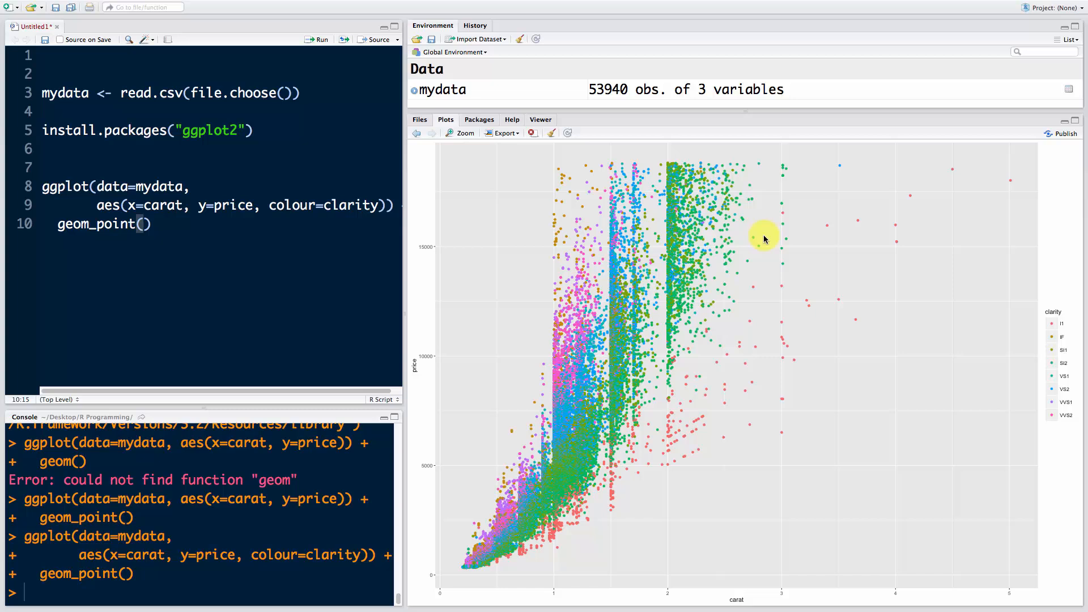
mouse_move(253, 225)
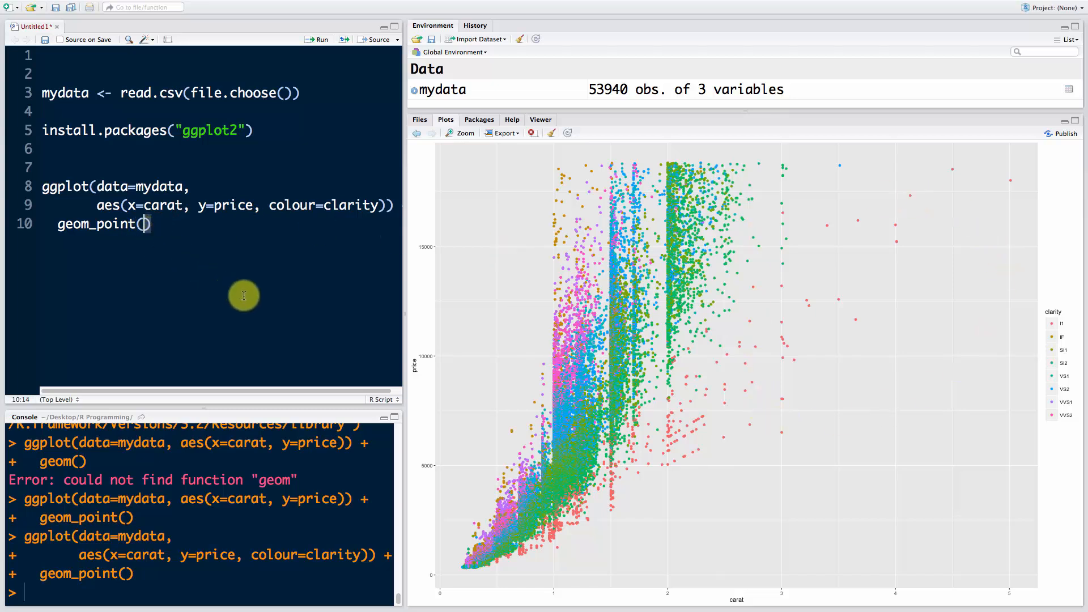
Add alpha=0.1 to geom_point() and rerun the plot
type("alpah")
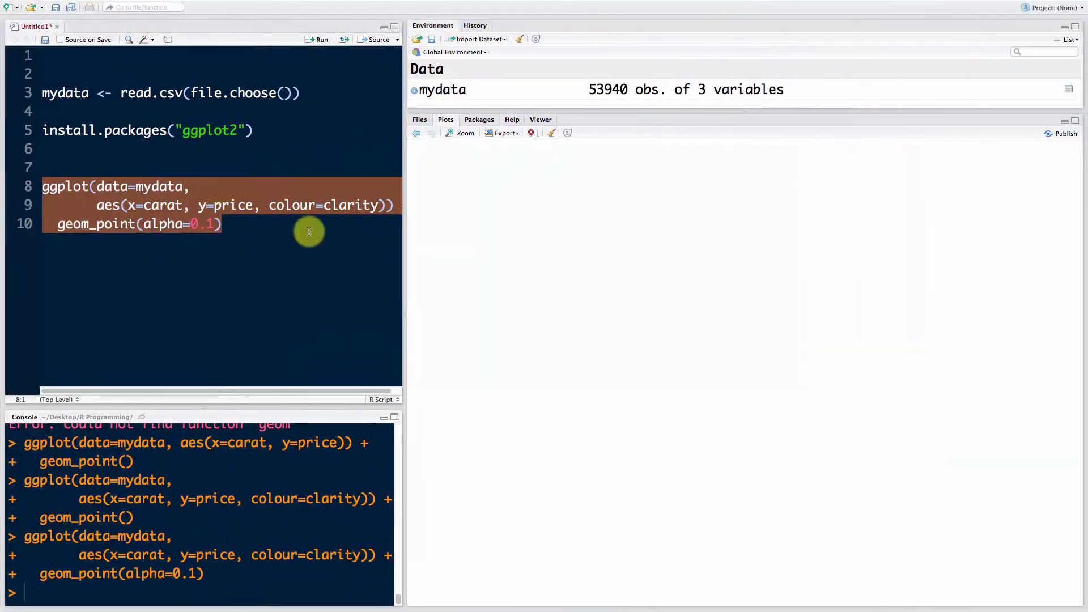
left_click(319, 39)
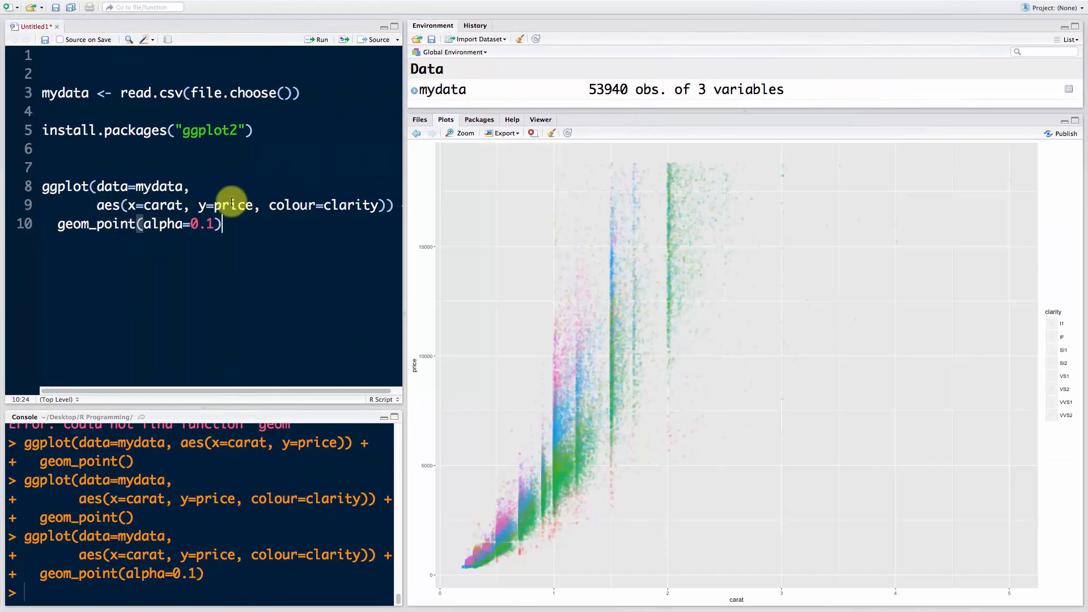
mouse_move(606, 241)
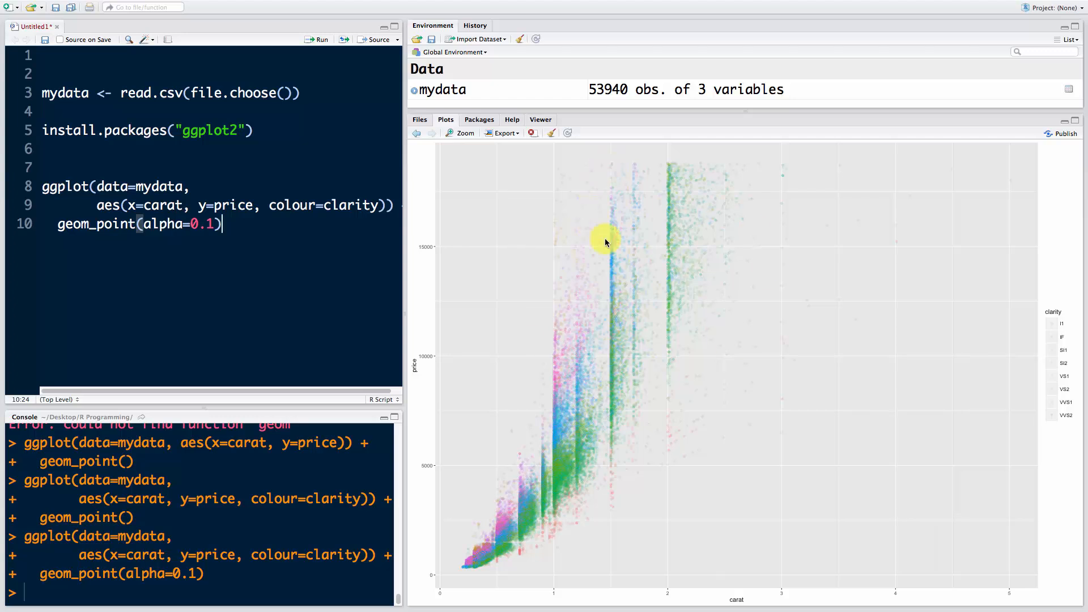
mouse_move(540, 445)
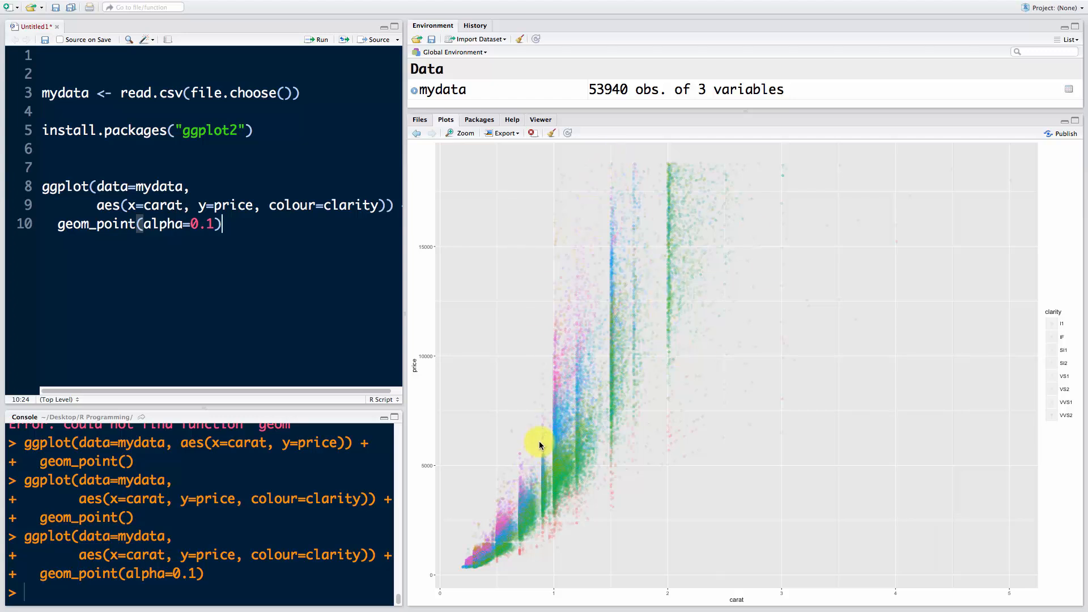
mouse_move(671, 313)
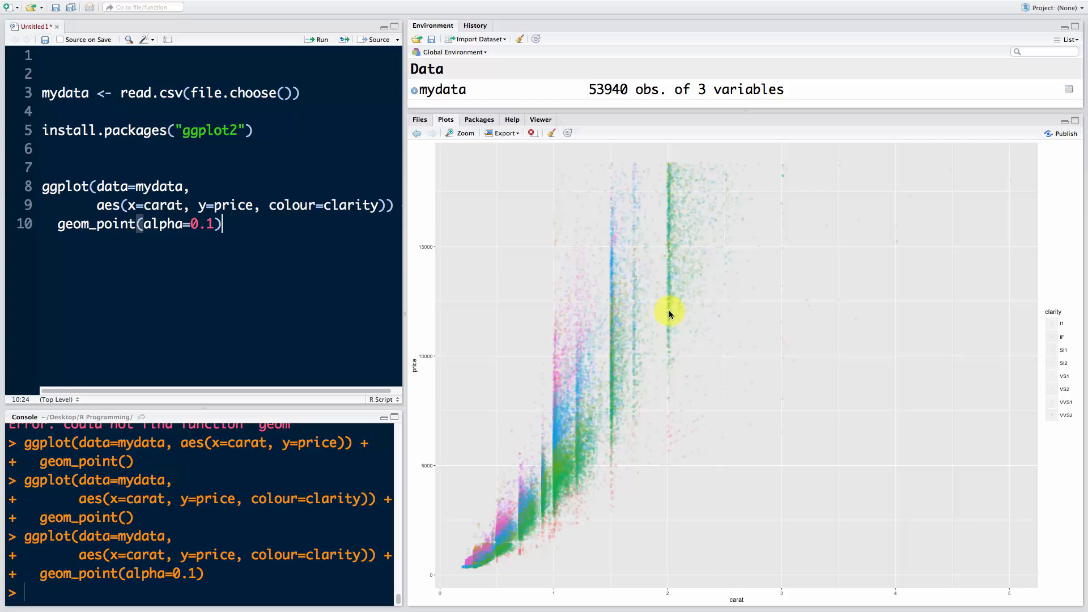
mouse_move(743, 276)
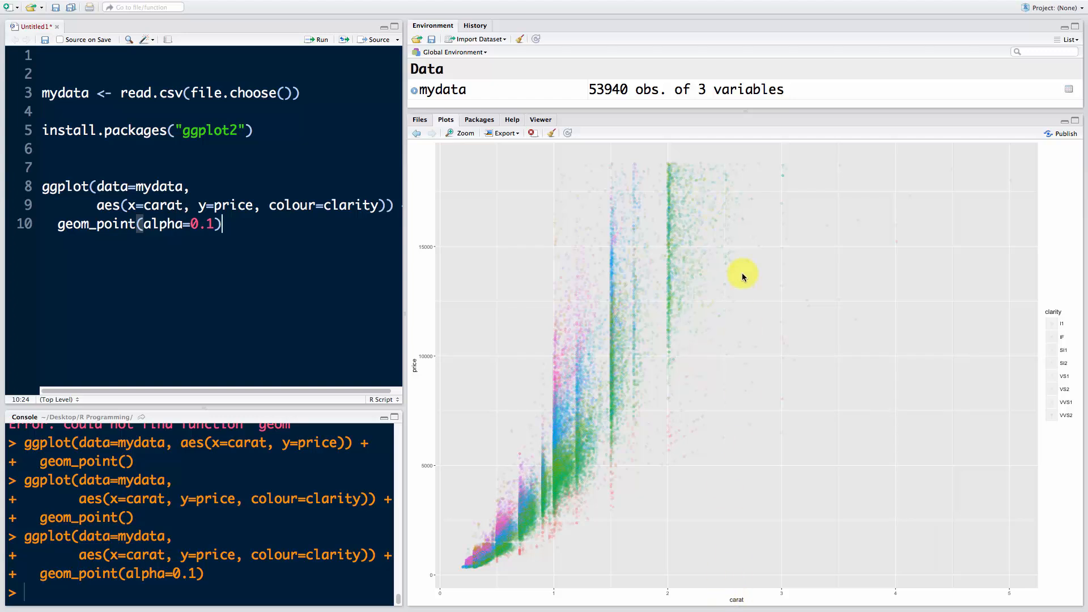
mouse_move(902, 176)
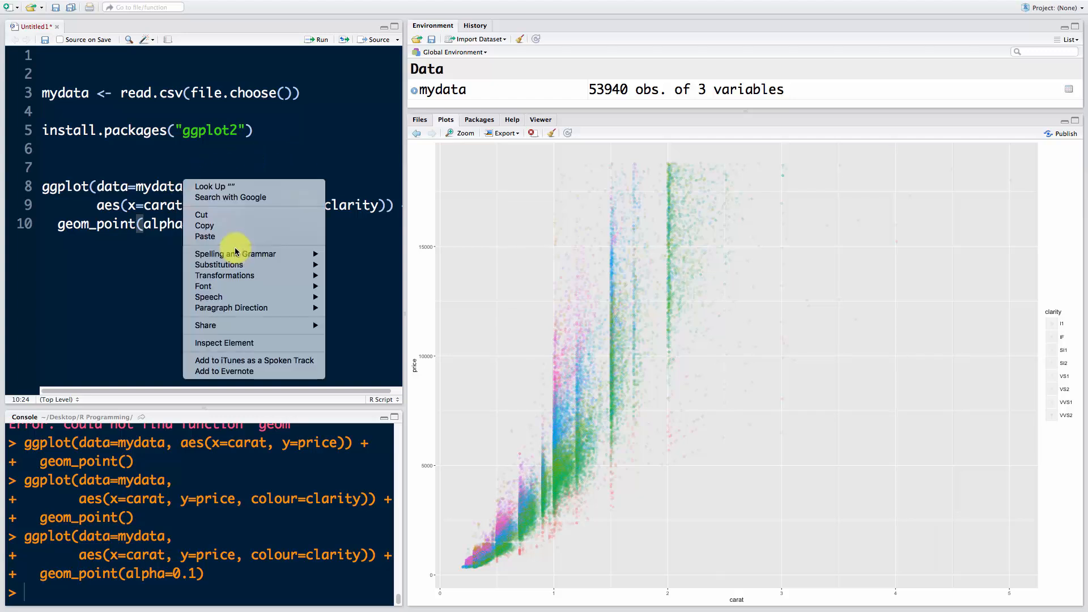
Change the data to mydata[mydata$carat<2.5,] and rerun the plot
left_click(251, 231)
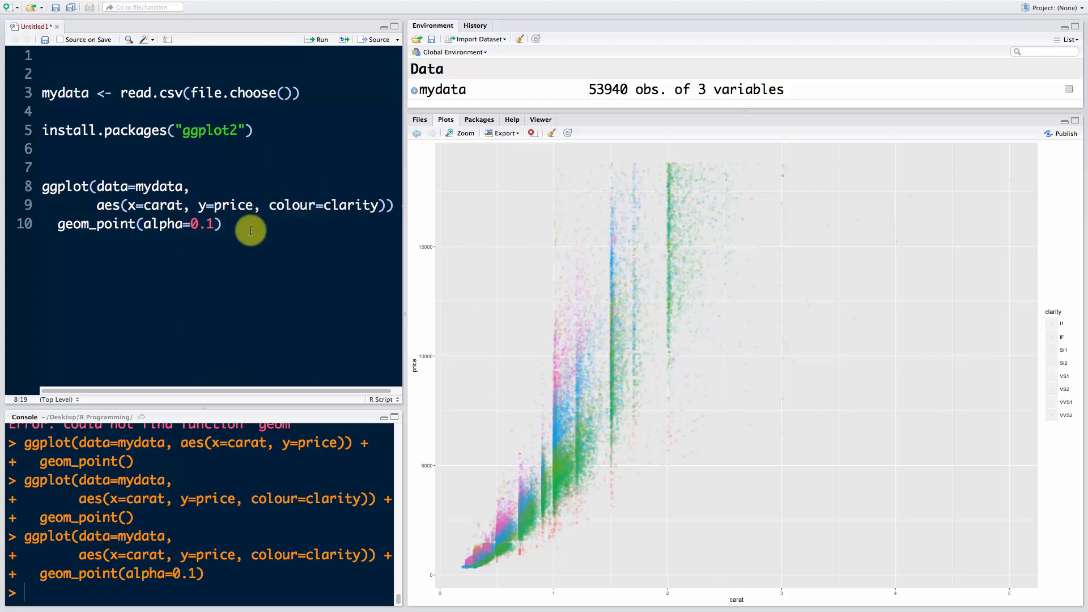
type("[mydata")
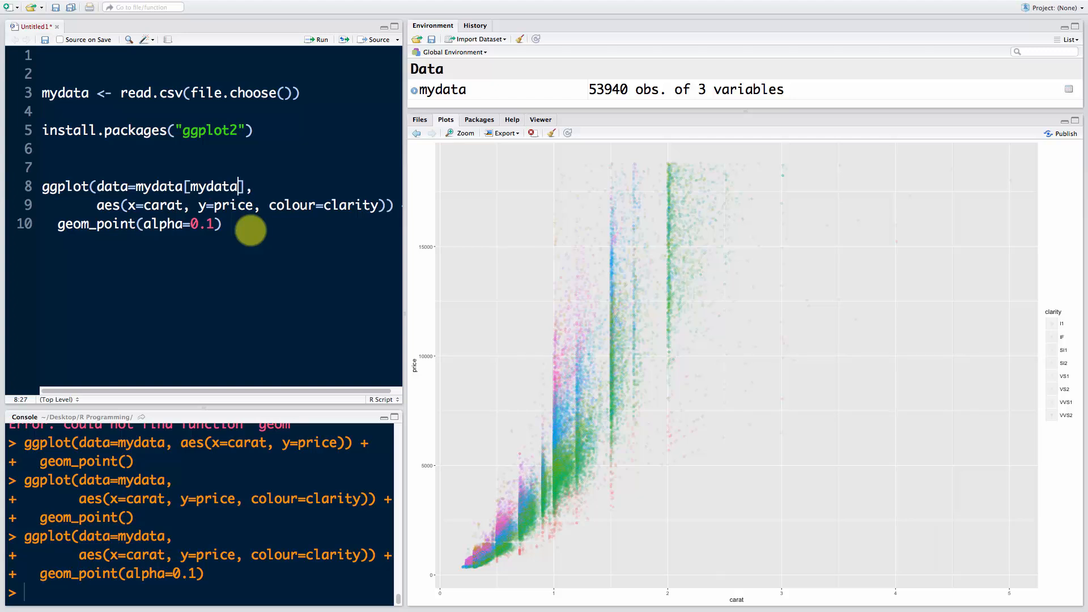
type("$carat")
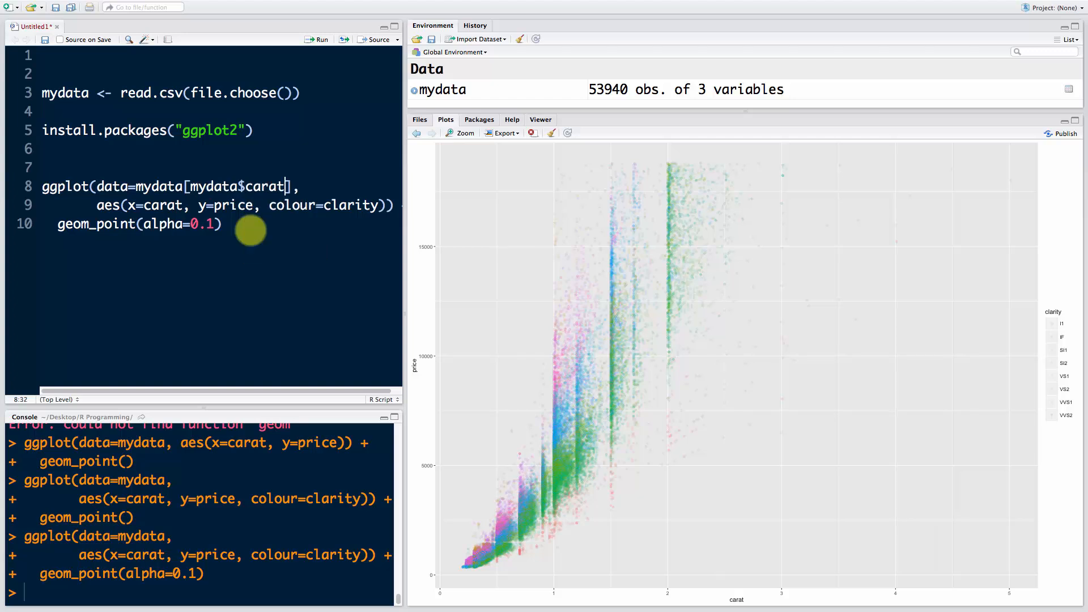
type("<2.5,")
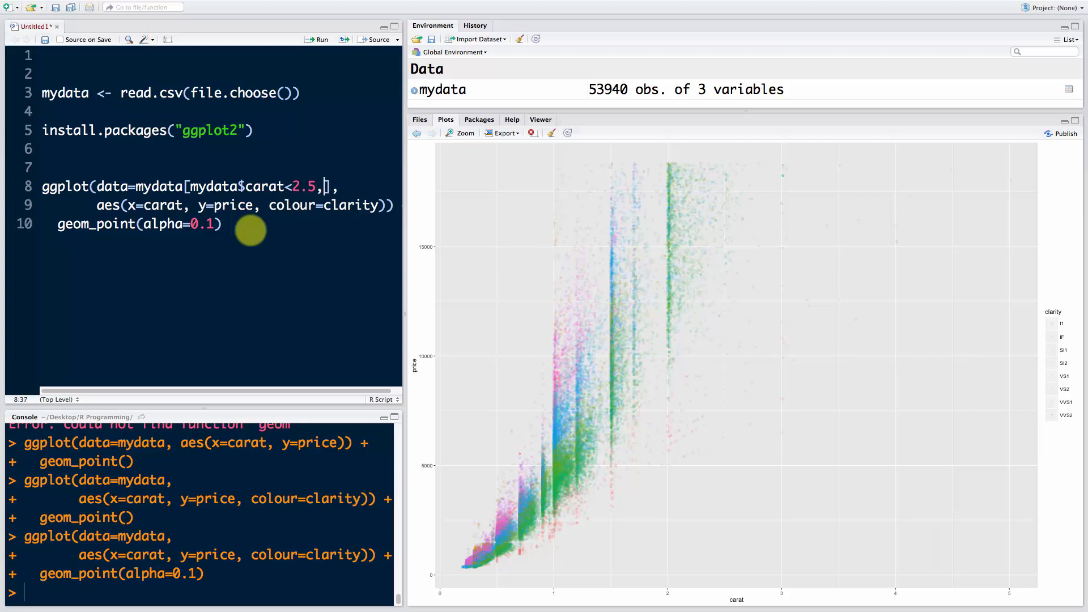
left_click(318, 39)
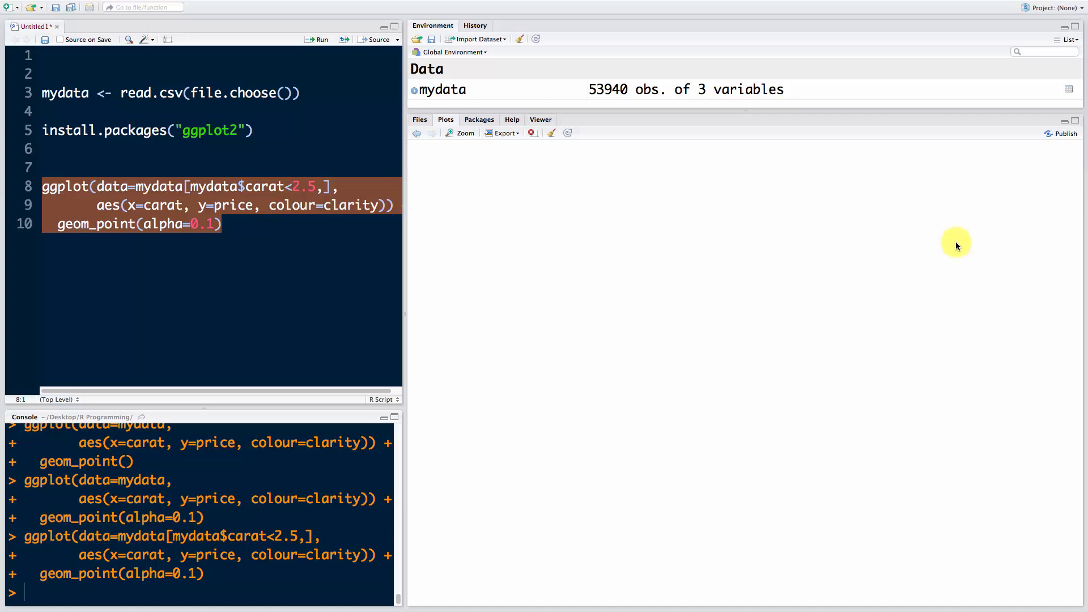
Add a geom_smooth() layer after geom_point(alpha=0.1) and rerun the filtered clarity plot
left_click(319, 39)
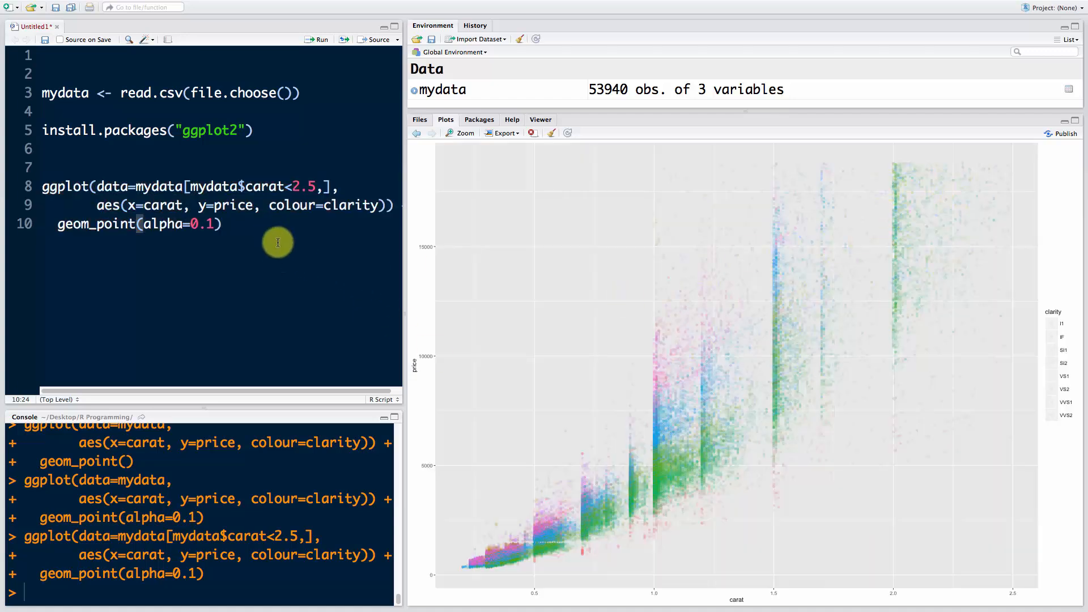
type("+")
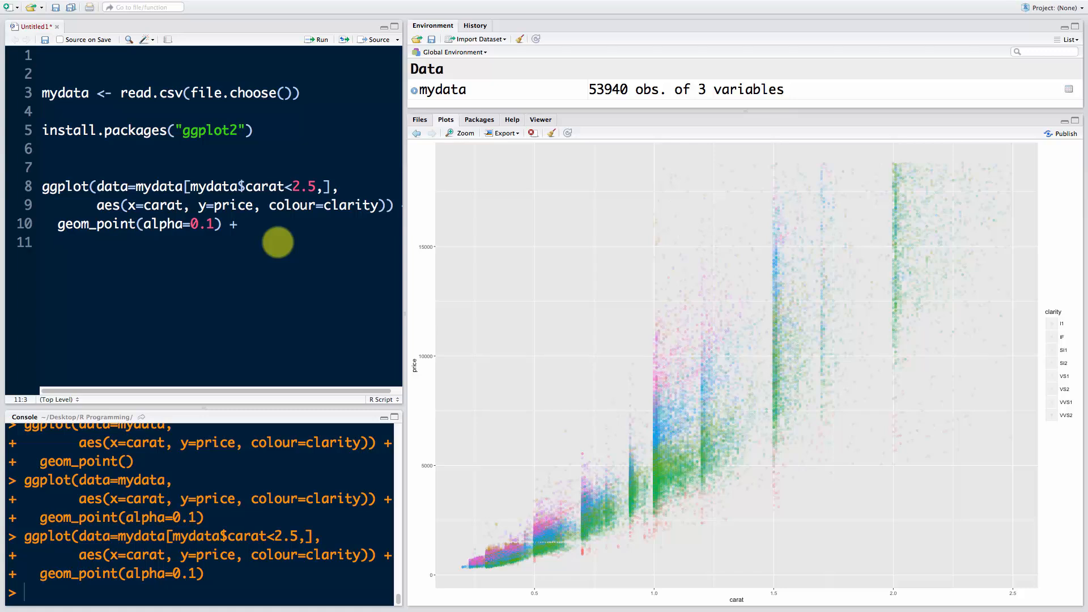
type("geom_smooth(")
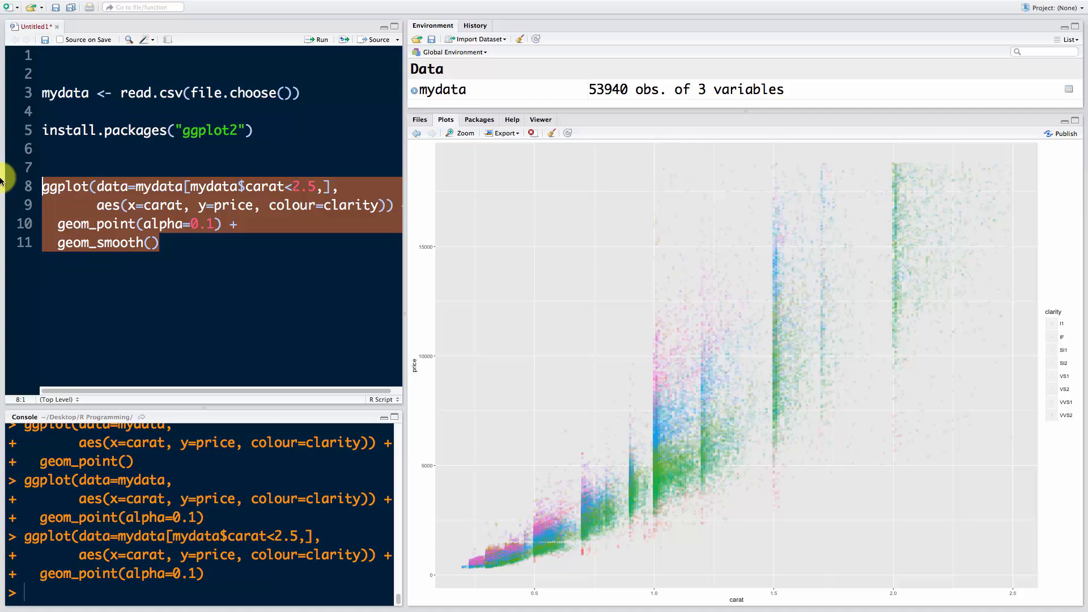
left_click(317, 39)
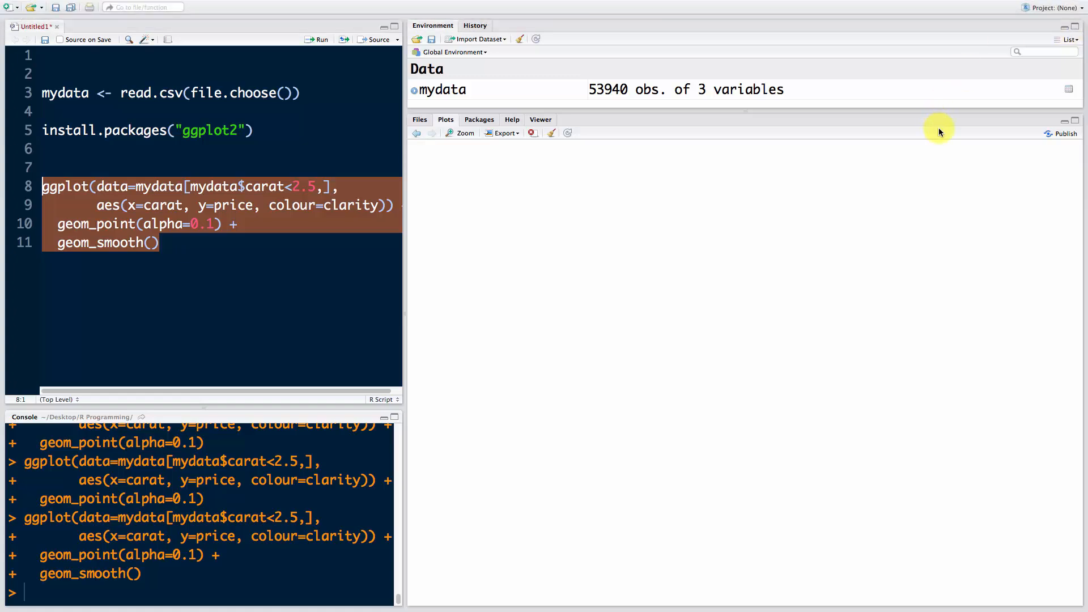
left_click(315, 39)
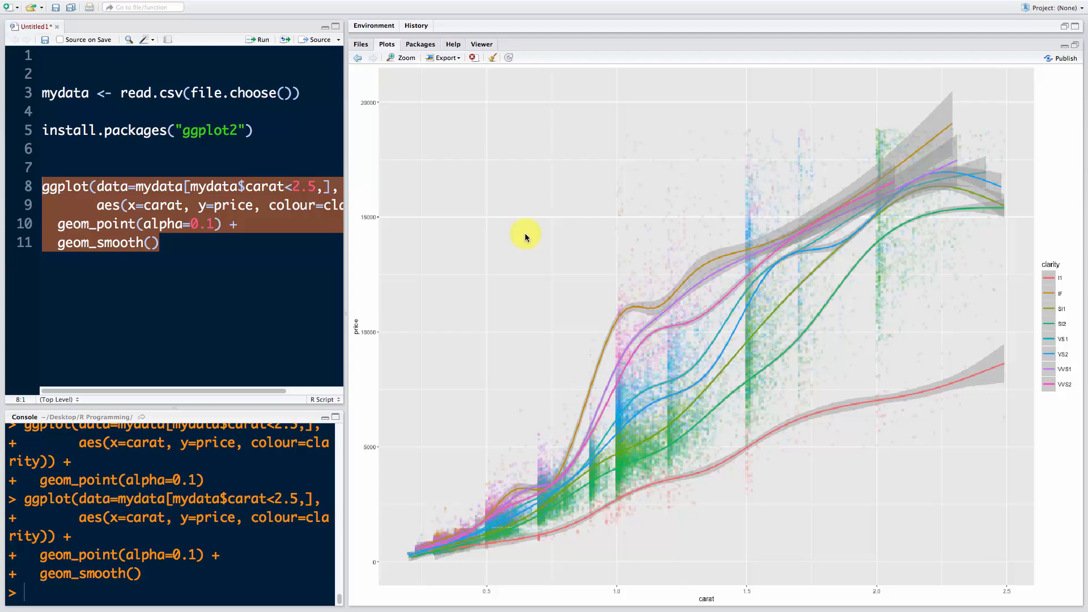
mouse_move(605, 213)
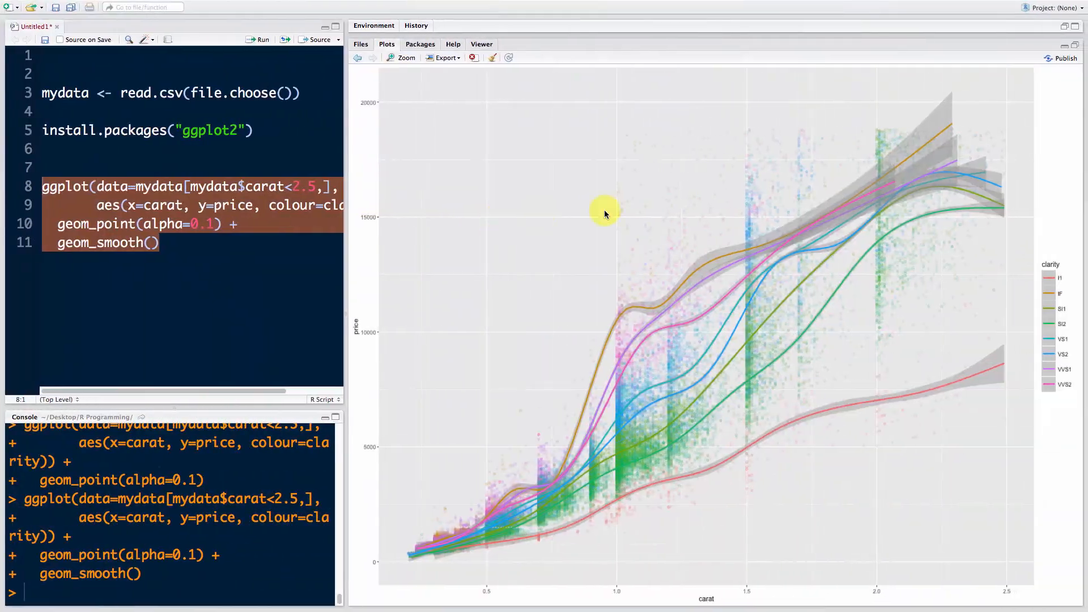
mouse_move(624, 202)
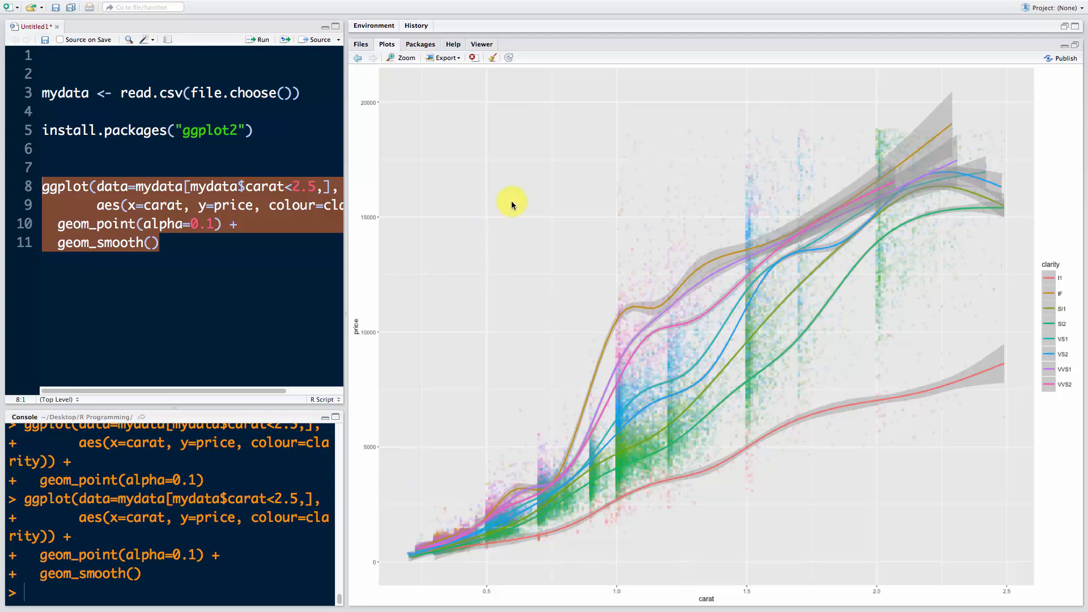
mouse_move(551, 377)
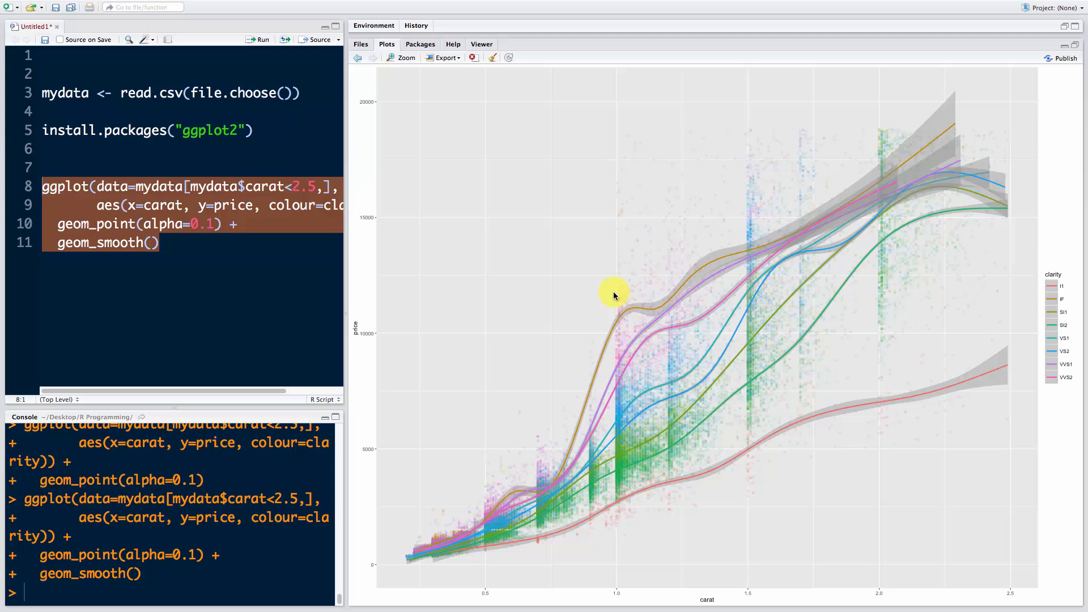
mouse_move(1048, 293)
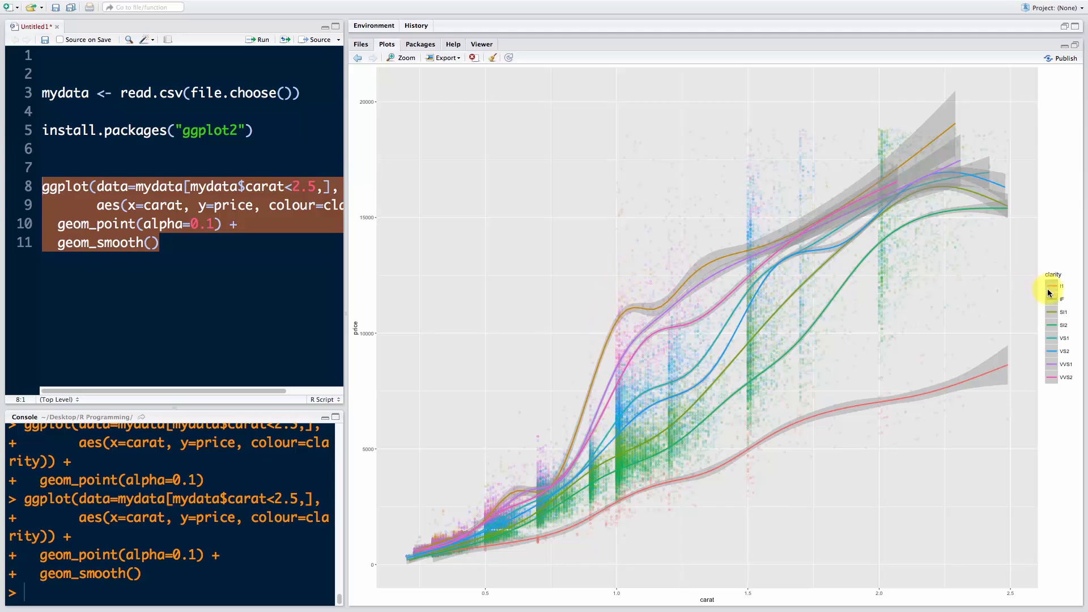
mouse_move(1055, 302)
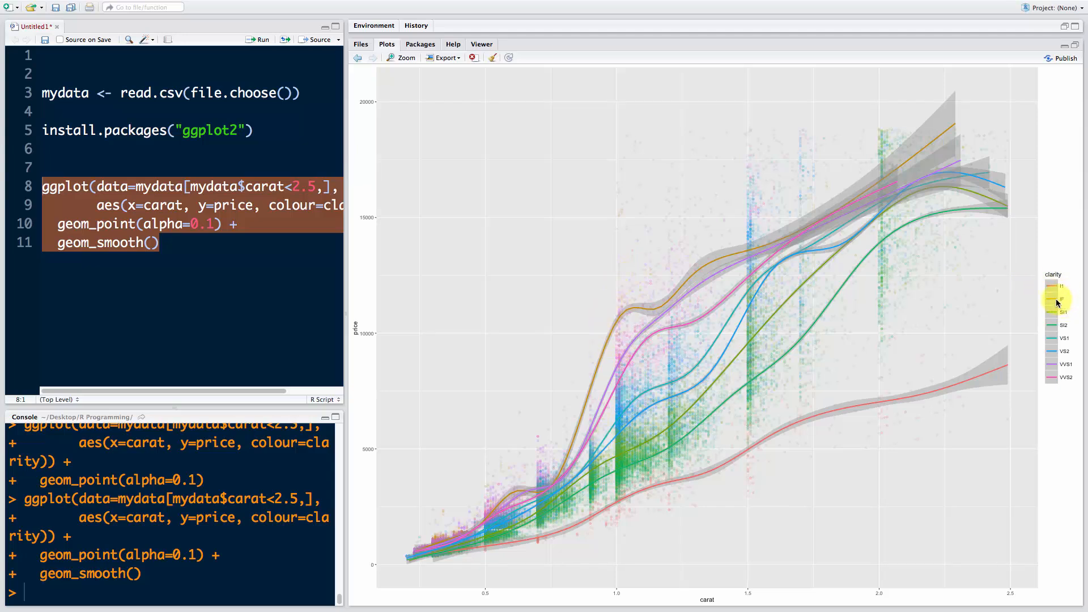
mouse_move(792, 426)
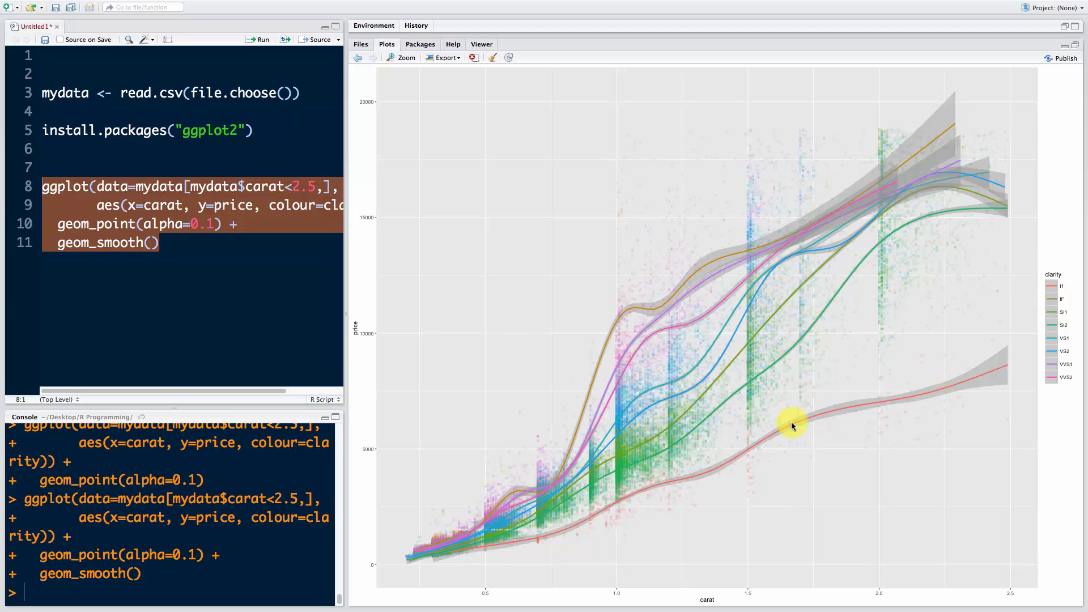
mouse_move(605, 321)
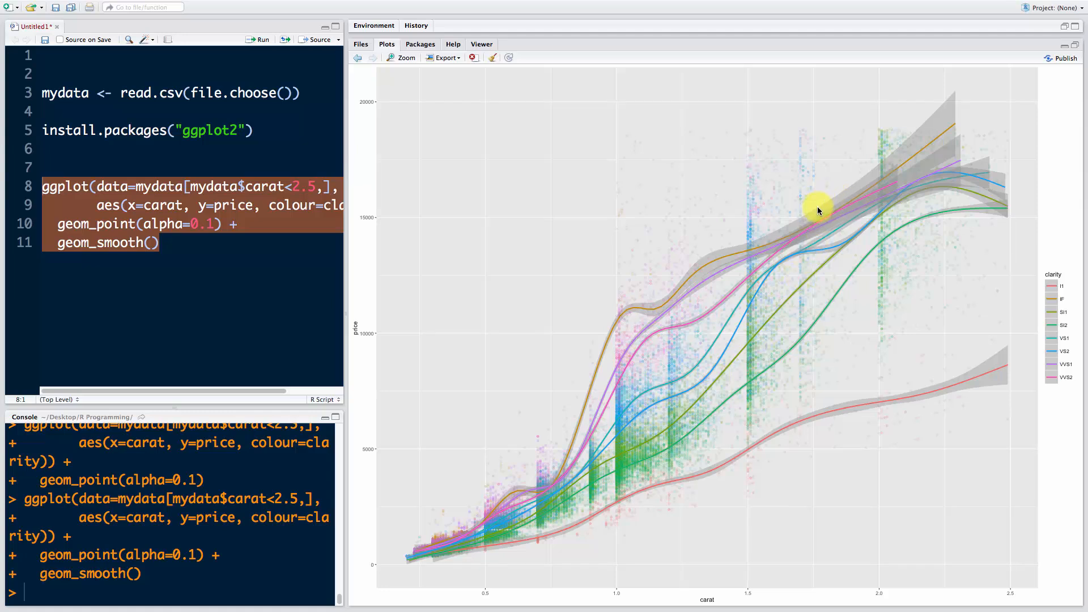
mouse_move(809, 237)
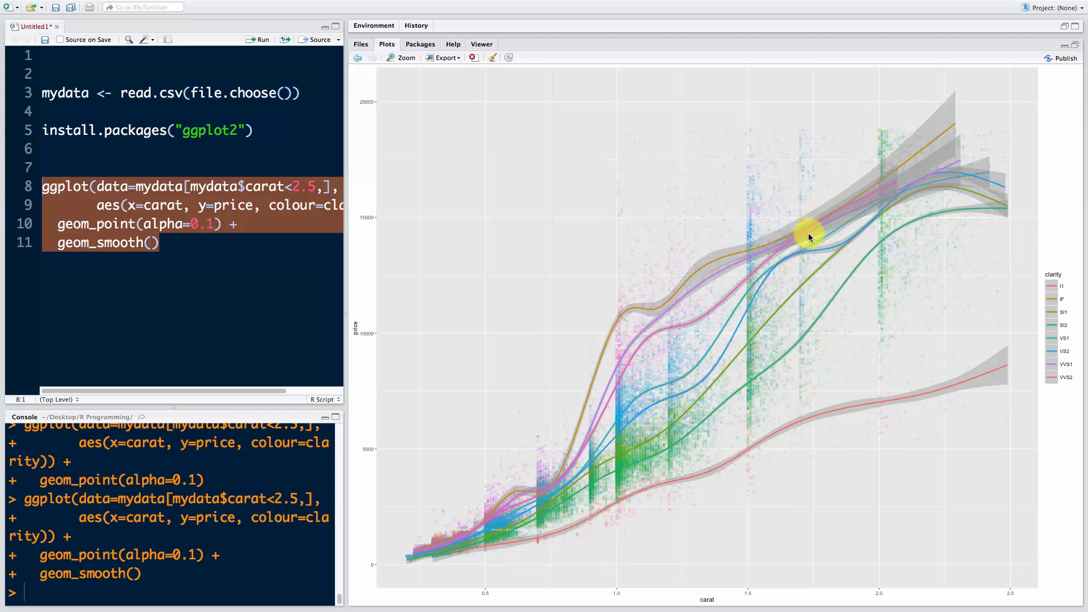
mouse_move(622, 396)
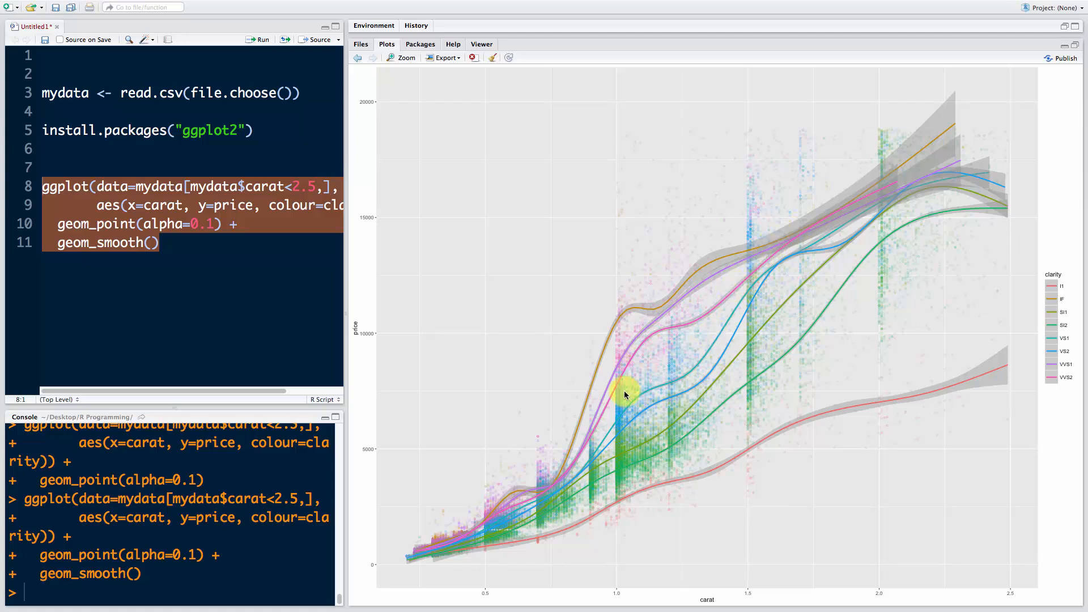
mouse_move(557, 497)
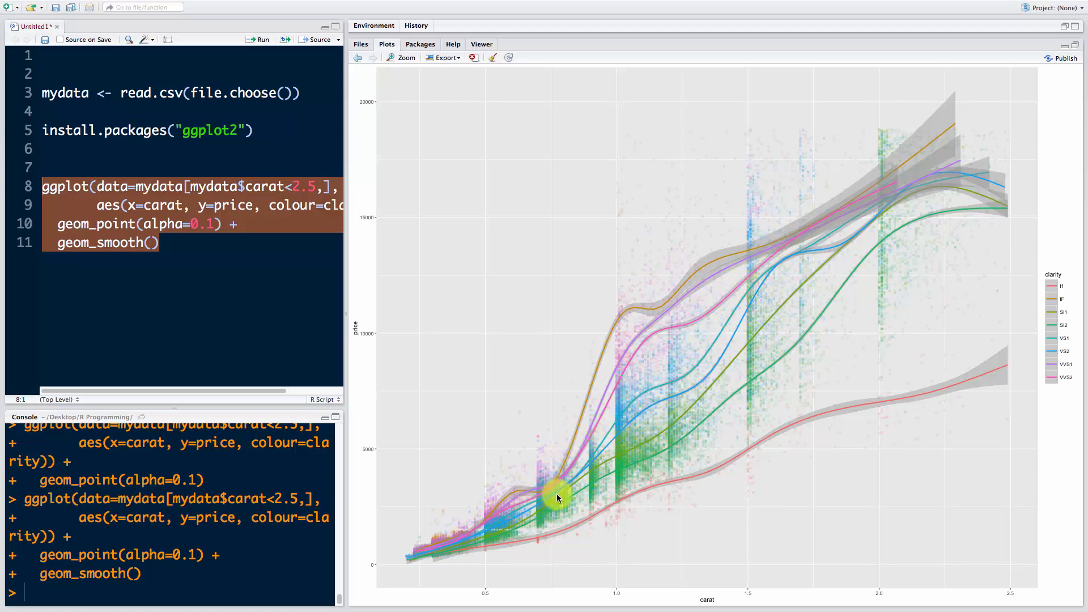
mouse_move(545, 474)
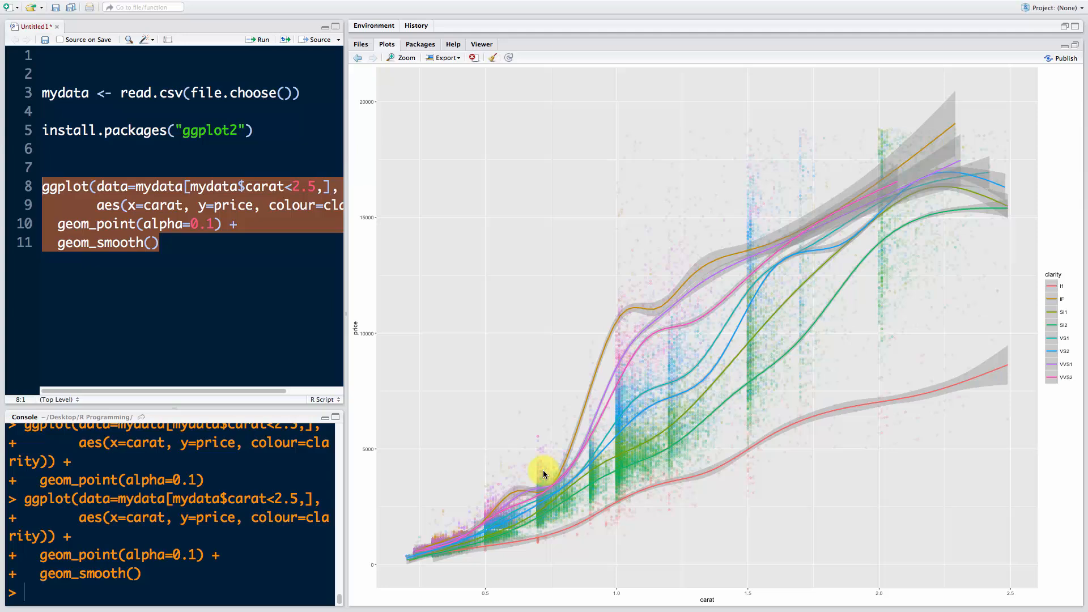
mouse_move(463, 502)
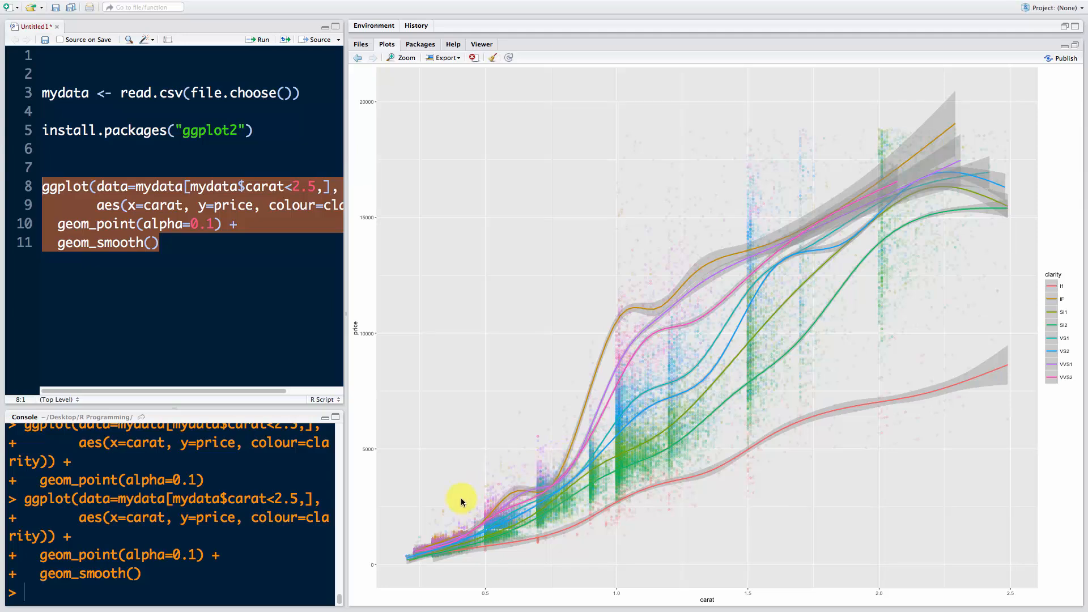
mouse_move(470, 577)
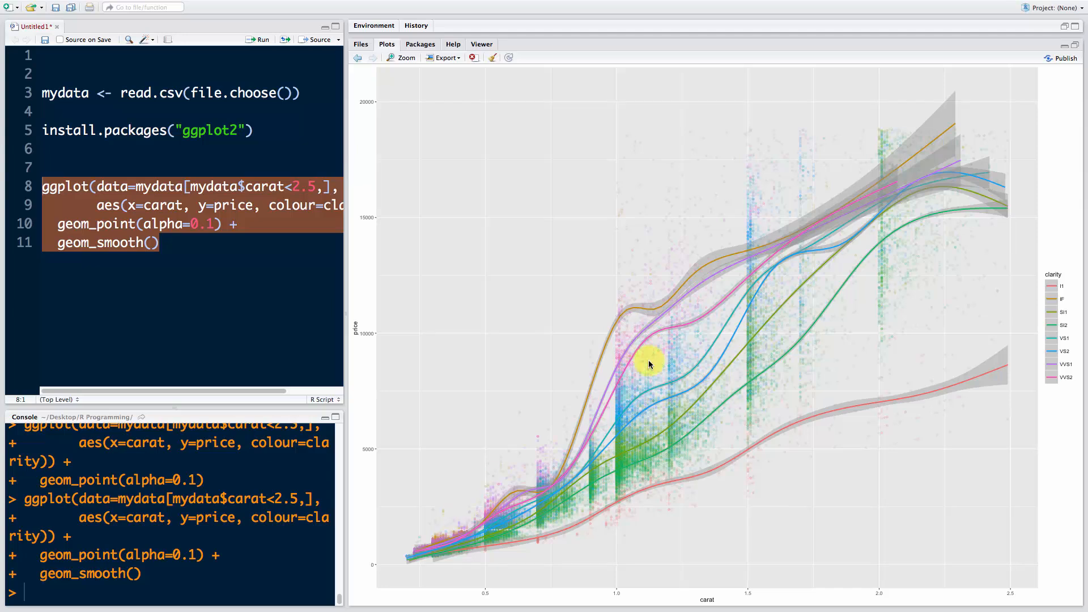
mouse_move(944, 124)
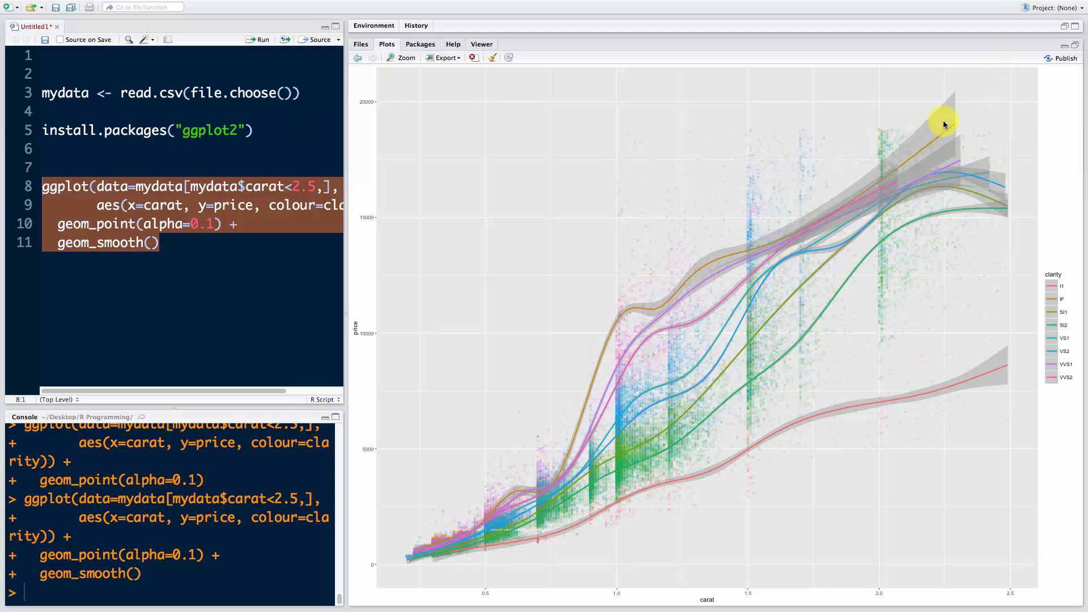
mouse_move(935, 161)
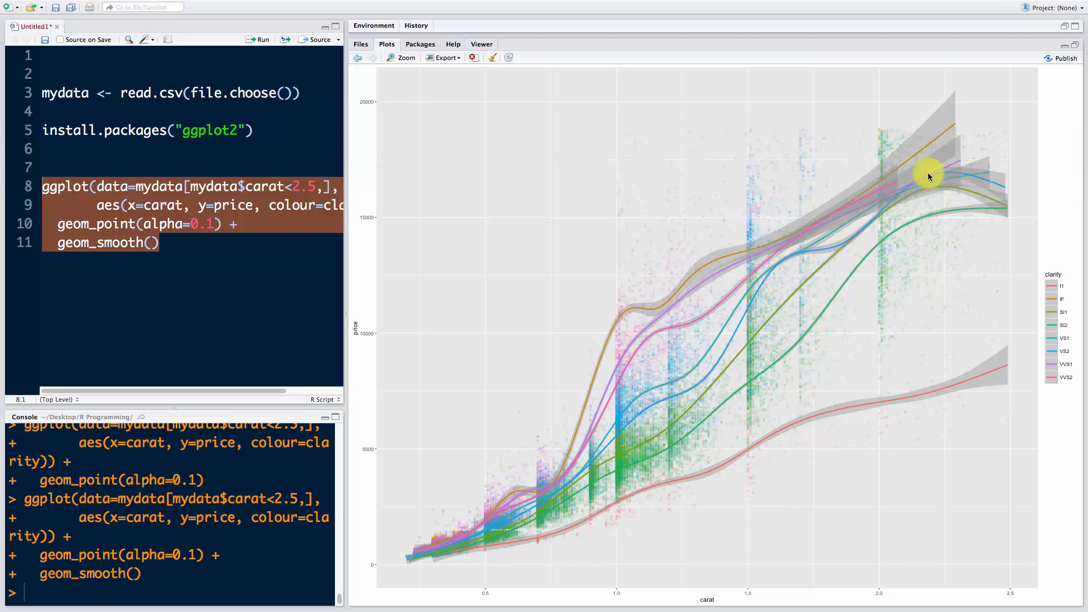
mouse_move(894, 184)
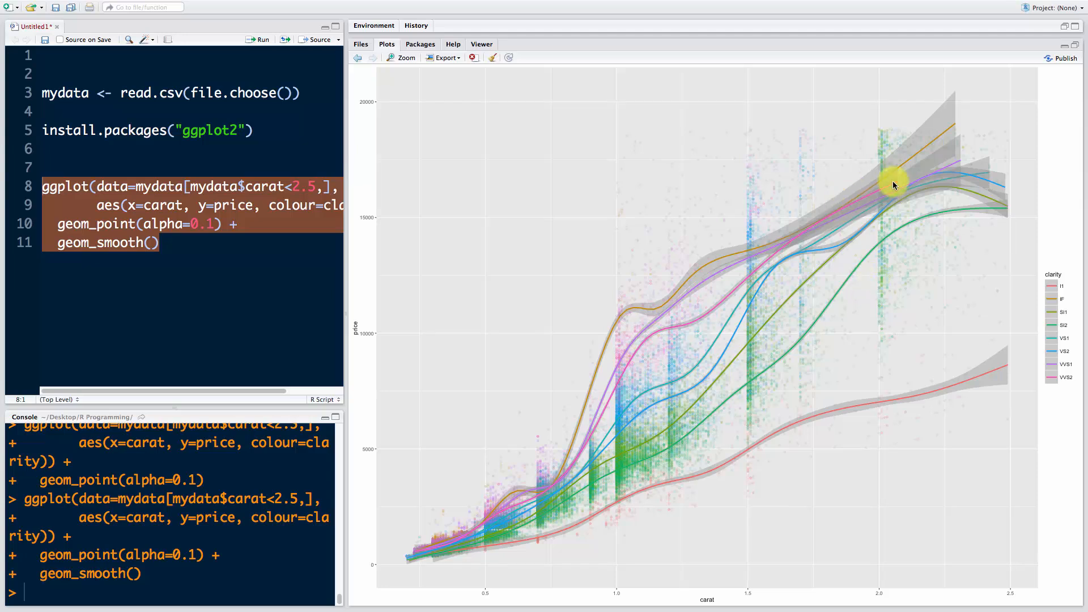
mouse_move(748, 202)
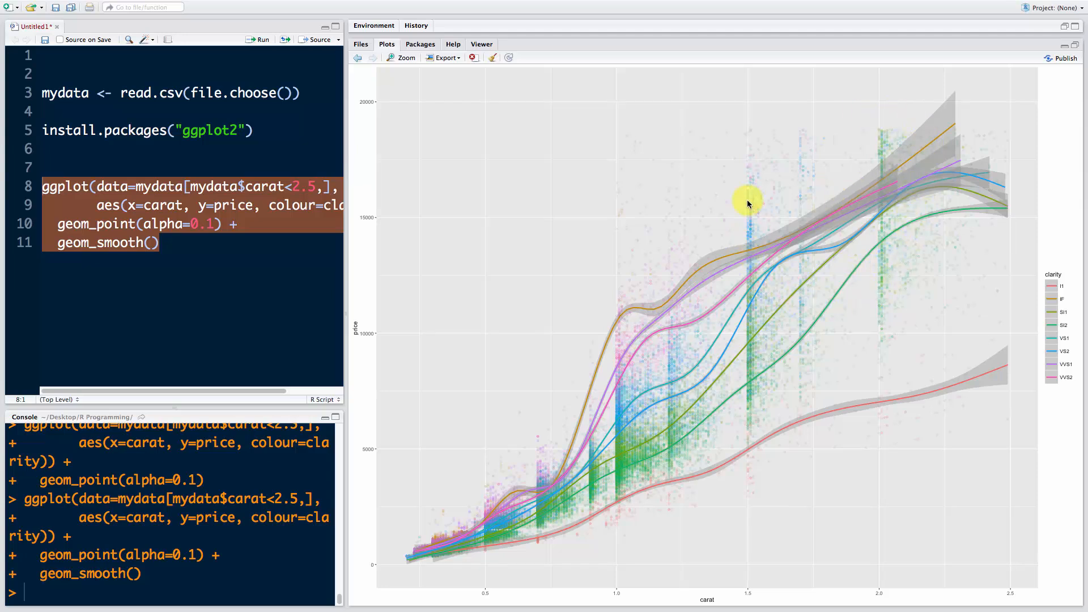
mouse_move(622, 514)
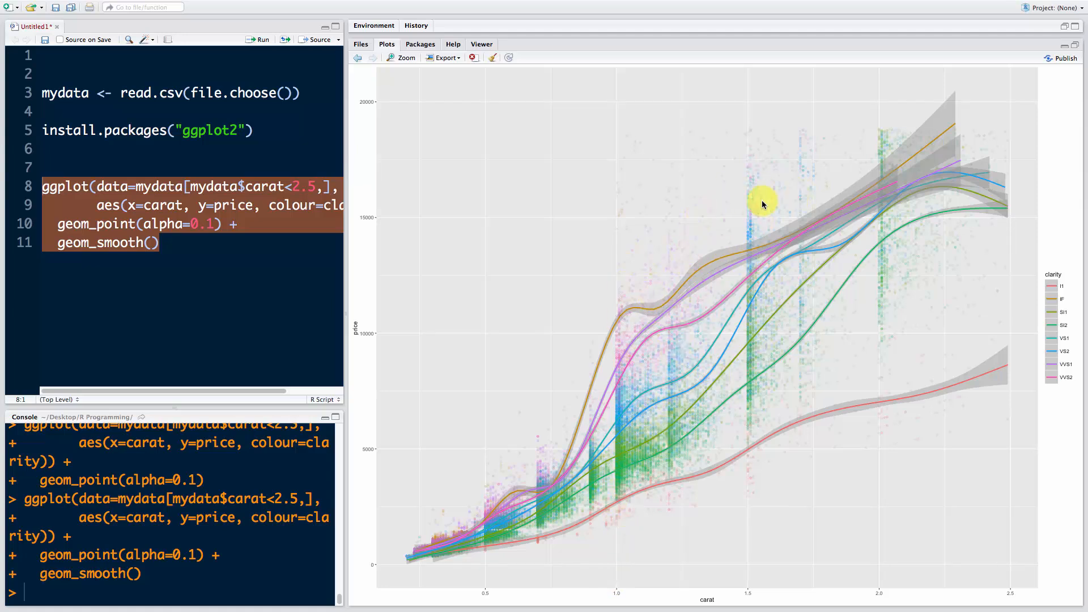
mouse_move(585, 444)
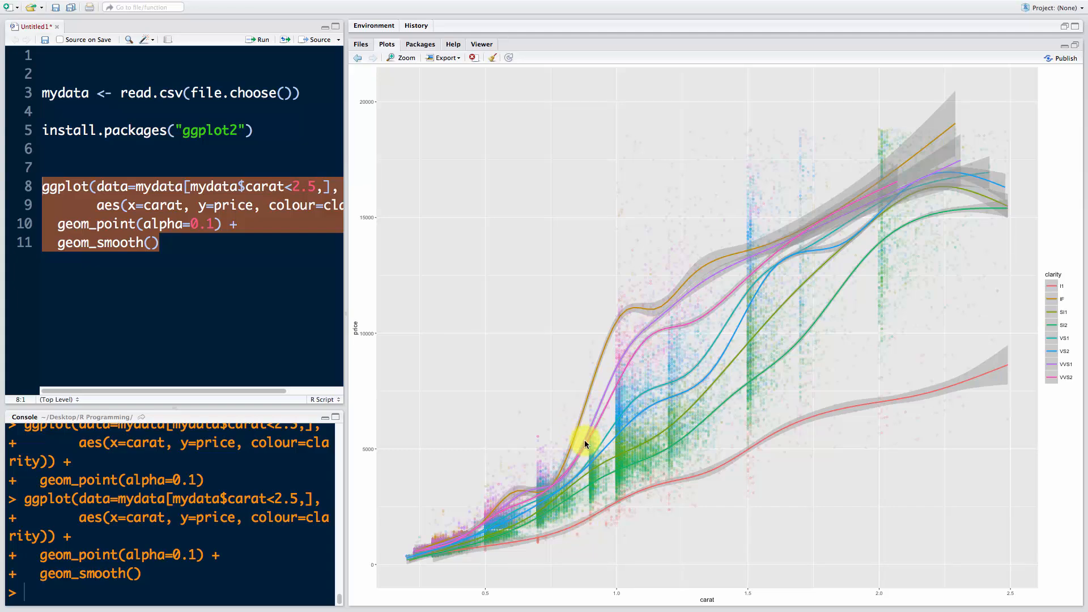
mouse_move(521, 389)
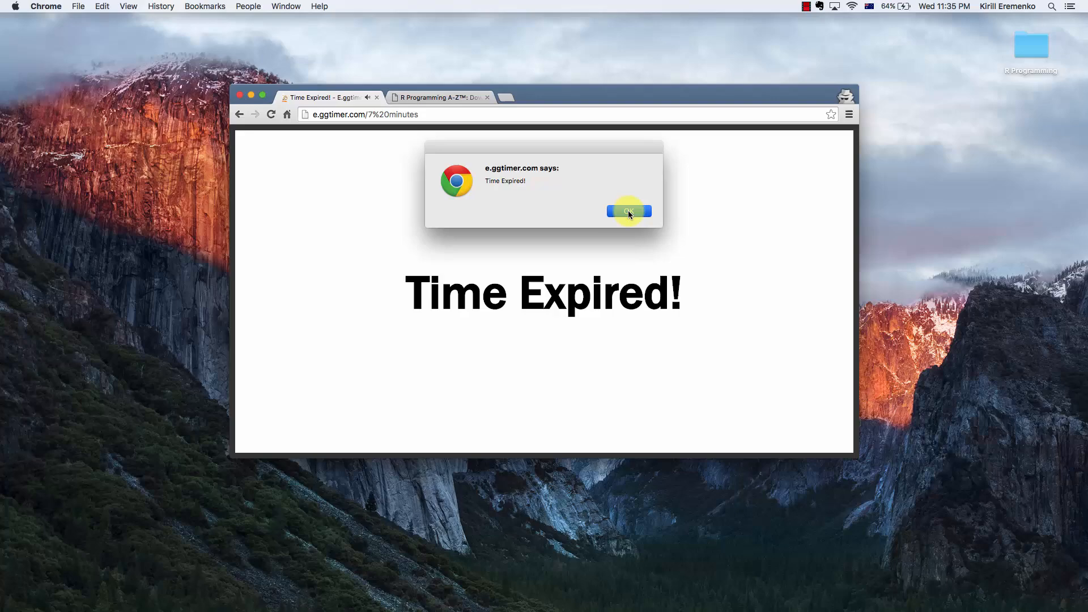
left_click(629, 212)
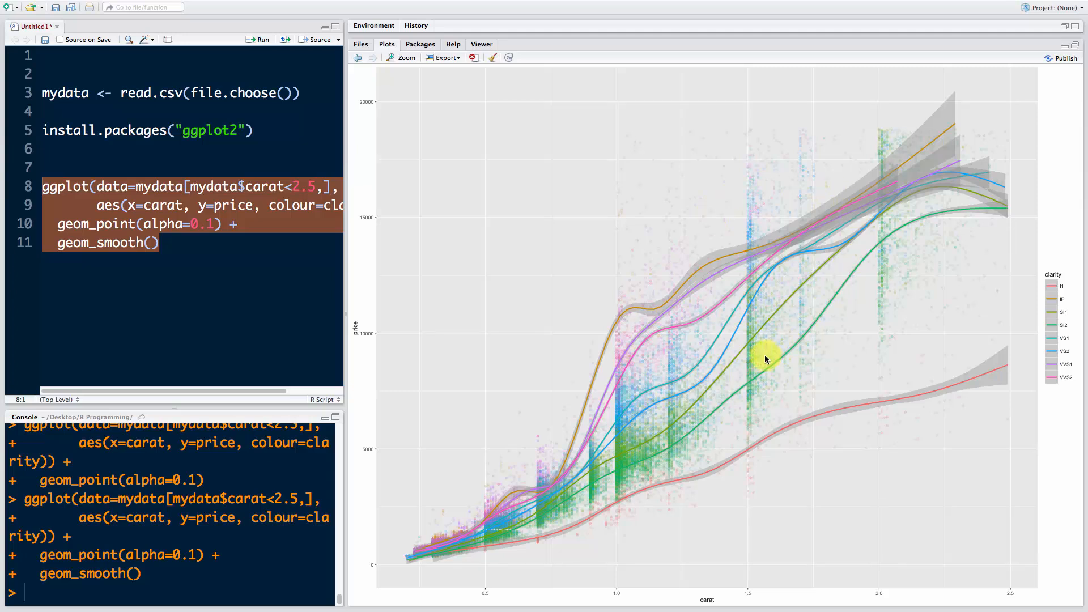
mouse_move(738, 346)
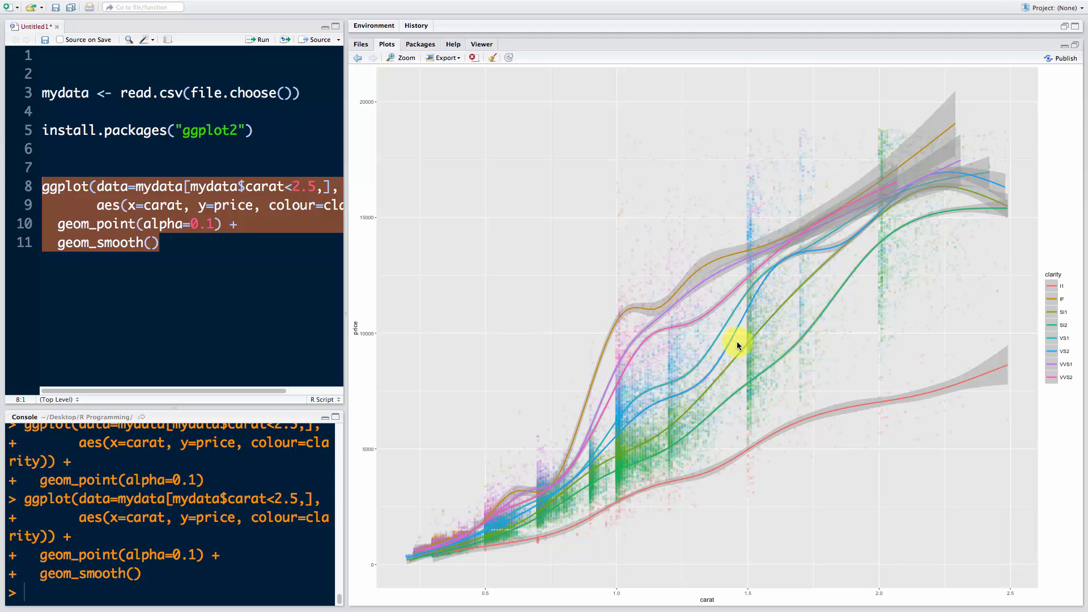
mouse_move(729, 339)
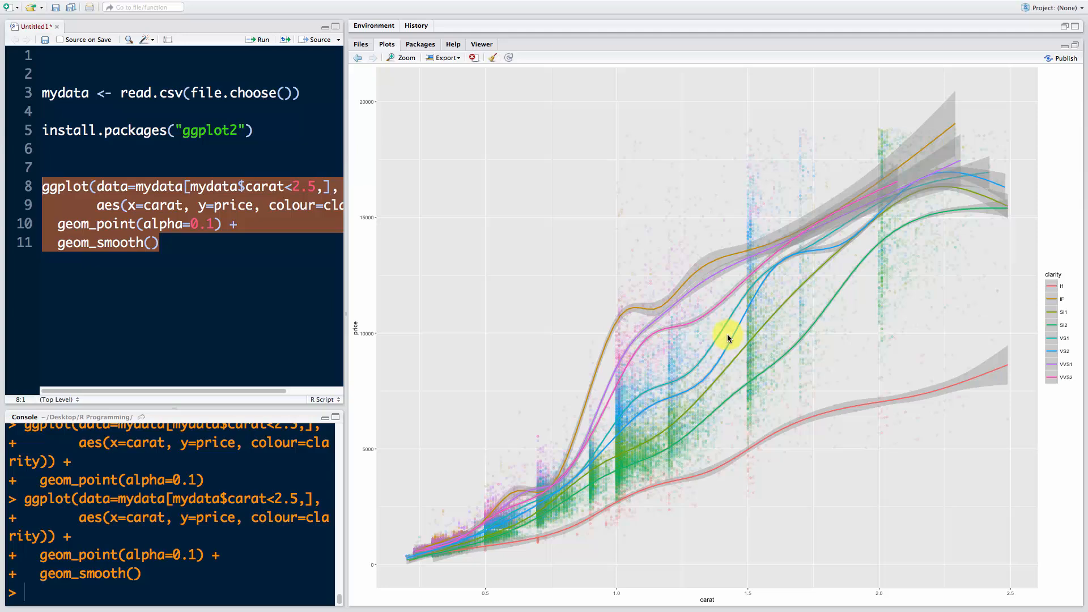
mouse_move(175, 281)
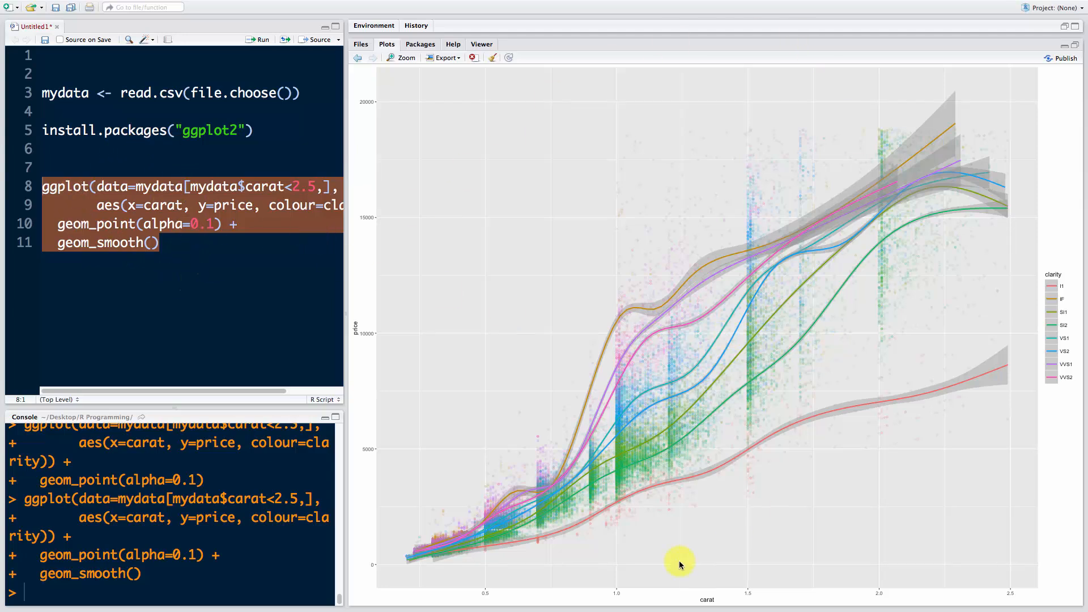
mouse_move(628, 340)
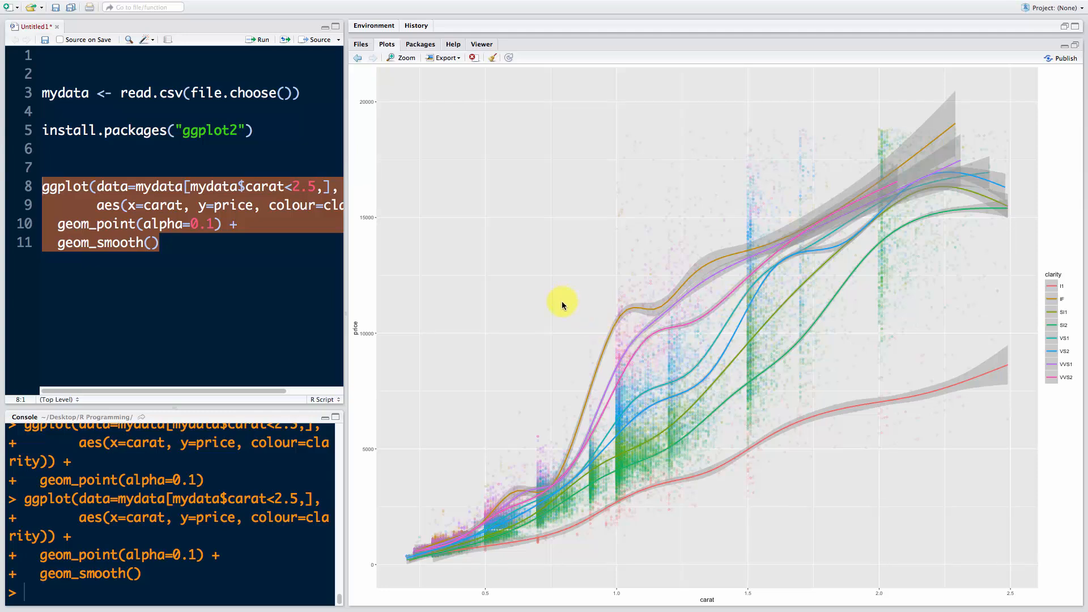
mouse_move(555, 378)
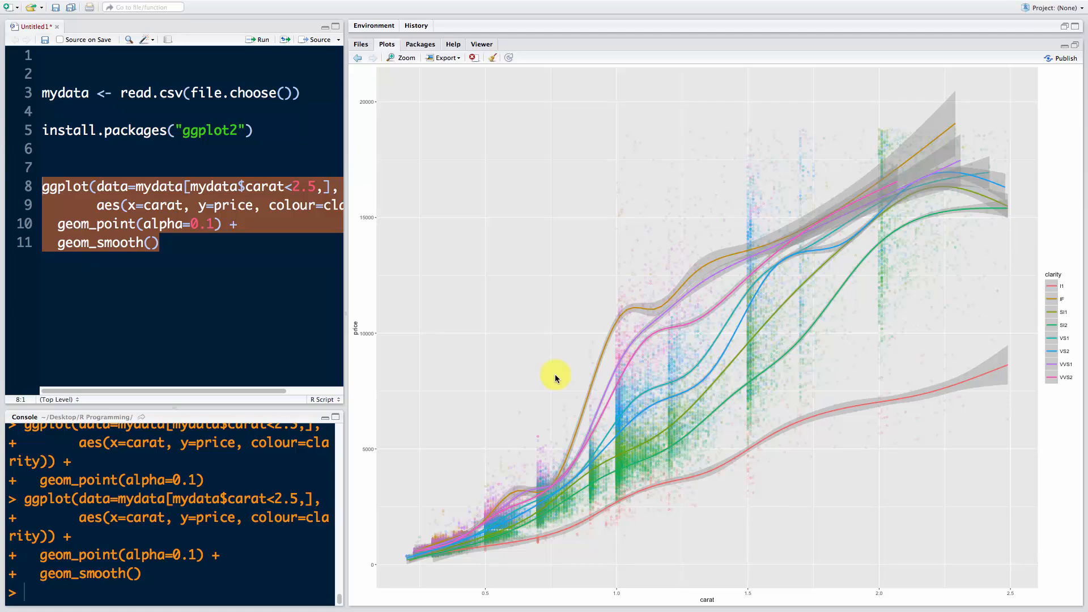
mouse_move(800, 217)
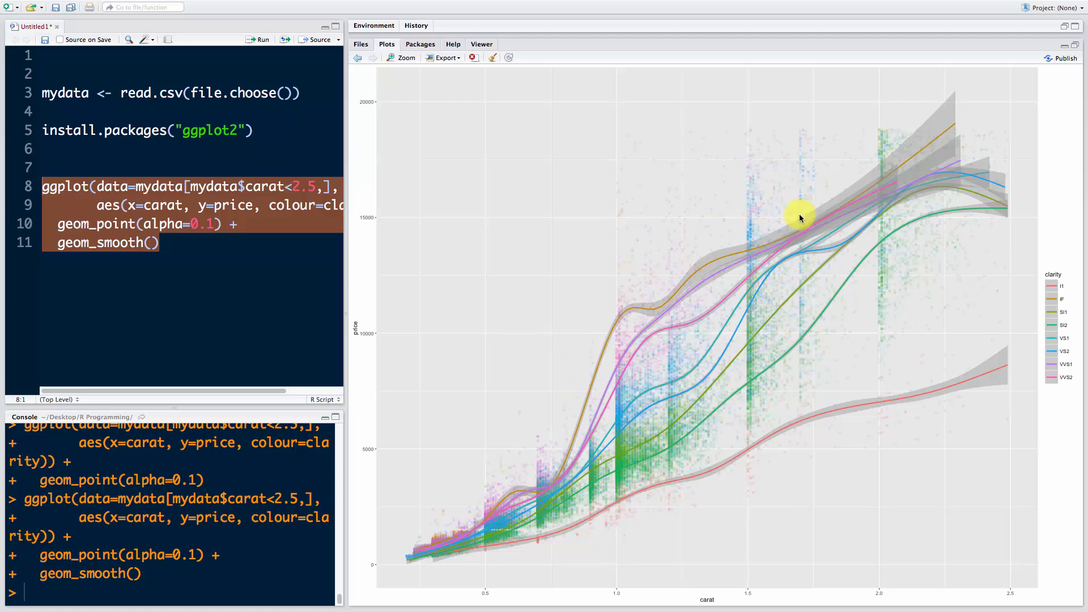
mouse_move(476, 271)
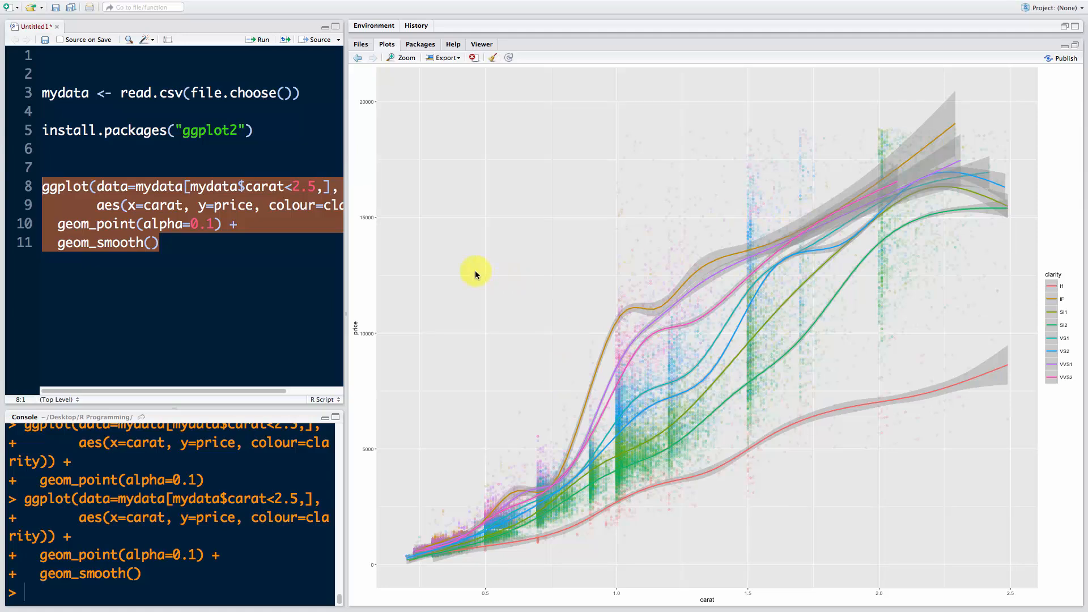